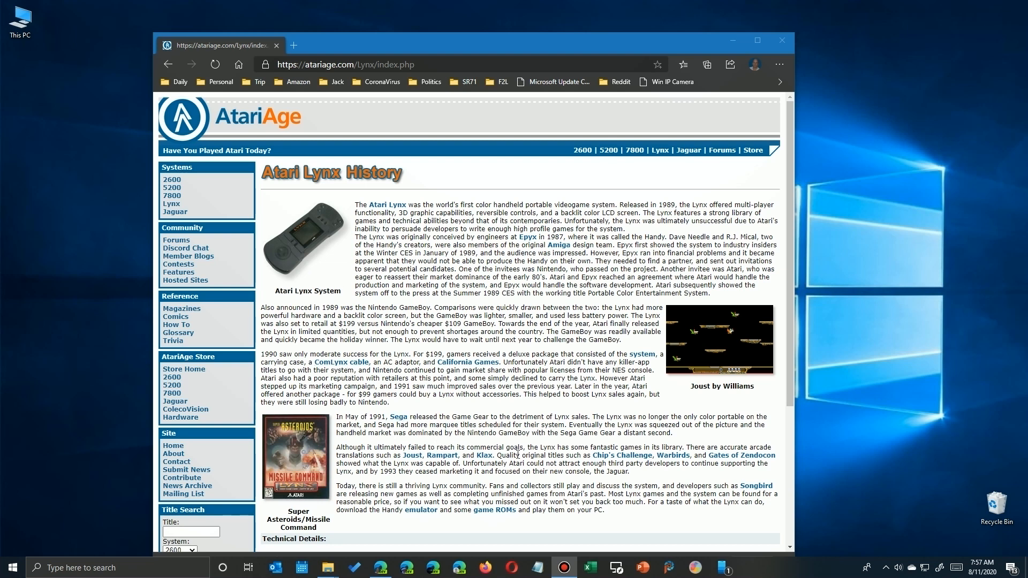
pyautogui.moveTo(268, 306)
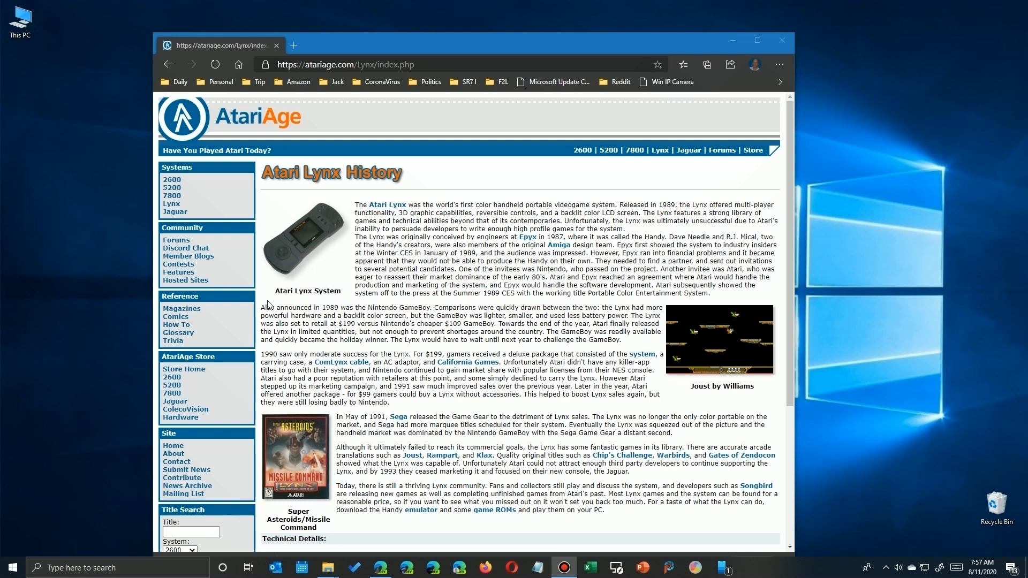
pyautogui.moveTo(182, 247)
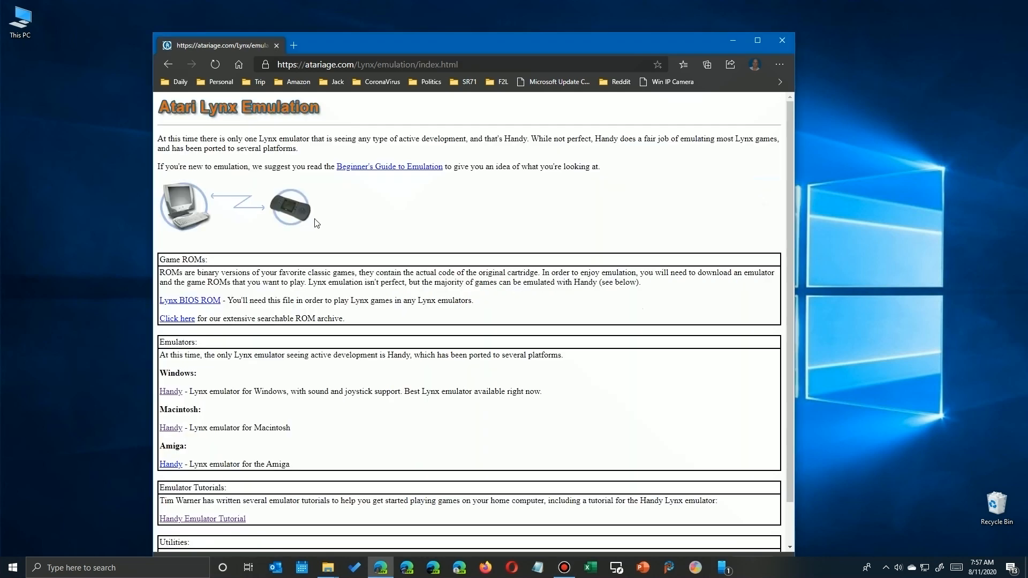
pyautogui.moveTo(224, 310)
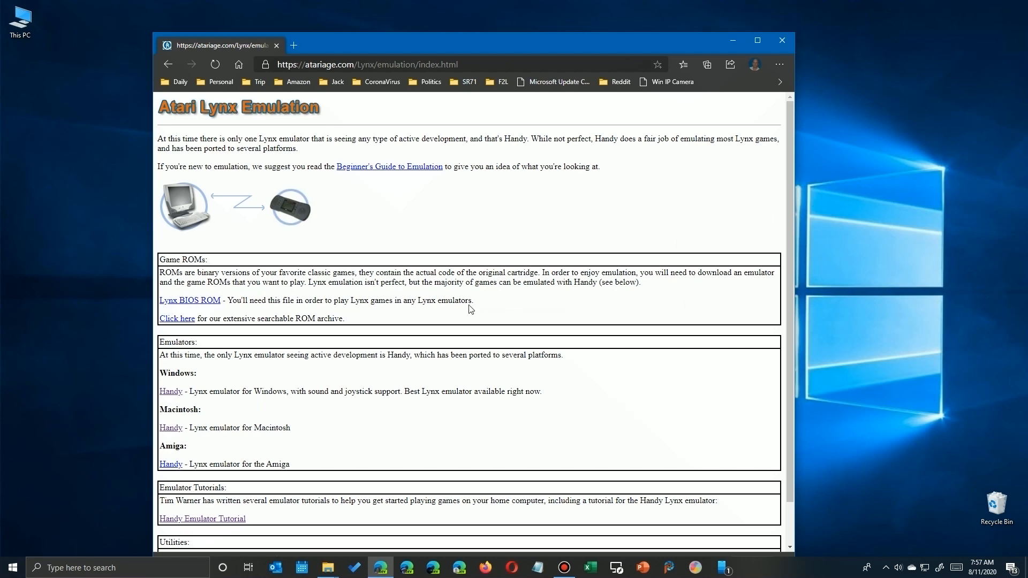
pyautogui.moveTo(240, 310)
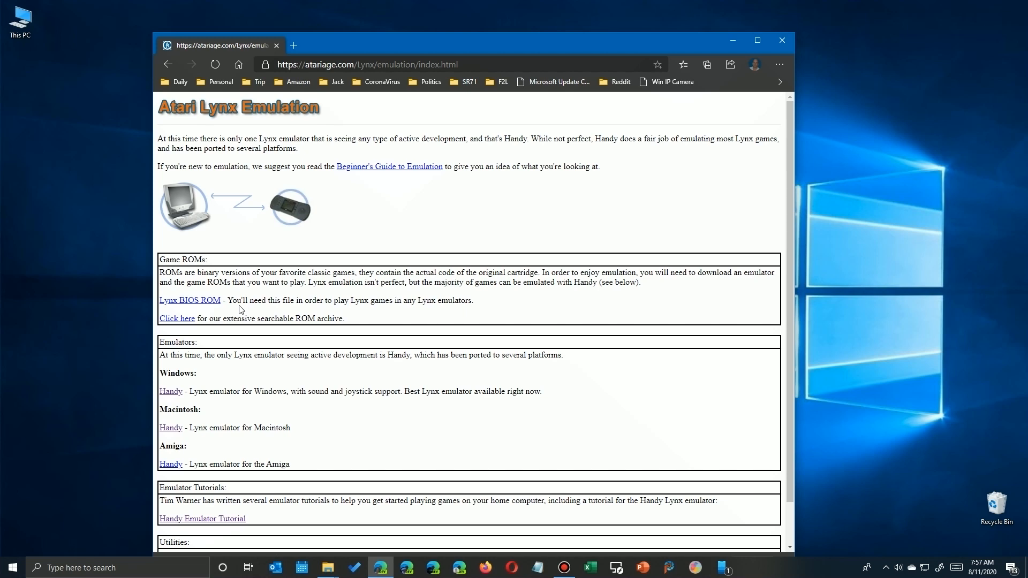
# Save the Lynx BIOS ROM as LynxBoot.zip into Atari\lynx\Lynxboot on the 3TB WD drive
pyautogui.click(190, 299)
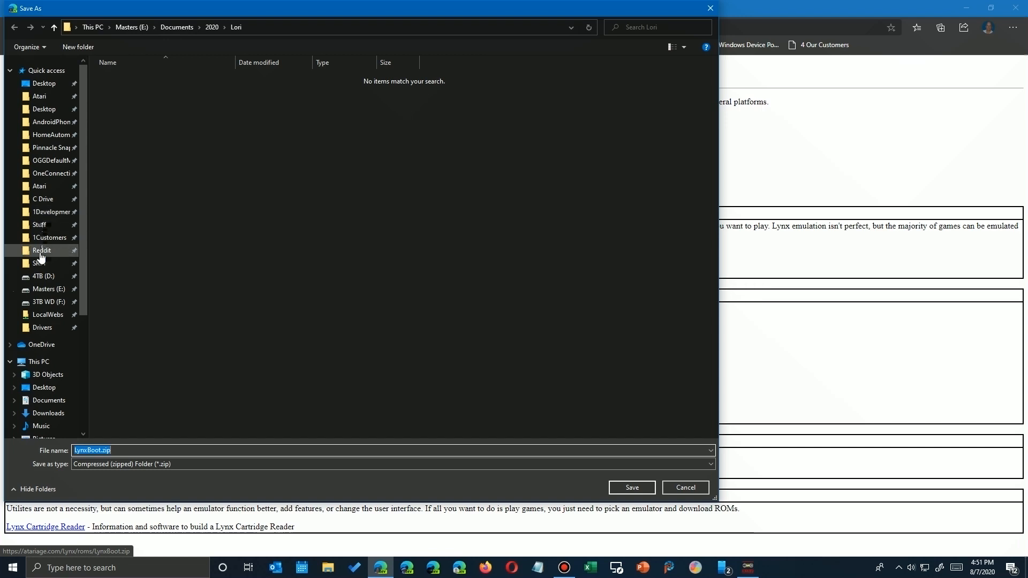
pyautogui.click(38, 186)
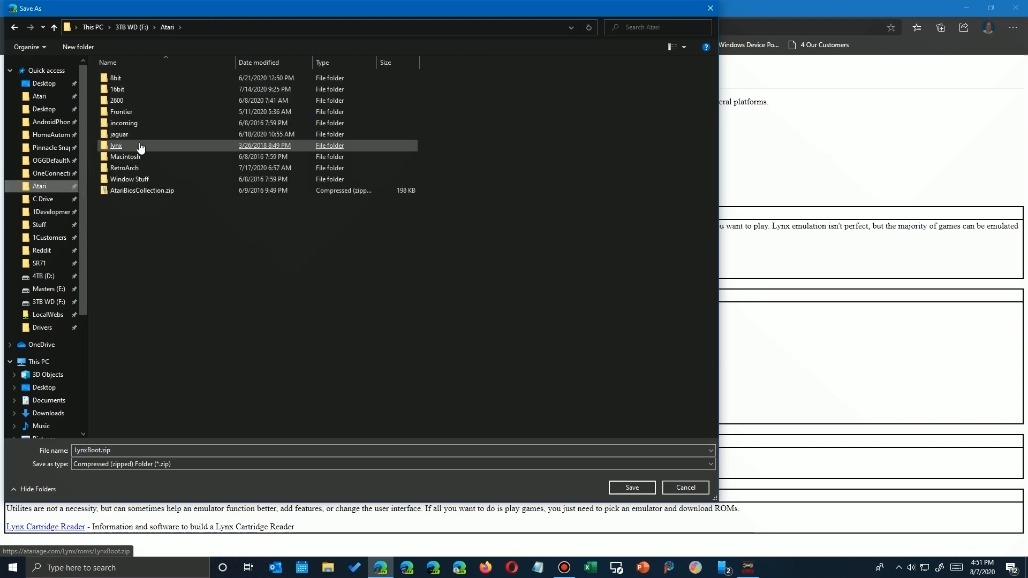
pyautogui.doubleClick(115, 145)
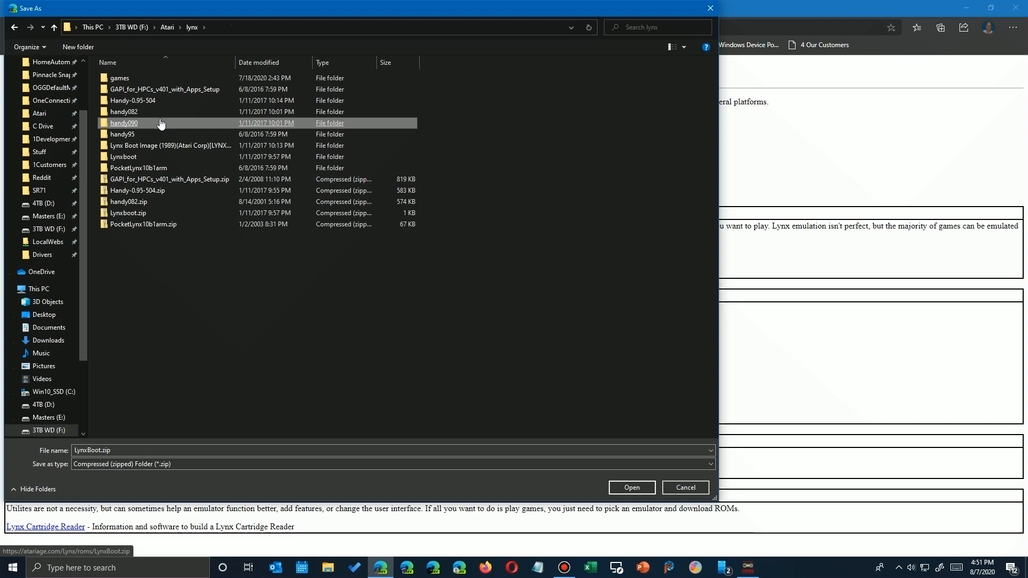
pyautogui.doubleClick(122, 156)
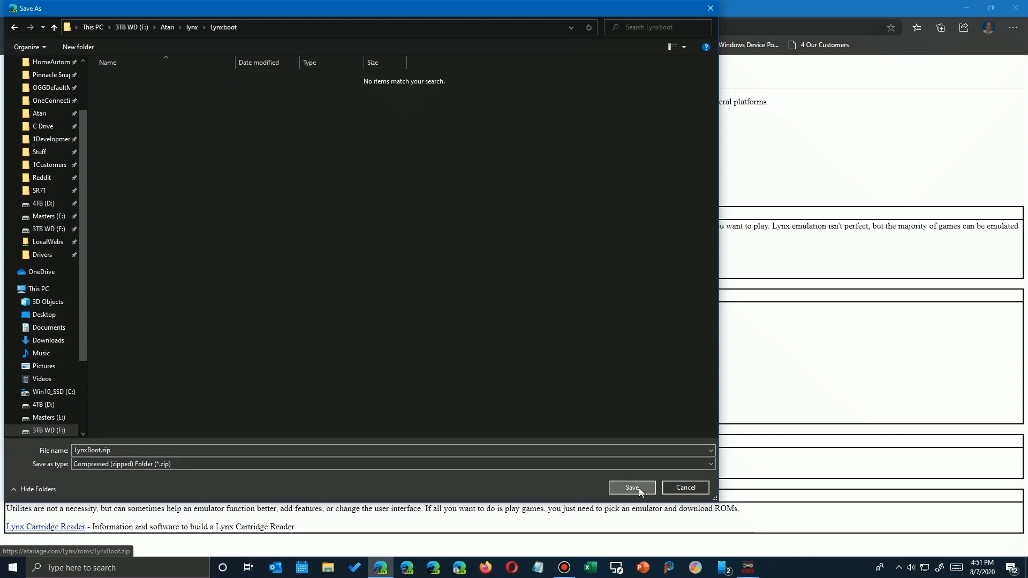
pyautogui.click(631, 488)
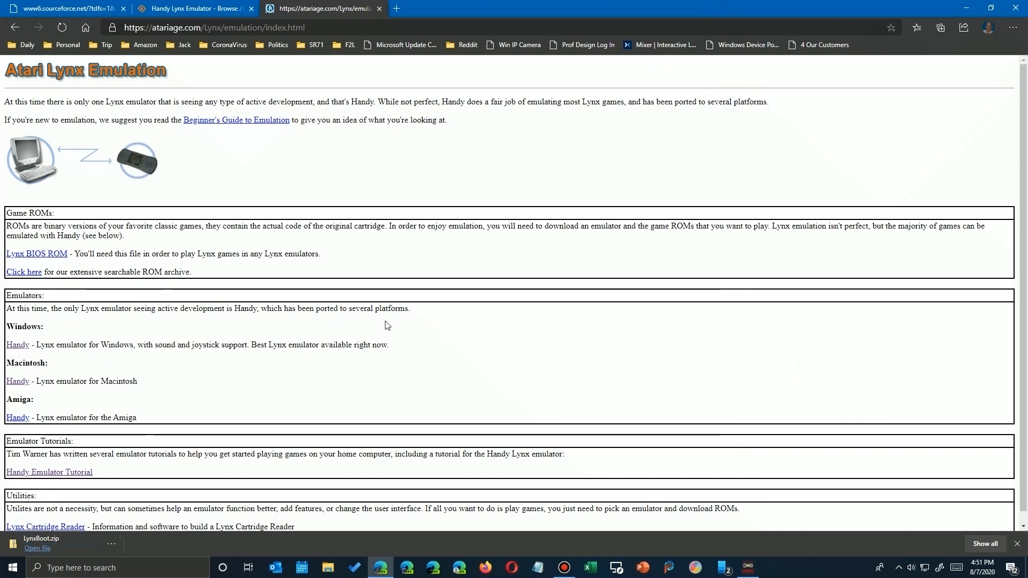
pyautogui.moveTo(56, 364)
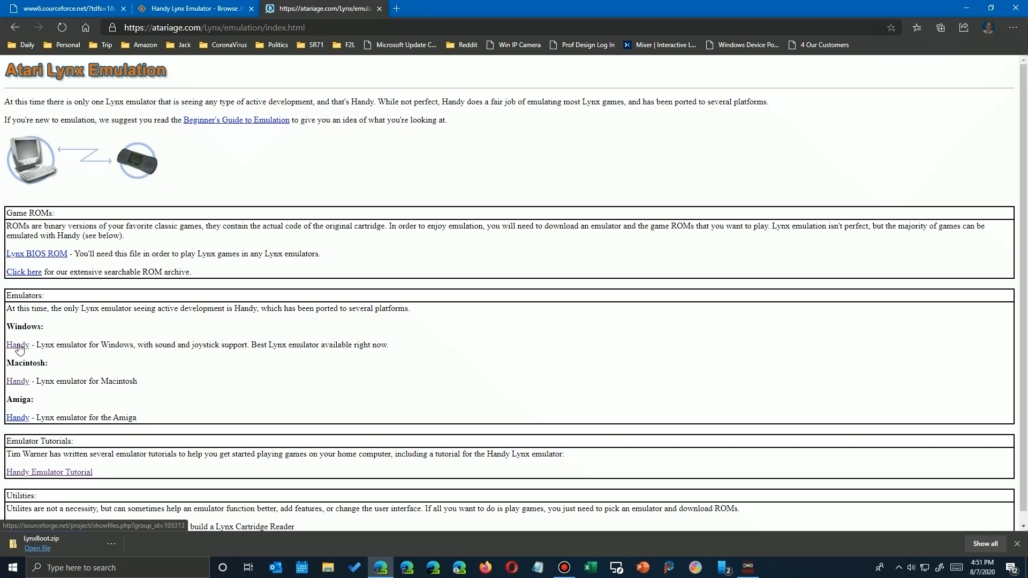
# Open the Windows Handy project and its handy/Handy 0.95 folder listing the emulator zips
pyautogui.click(17, 343)
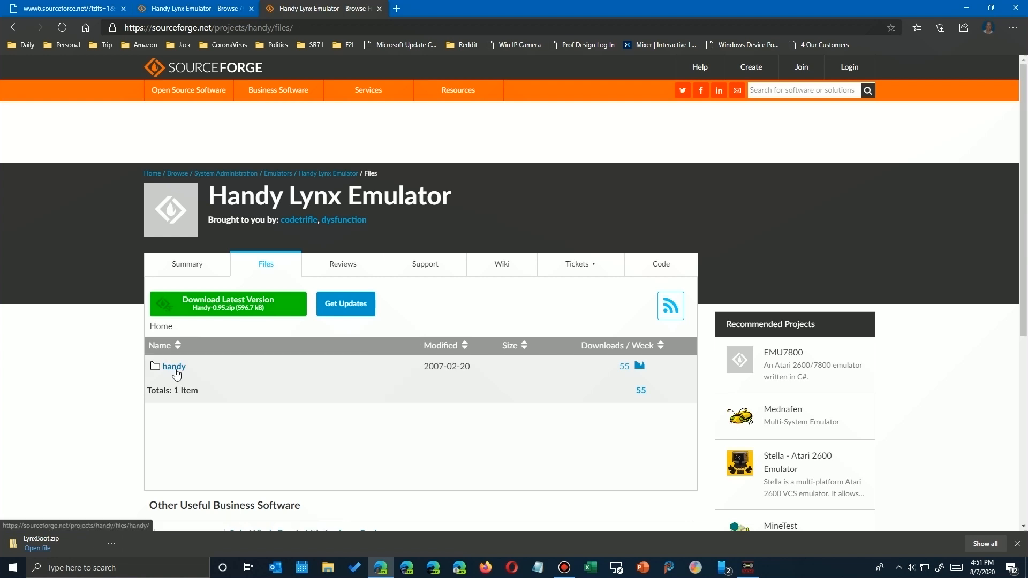
pyautogui.click(173, 366)
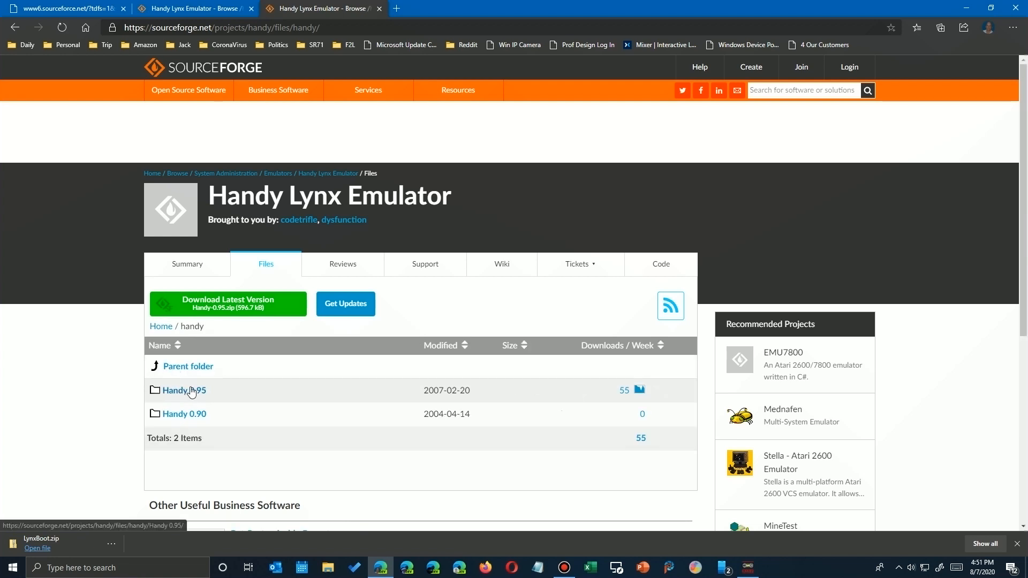
pyautogui.click(182, 390)
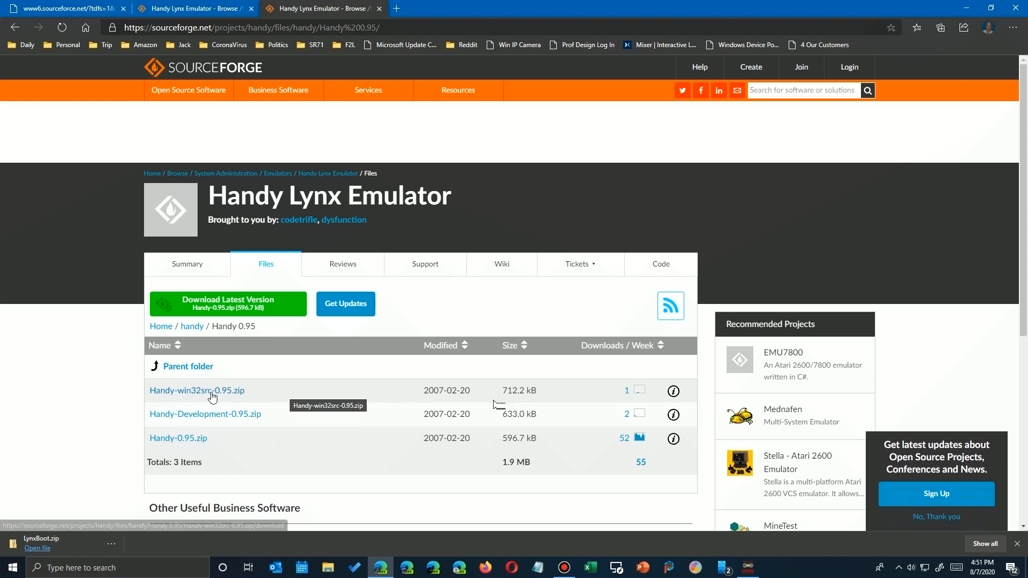
pyautogui.moveTo(91, 394)
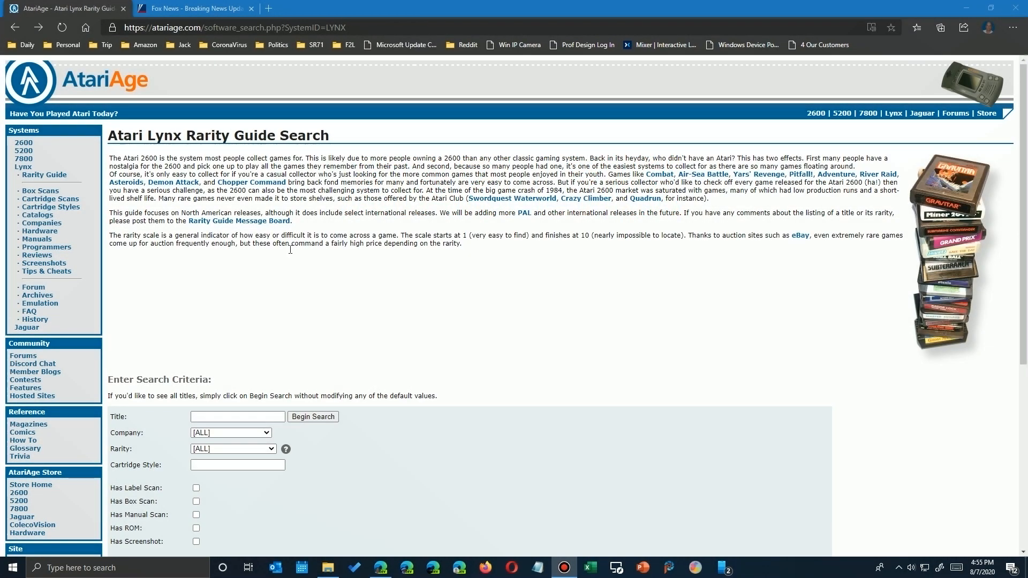
pyautogui.moveTo(390, 337)
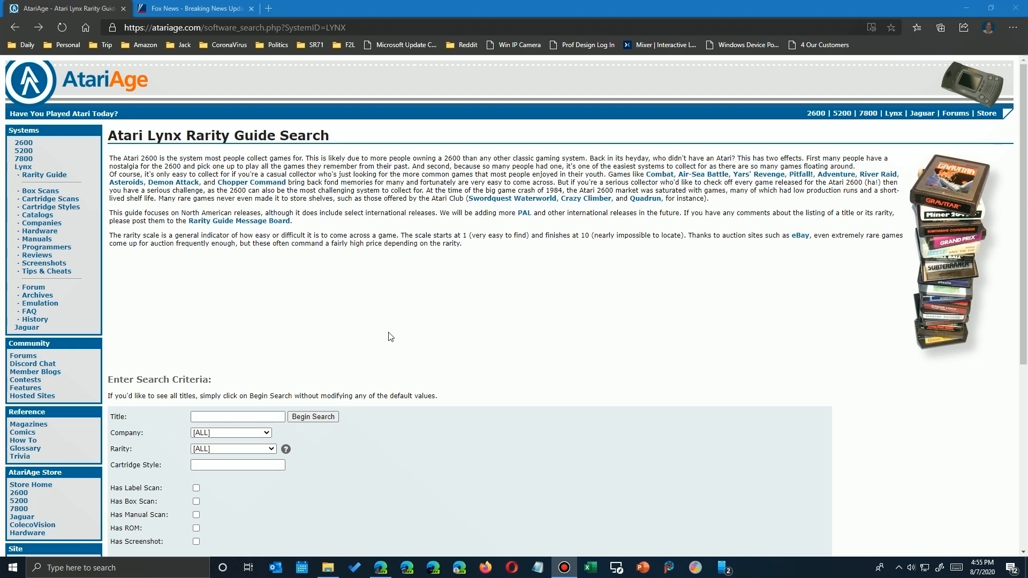
# Search the Lynx Rarity Guide for the title 'klax' and show the single Common+ result
pyautogui.scroll(-3)
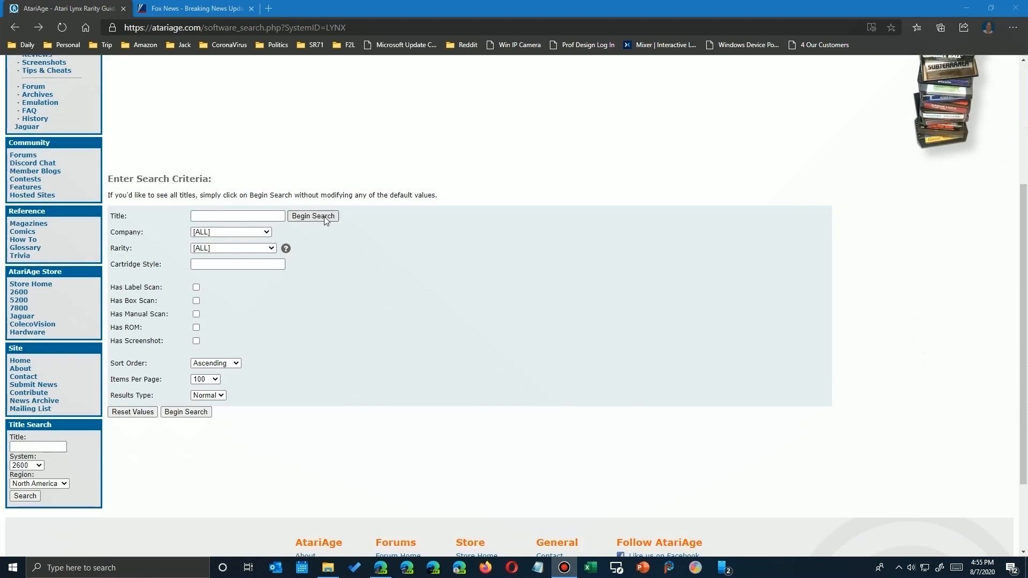
pyautogui.click(238, 215)
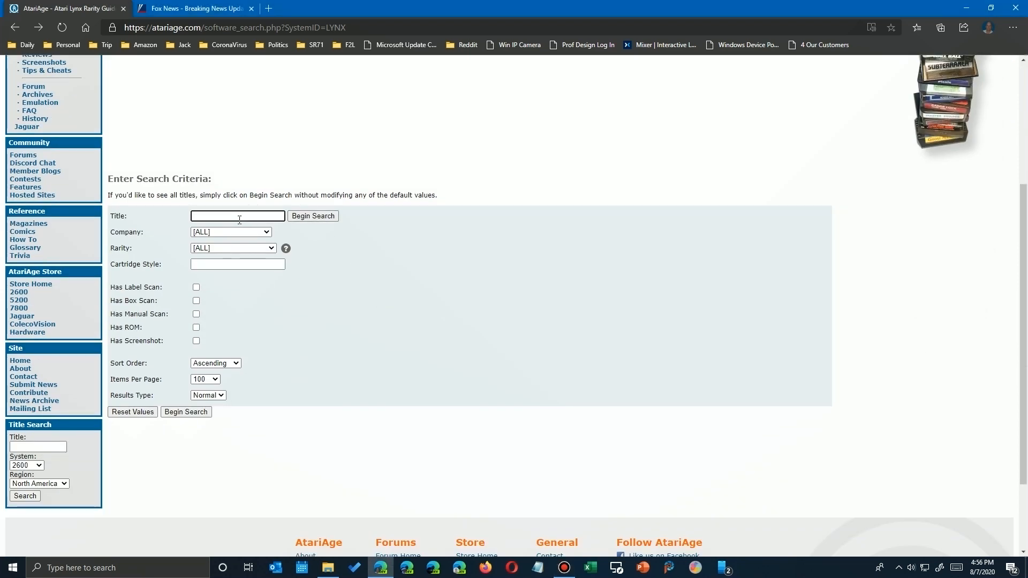
pyautogui.write('klax')
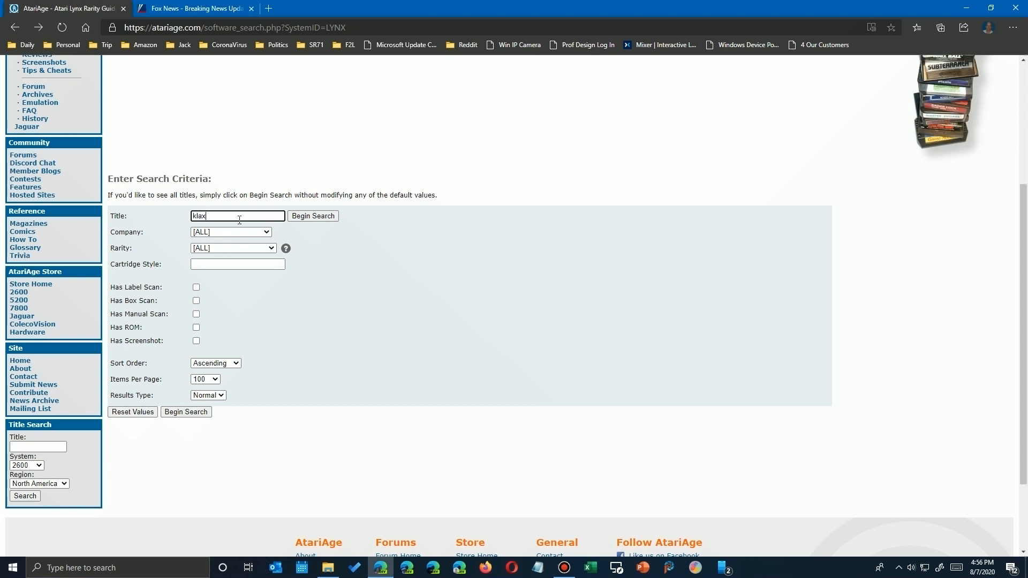
pyautogui.click(313, 215)
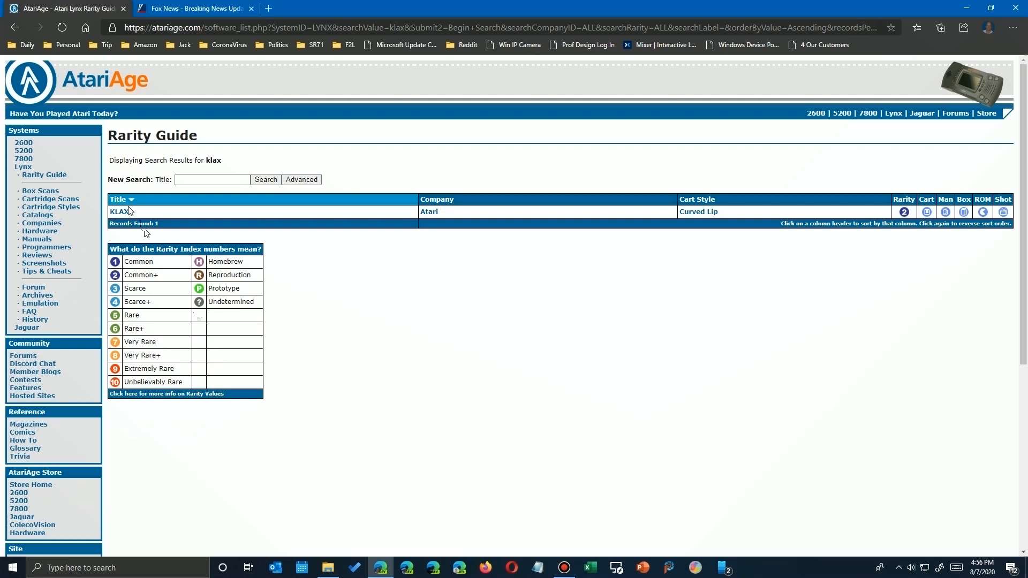
pyautogui.moveTo(699, 212)
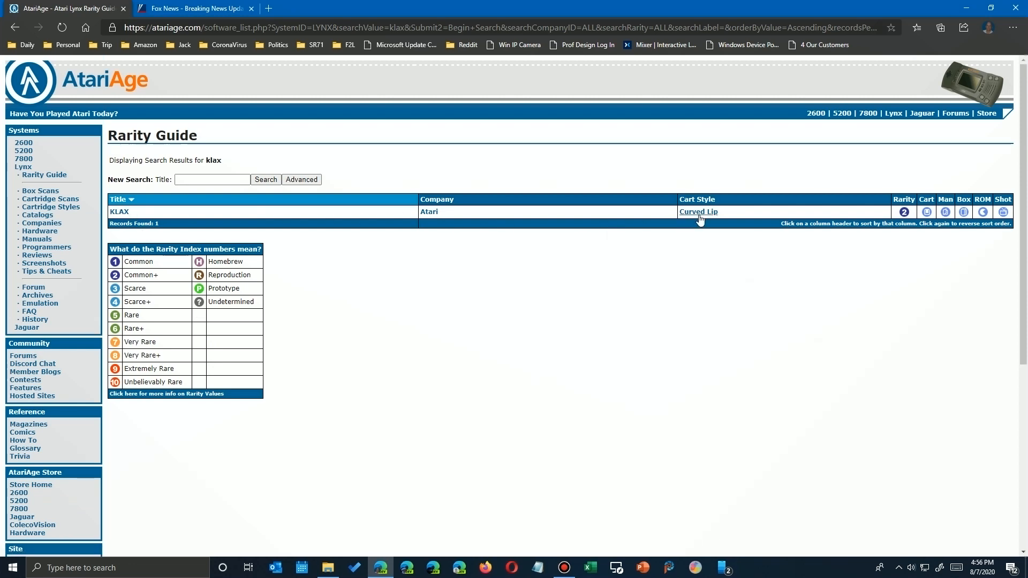
pyautogui.moveTo(903, 212)
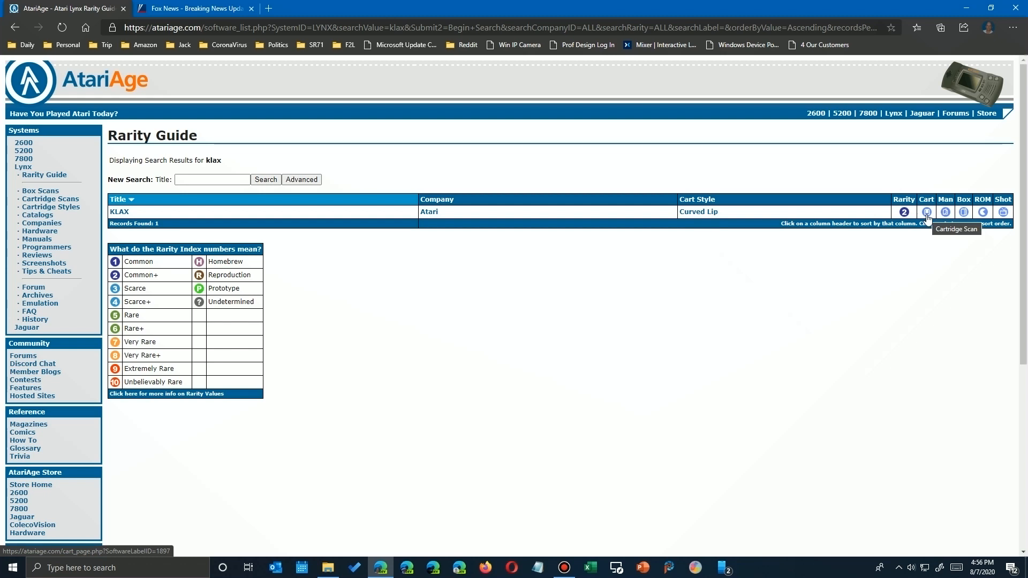
# View the Klax cartridge scan, then page through the manual cover and next page
pyautogui.click(925, 212)
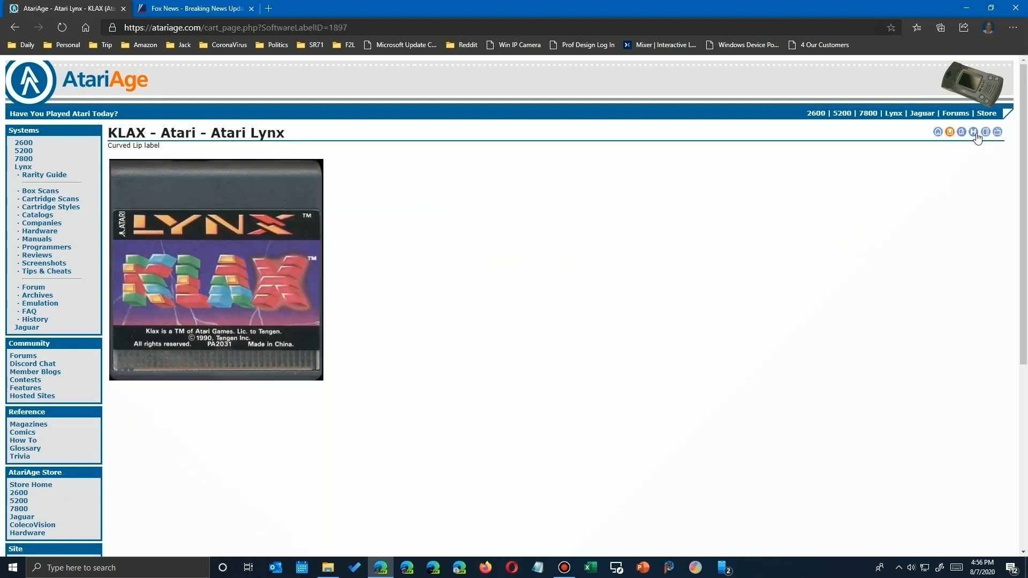
pyautogui.click(972, 131)
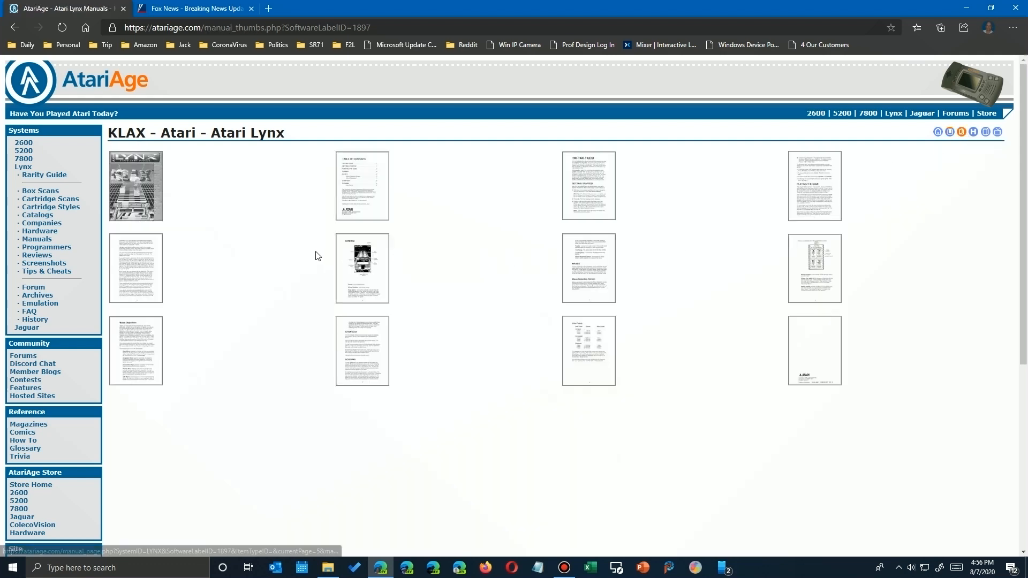
pyautogui.moveTo(138, 219)
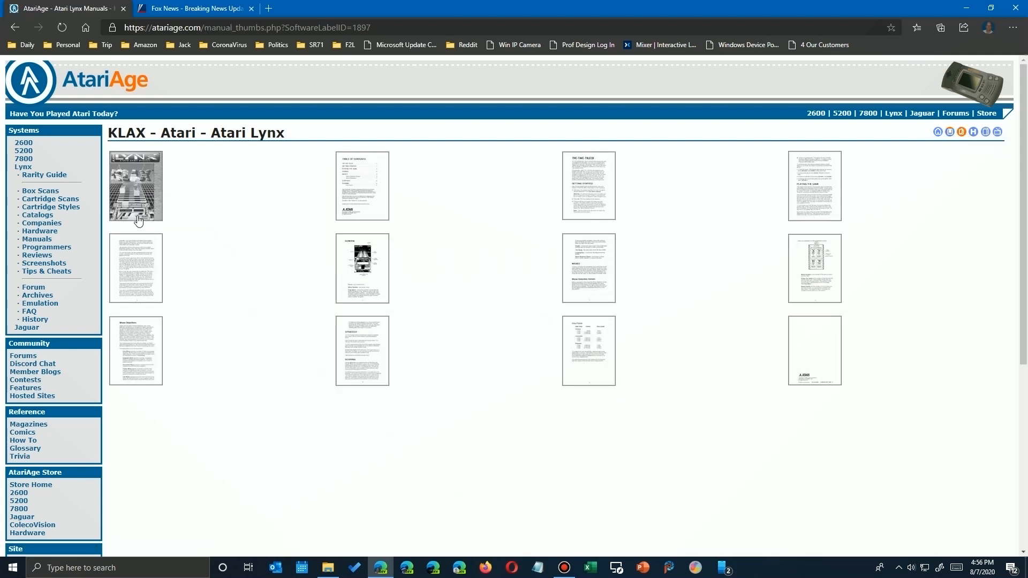
pyautogui.click(136, 186)
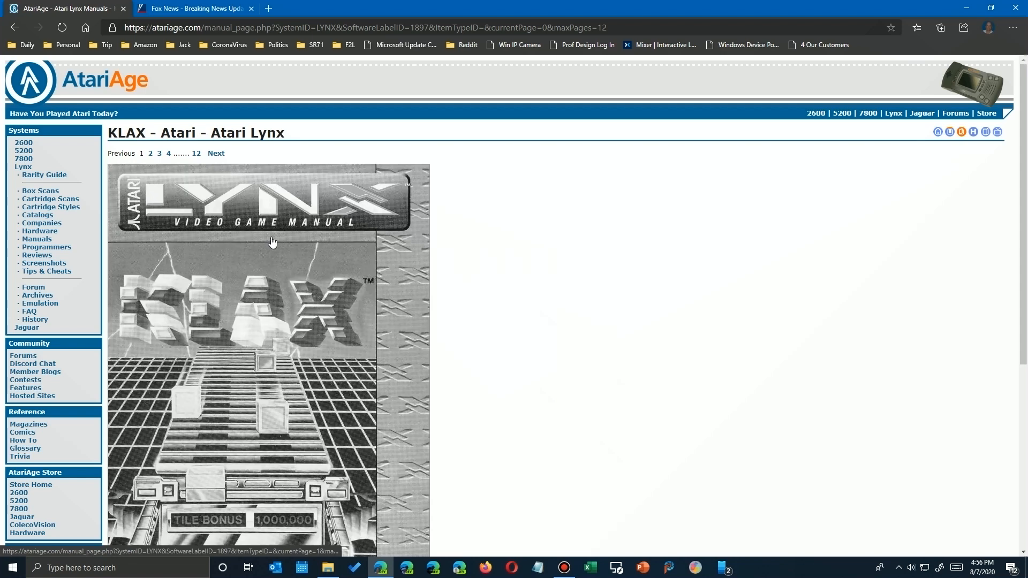
pyautogui.scroll(-3)
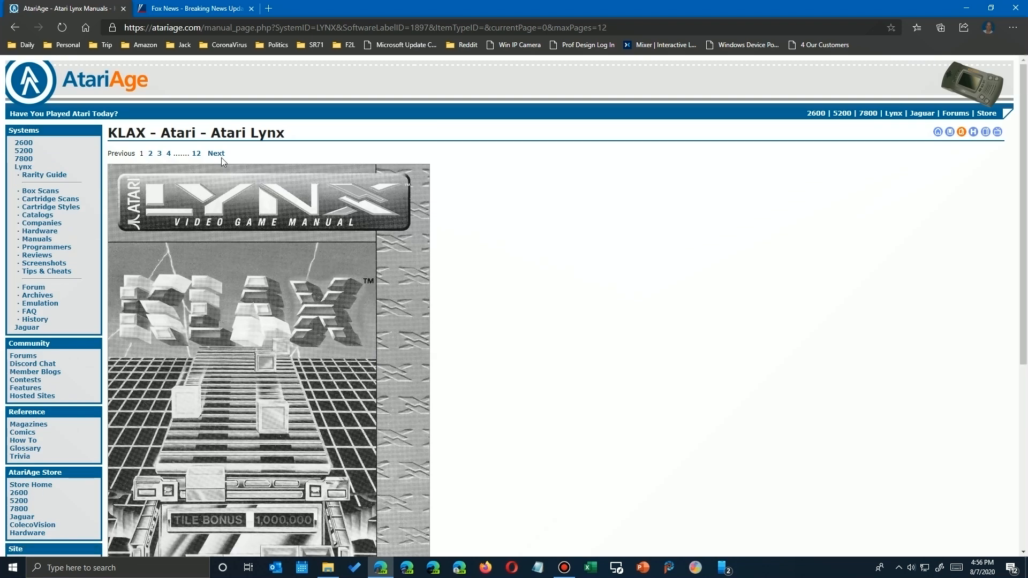
pyautogui.click(215, 153)
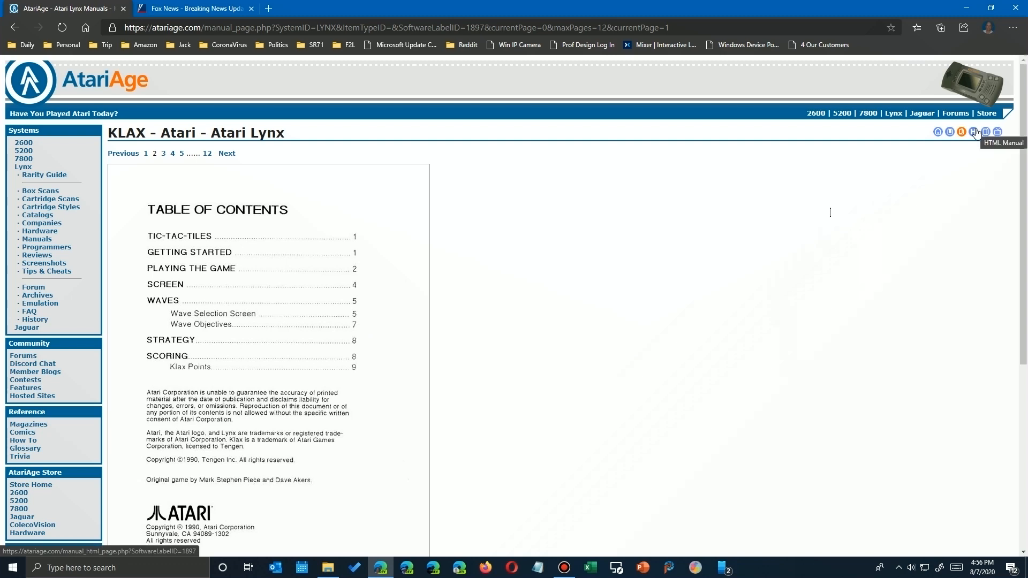
# Browse the Klax text manual, box artwork and screenshots pages
pyautogui.click(975, 131)
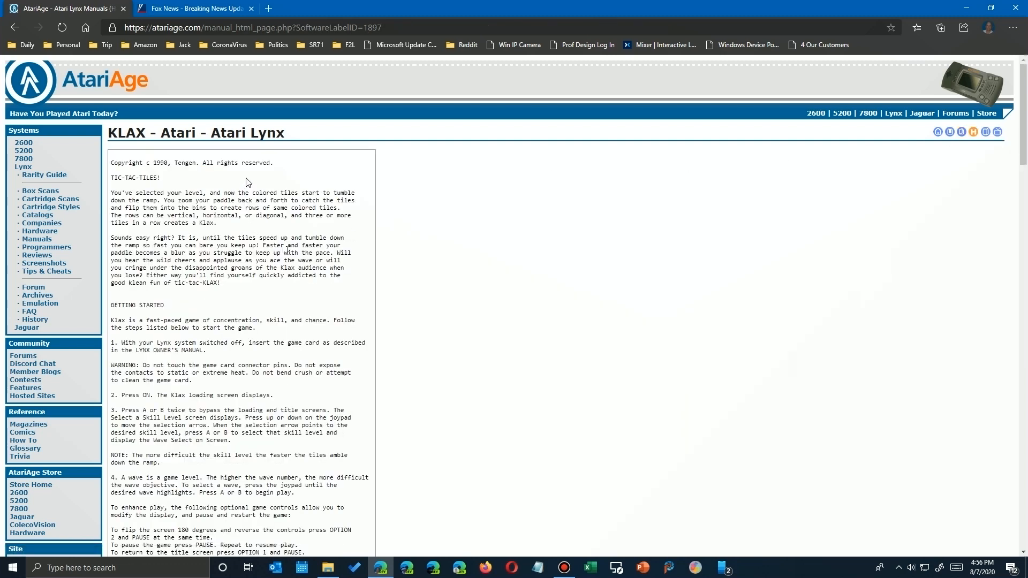
pyautogui.moveTo(915, 225)
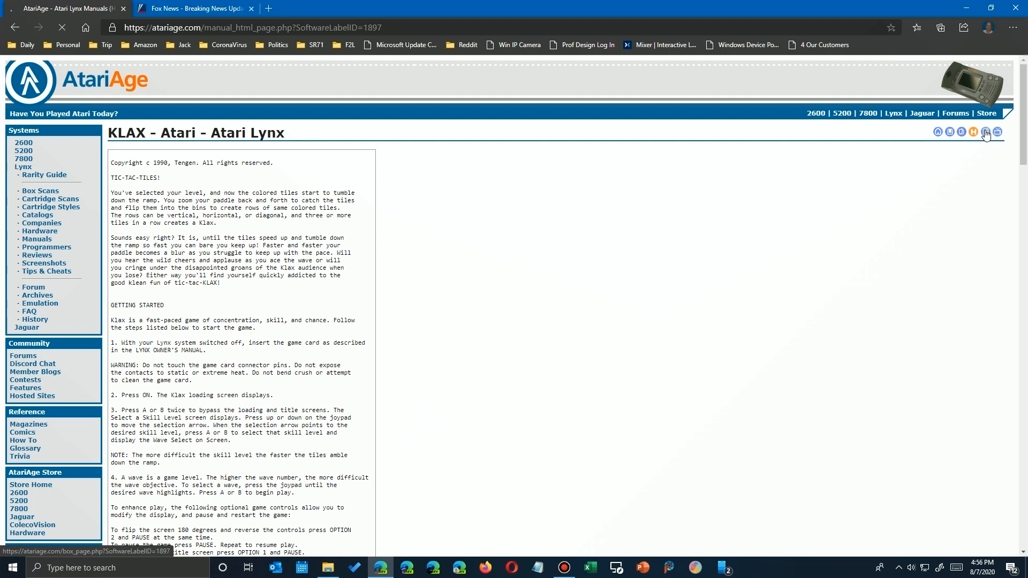
pyautogui.click(985, 132)
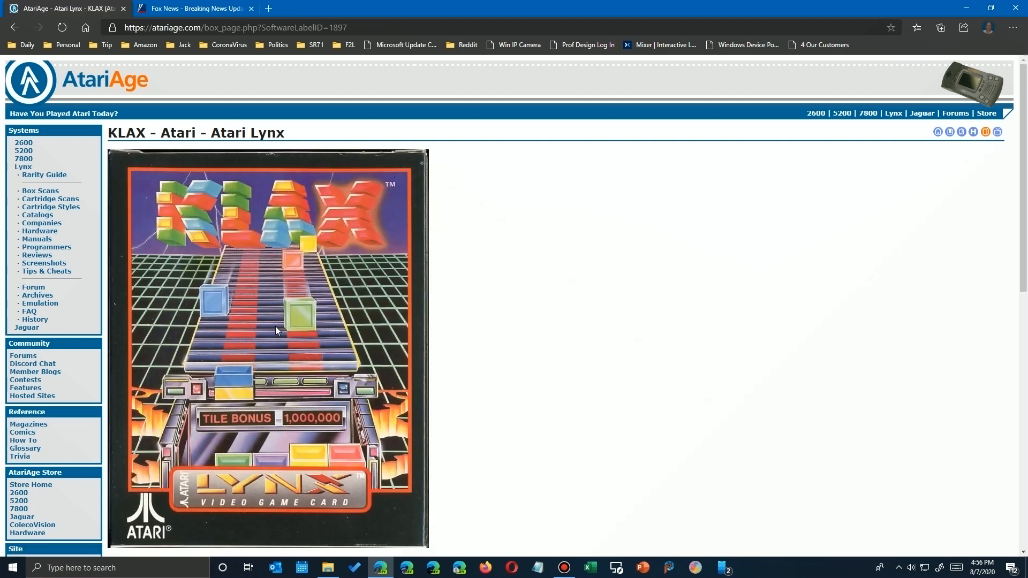
pyautogui.moveTo(997, 139)
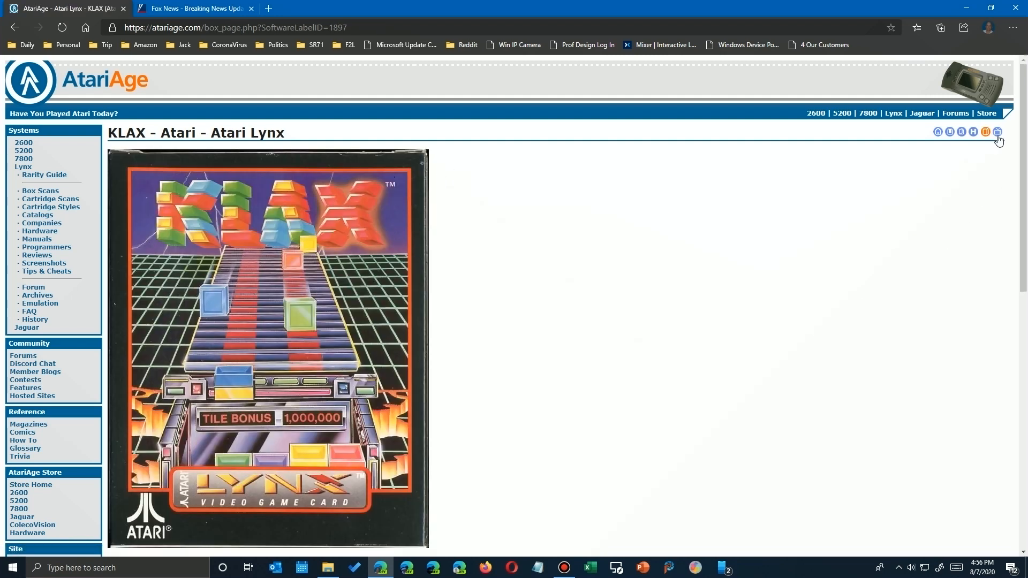
pyautogui.click(997, 131)
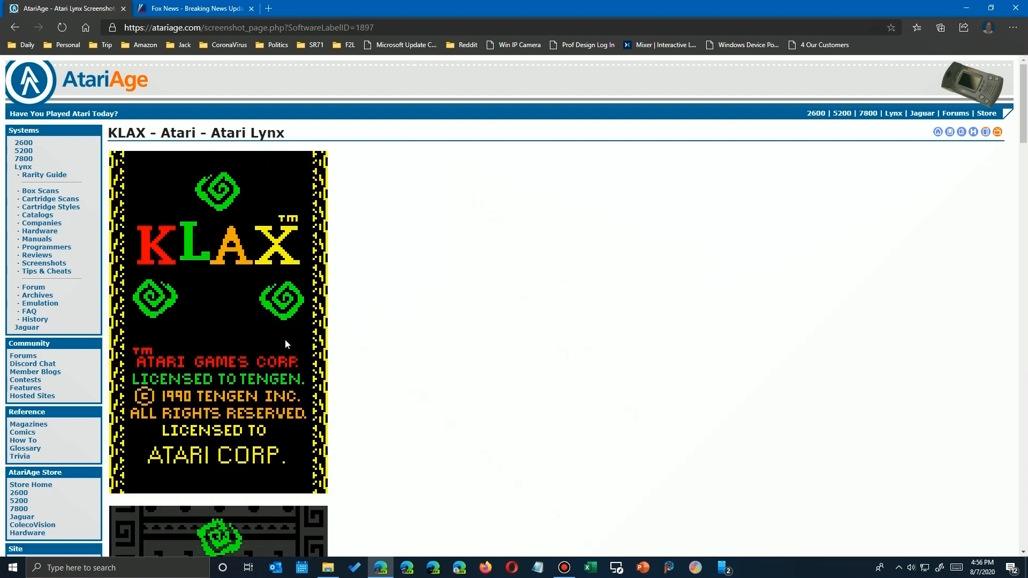
pyautogui.scroll(-3)
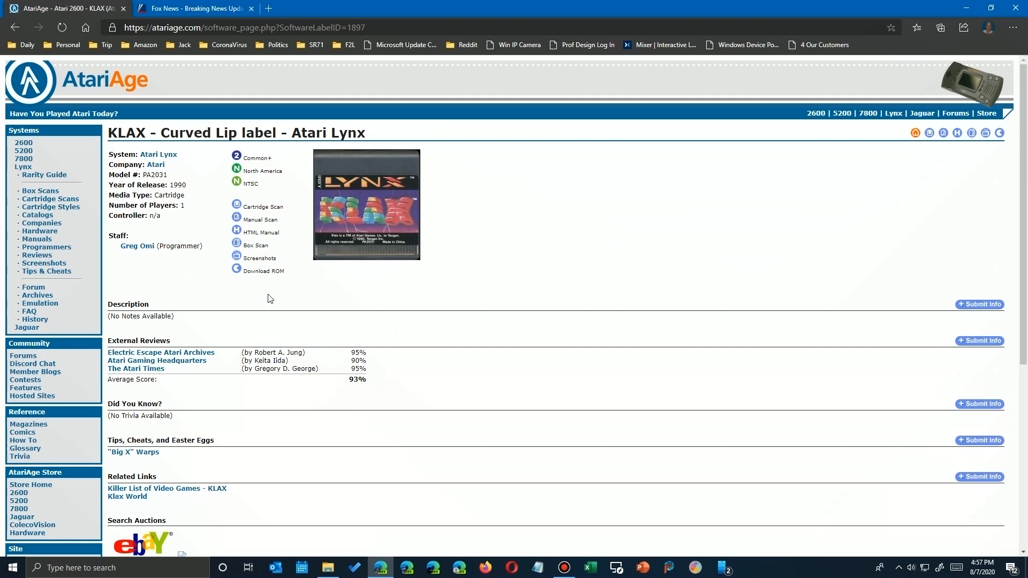
pyautogui.moveTo(237, 273)
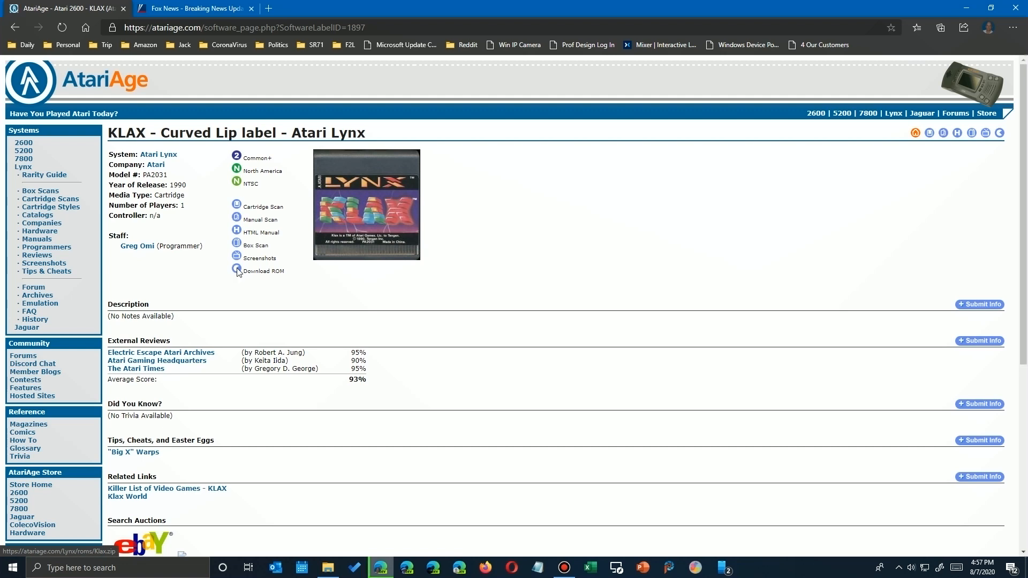
# Start downloading the Klax ROM from the Klax software page
pyautogui.click(236, 271)
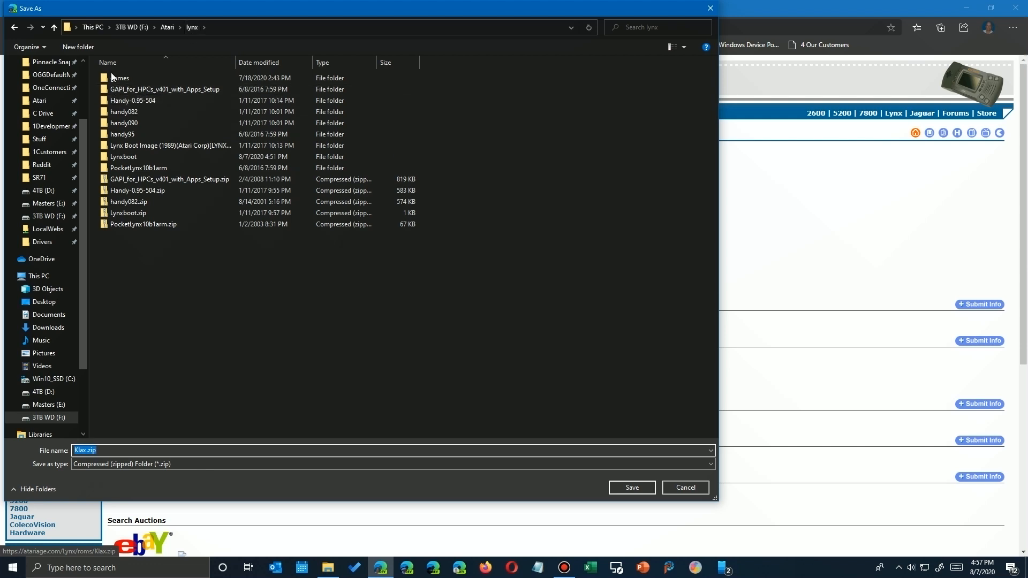
# Save Klax.zip into the lynx games folder, backing out of the Klax subfolder via the breadcrumb
pyautogui.doubleClick(120, 78)
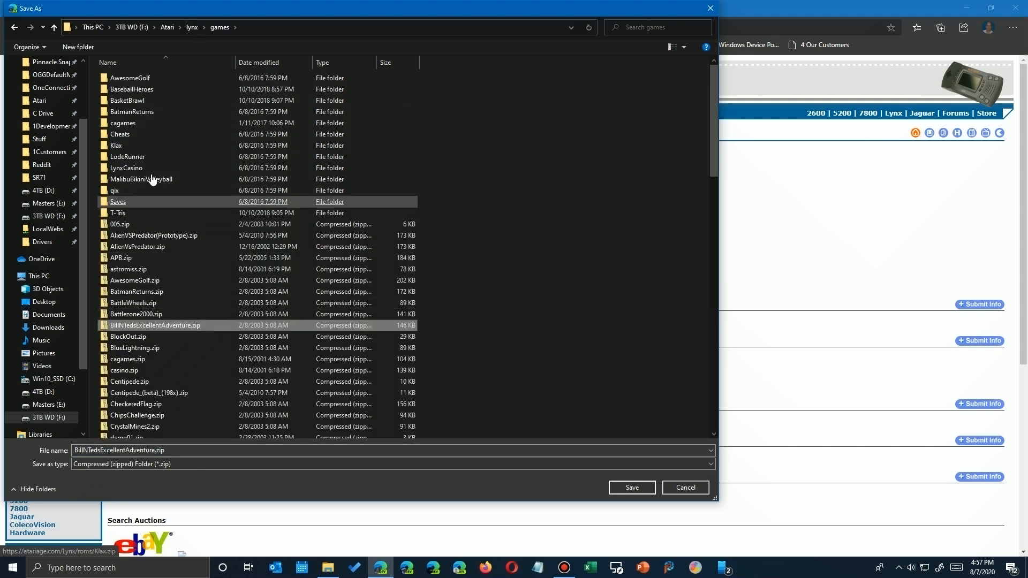
pyautogui.click(116, 144)
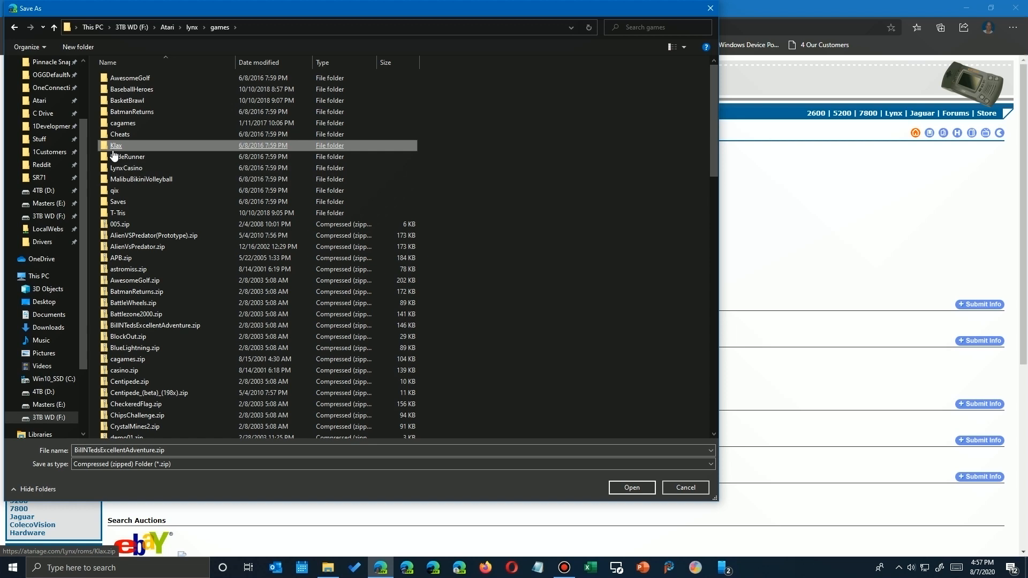
pyautogui.doubleClick(116, 144)
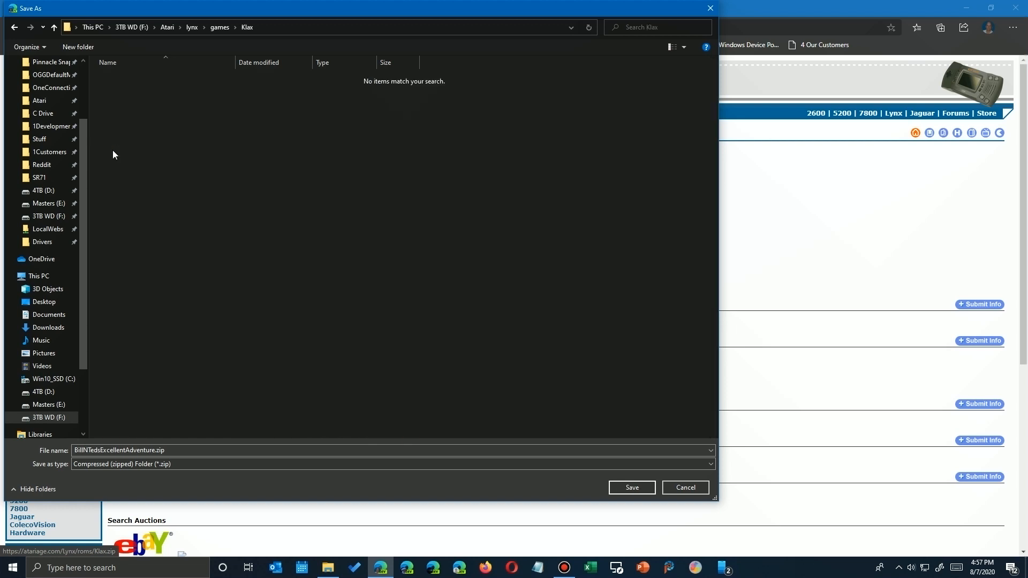
pyautogui.click(203, 27)
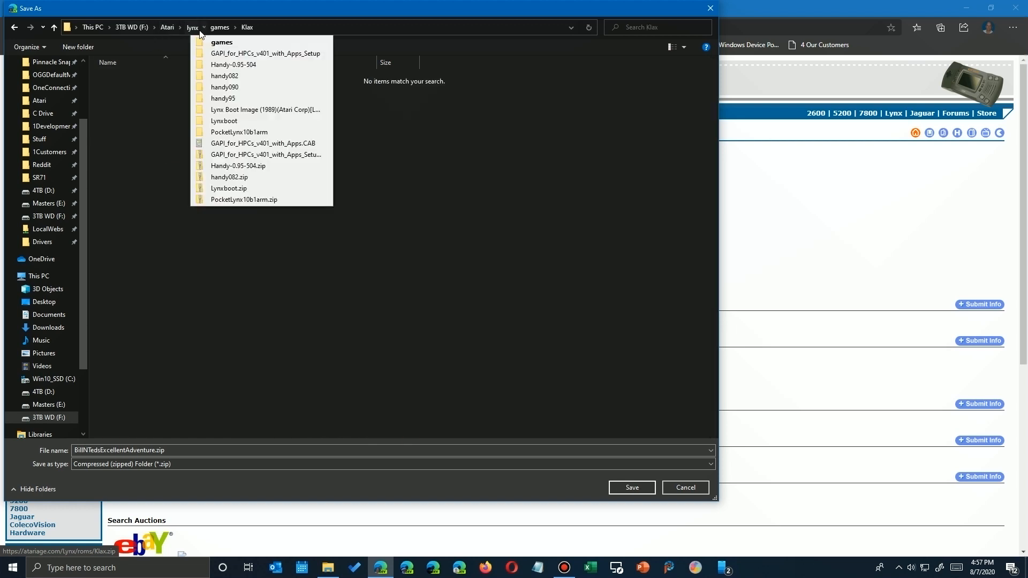
pyautogui.click(220, 27)
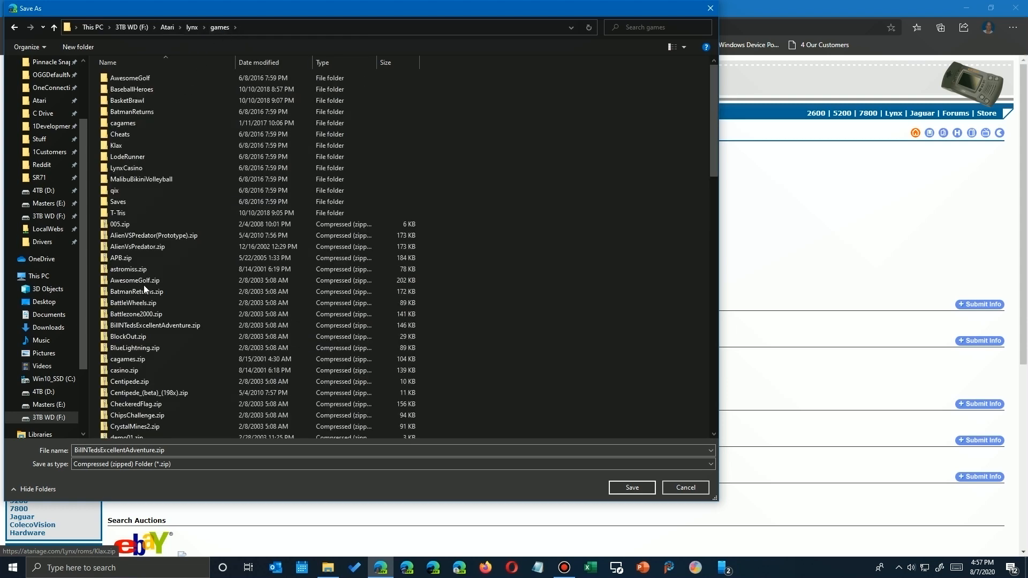
pyautogui.click(132, 301)
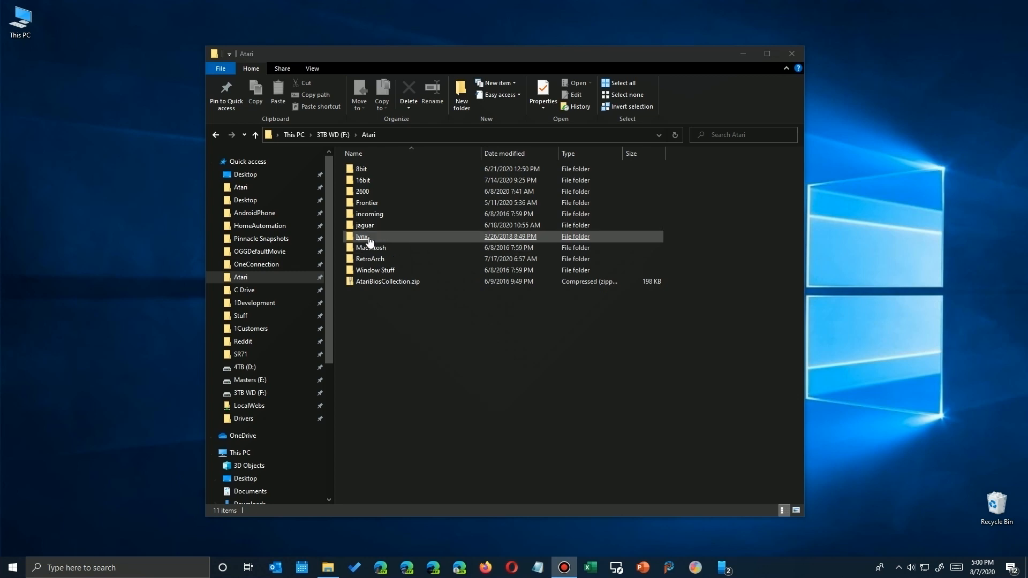
# Launch handy.exe from Atari\lynx\handy95\Handy-0.95 in File Explorer
pyautogui.doubleClick(362, 236)
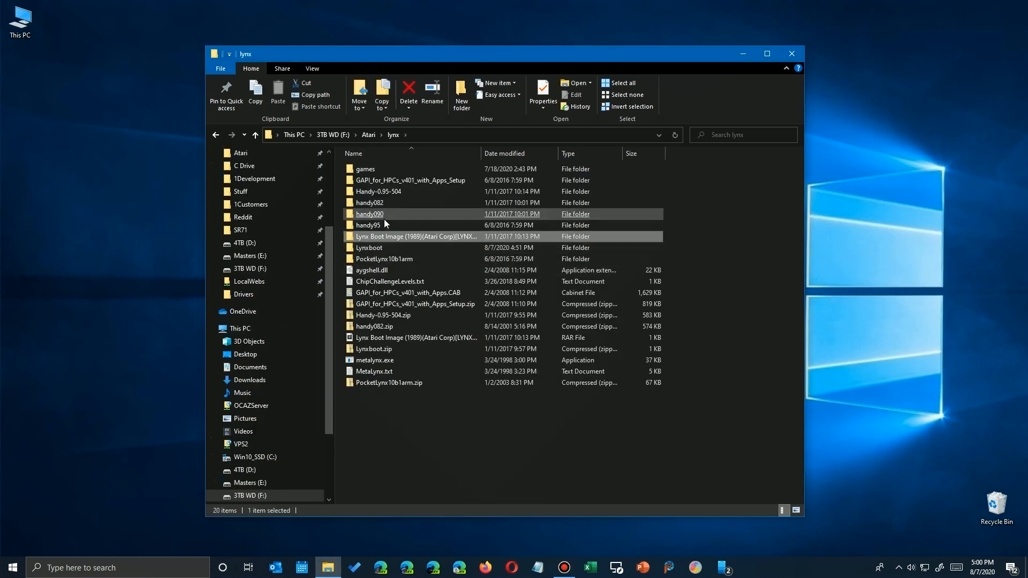
pyautogui.doubleClick(370, 225)
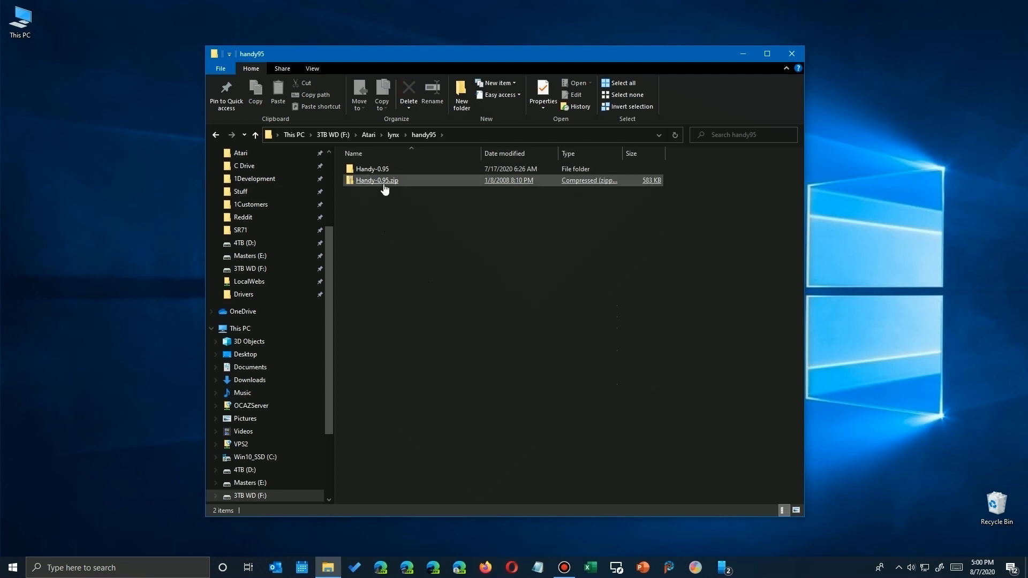
pyautogui.doubleClick(372, 168)
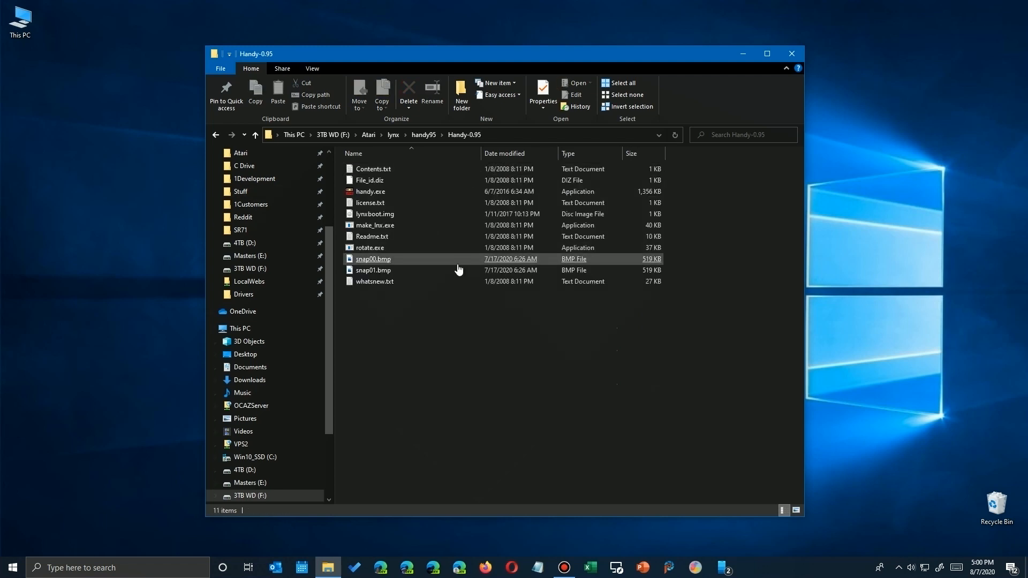
pyautogui.doubleClick(369, 192)
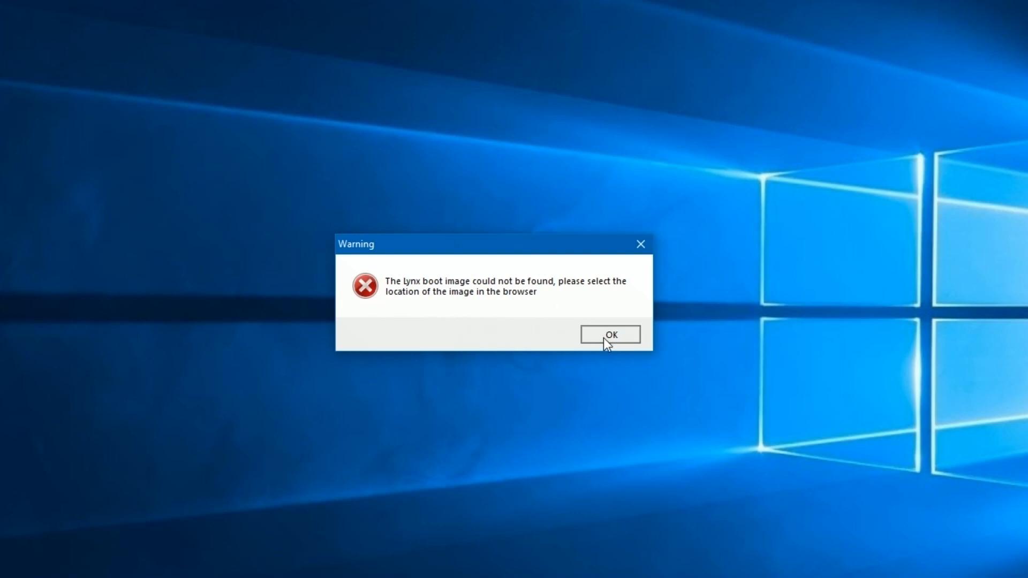
# Dismiss the missing boot image warning and point Handy to the Lynxboot folder
pyautogui.click(609, 334)
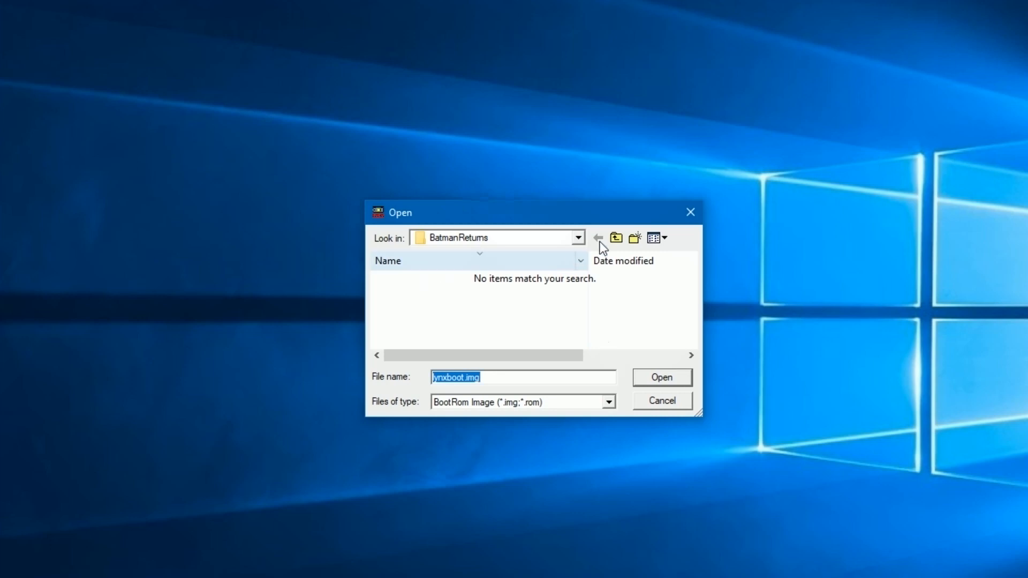
pyautogui.click(614, 238)
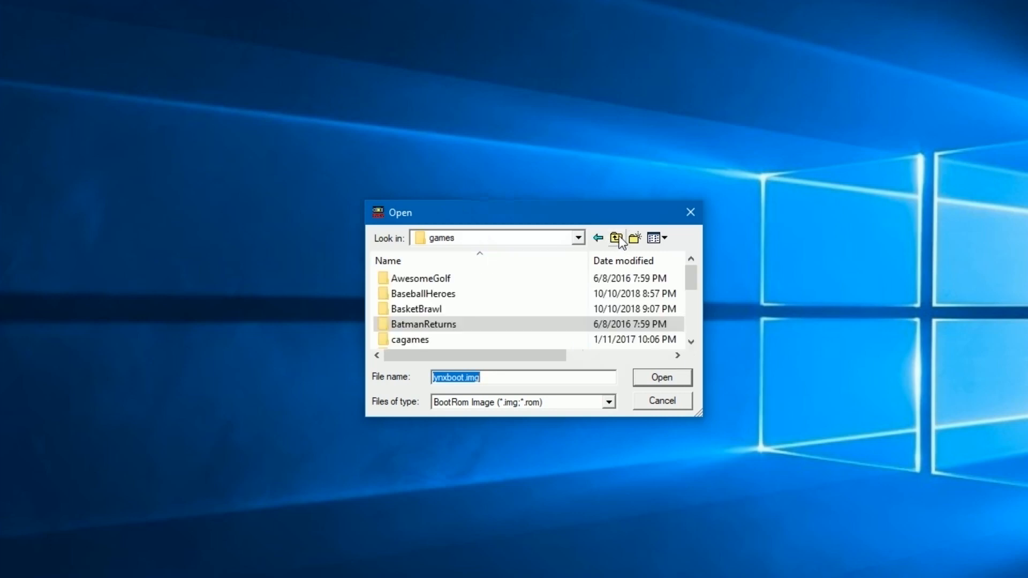
pyautogui.click(614, 238)
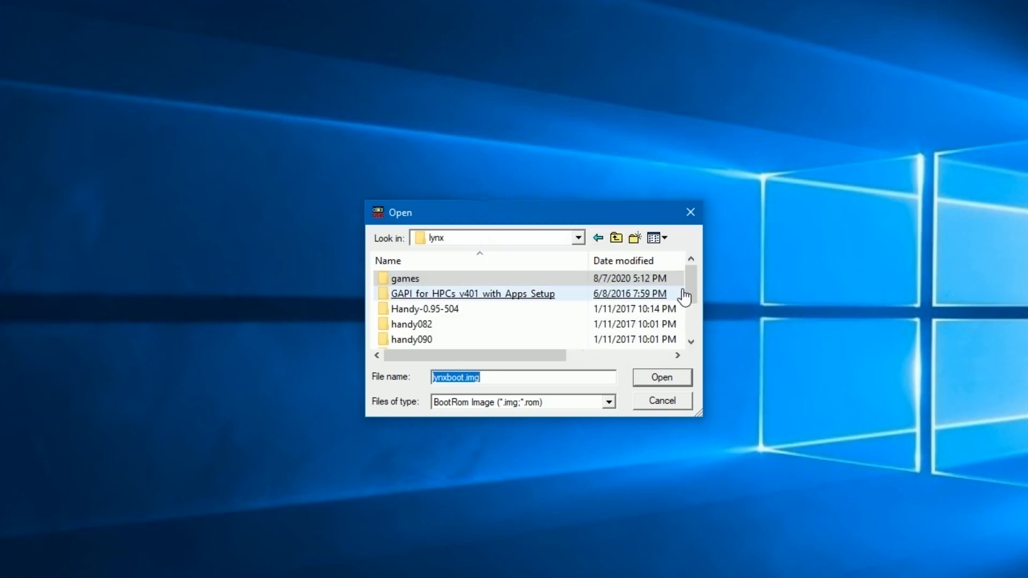
pyautogui.scroll(-3)
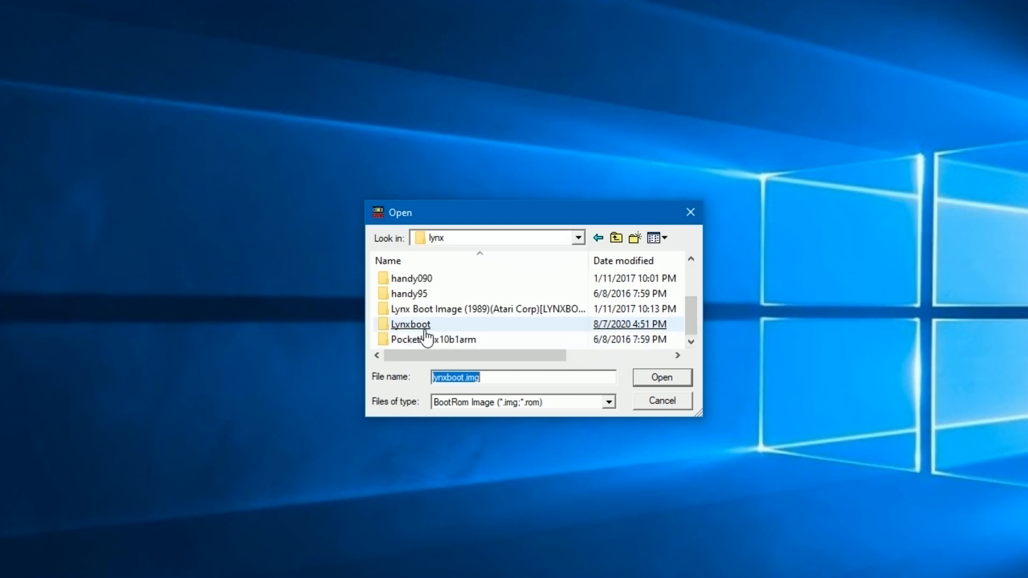
pyautogui.doubleClick(410, 323)
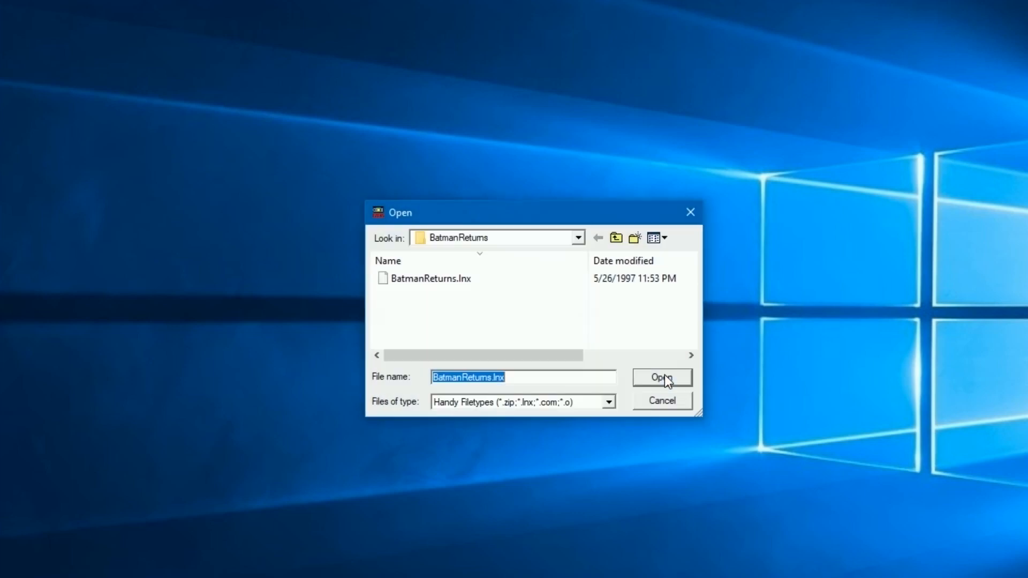
pyautogui.moveTo(530, 226)
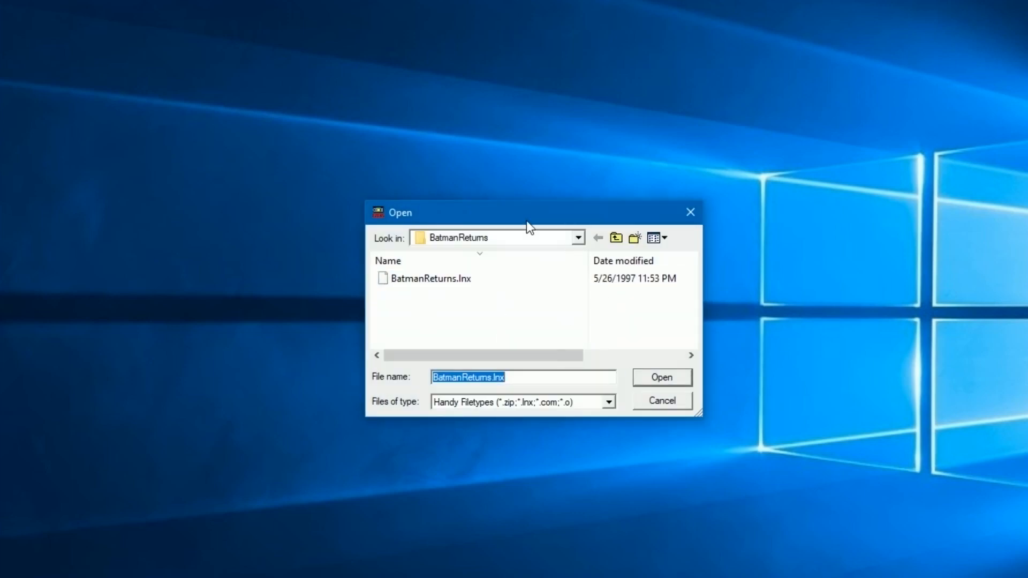
pyautogui.moveTo(415, 316)
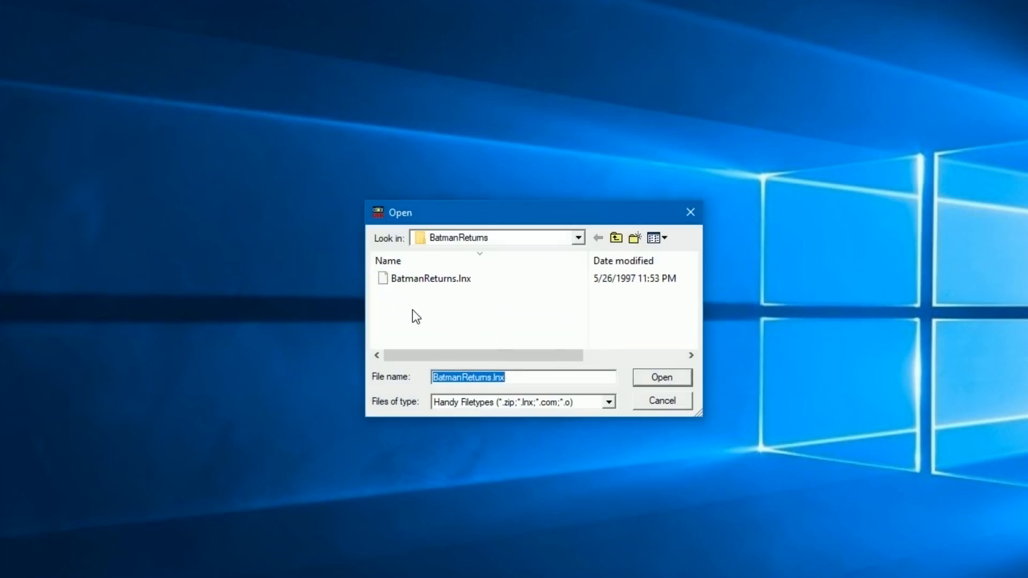
# Select BatmanReturns.lnx as the game to load, reaching the INSERT GAME screen
pyautogui.click(431, 279)
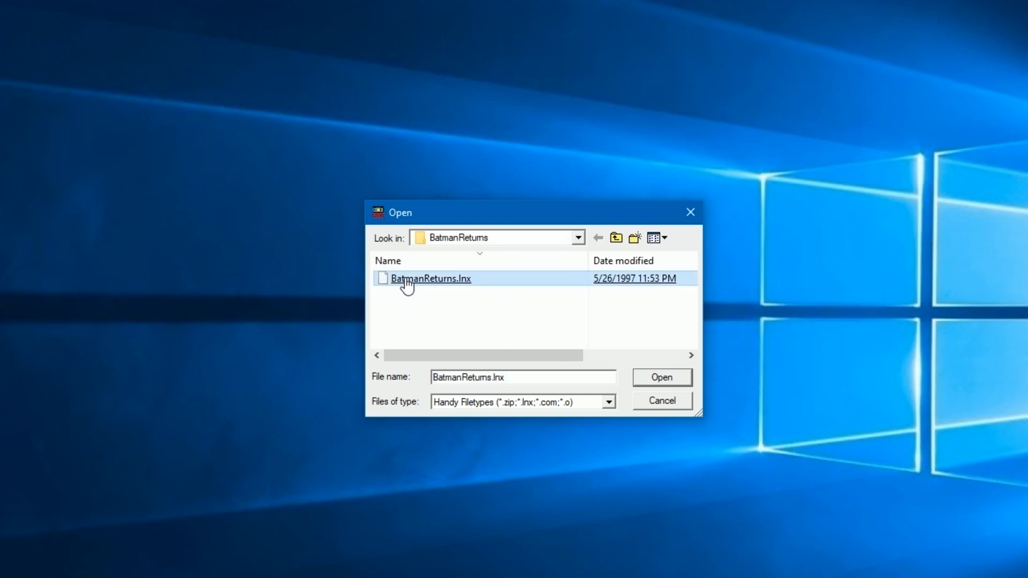
pyautogui.click(660, 376)
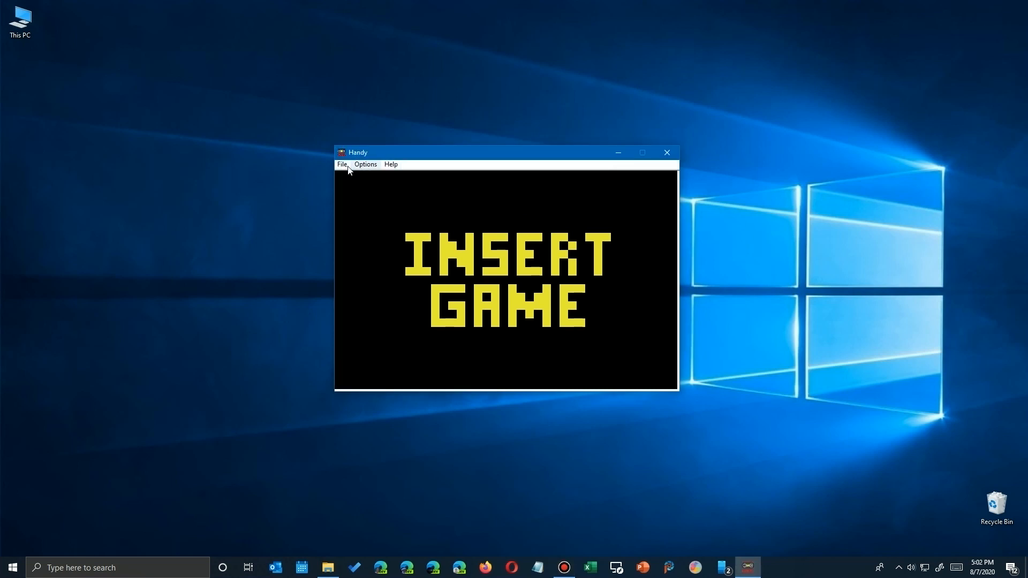
pyautogui.click(342, 164)
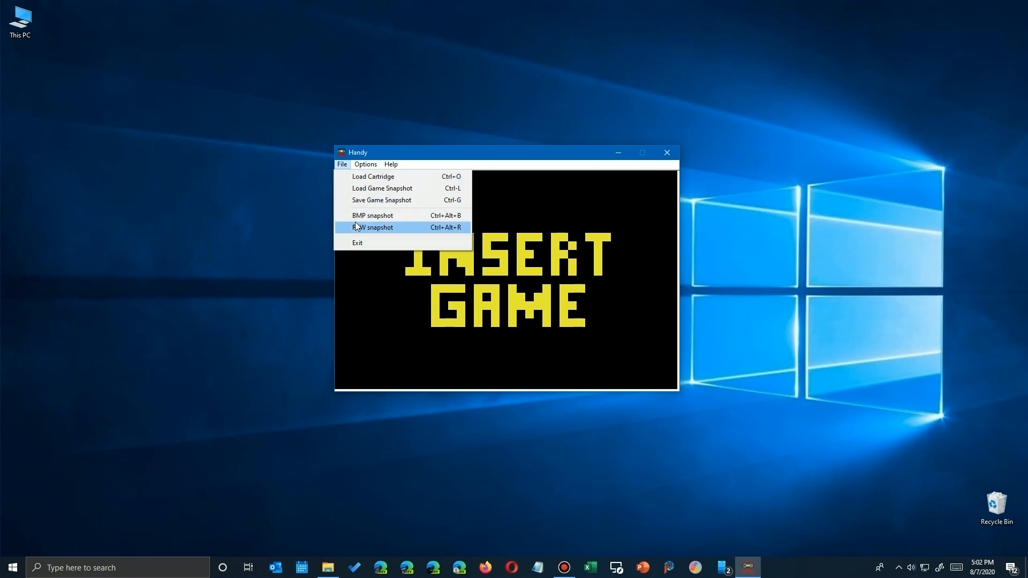
pyautogui.click(365, 164)
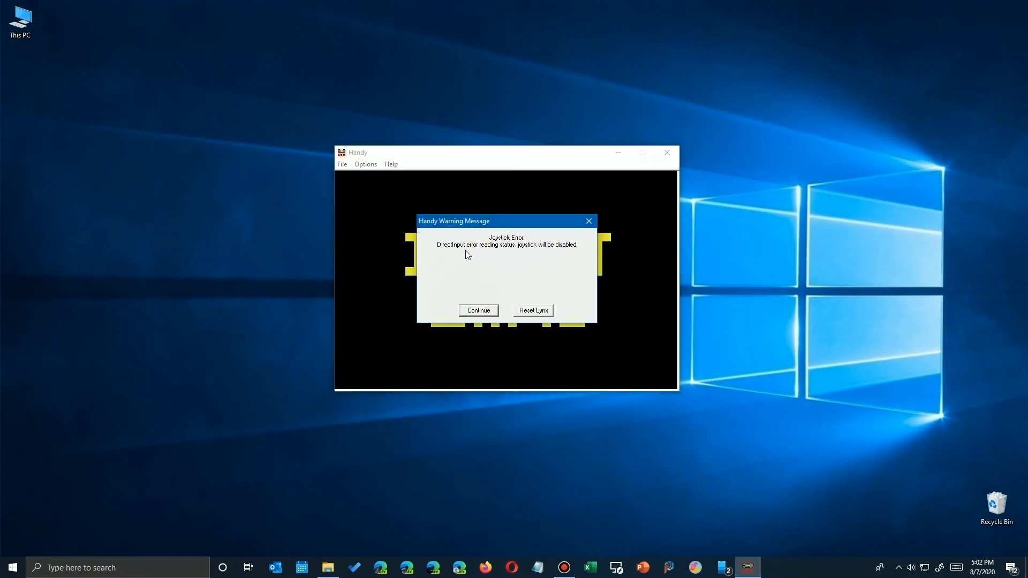
pyautogui.moveTo(503, 251)
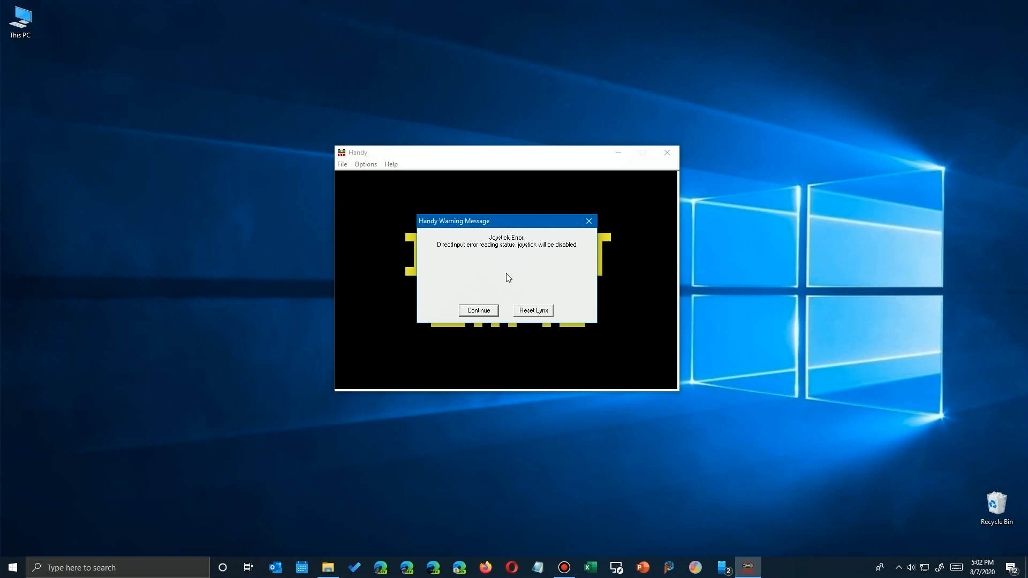
# Dismiss the joystick warnings and re-enable Joystick Enable in Options, confirming it is on
pyautogui.click(477, 311)
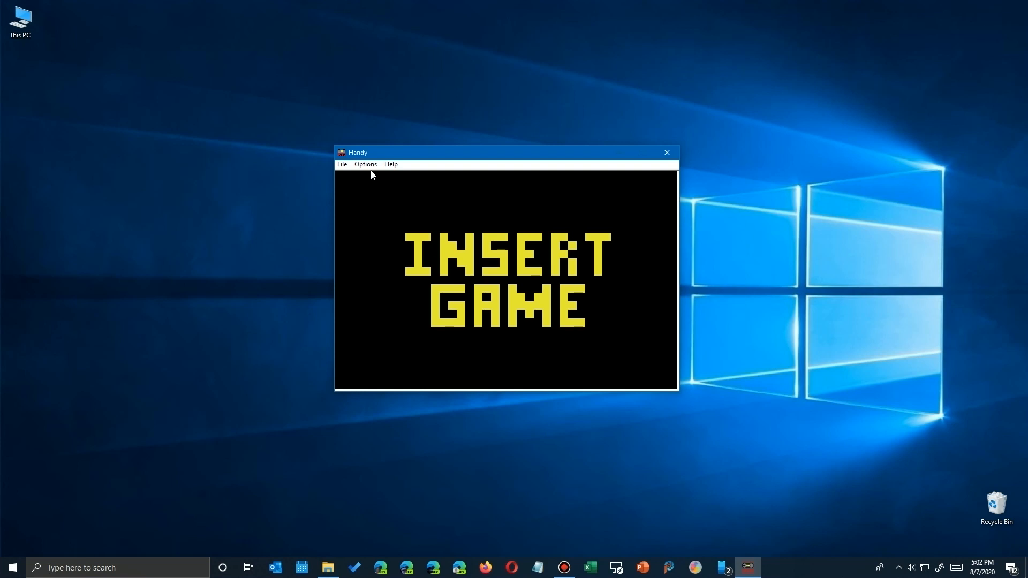
pyautogui.click(365, 165)
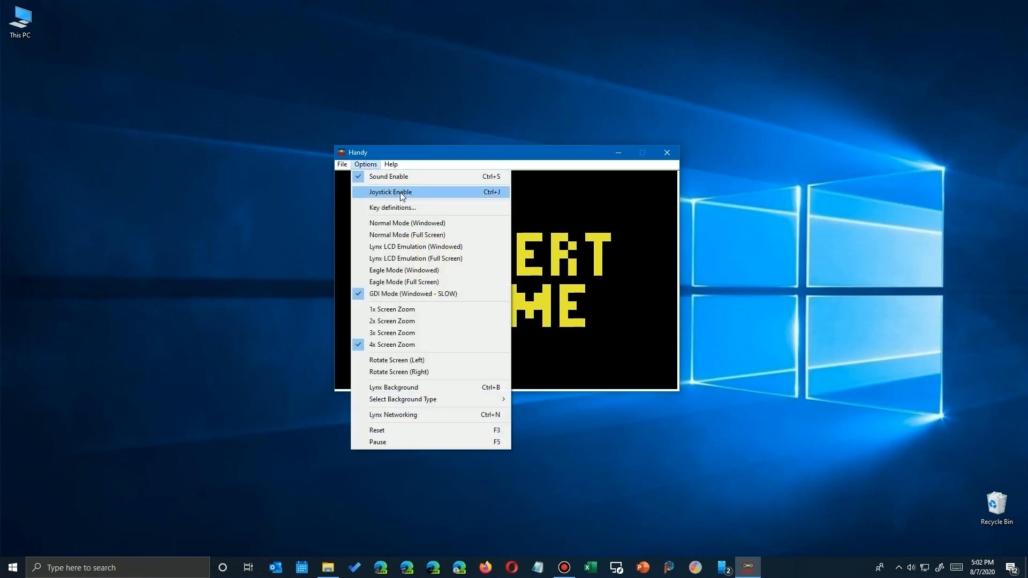
pyautogui.click(389, 191)
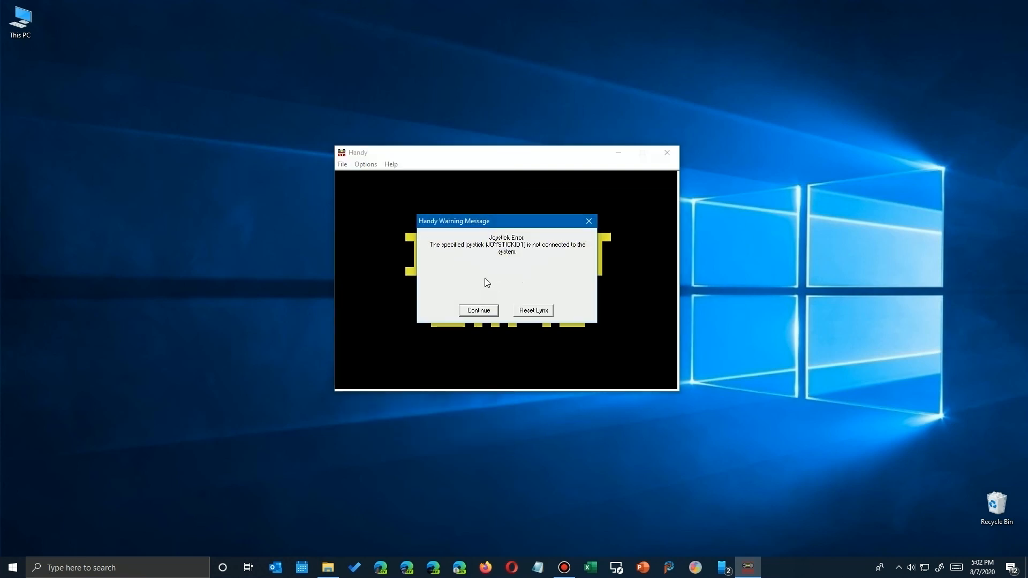
pyautogui.click(477, 310)
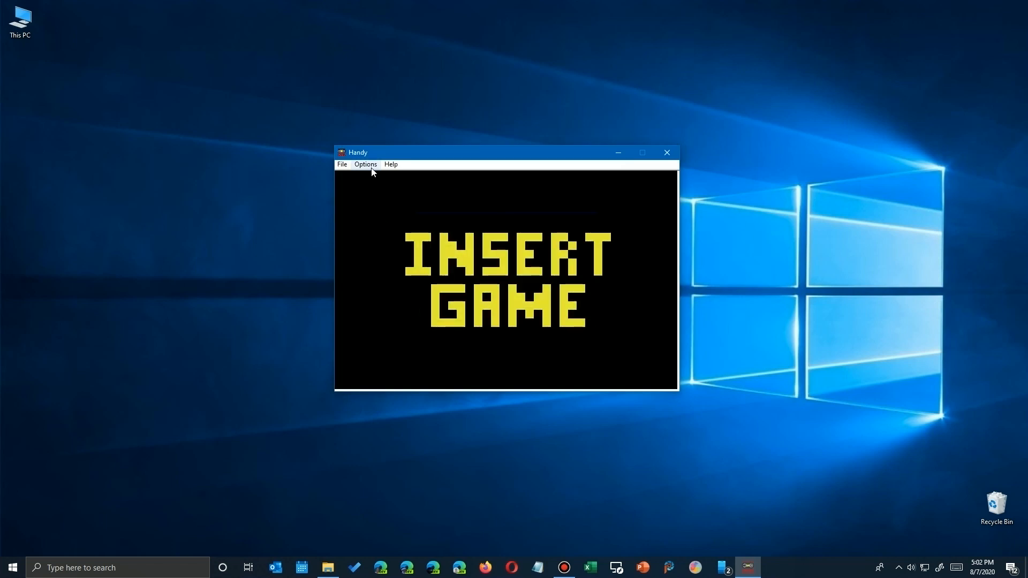
pyautogui.click(365, 164)
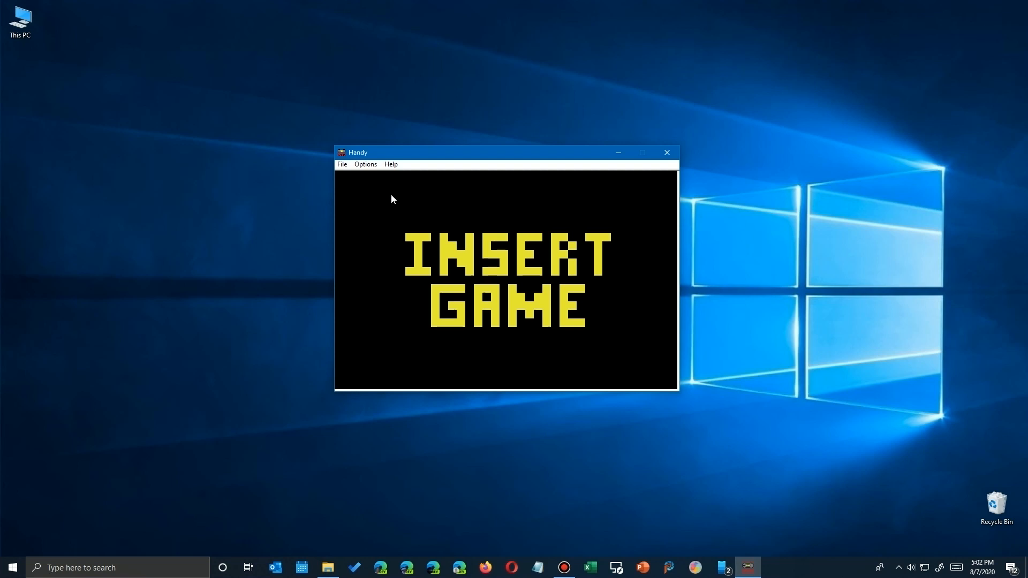
pyautogui.click(364, 165)
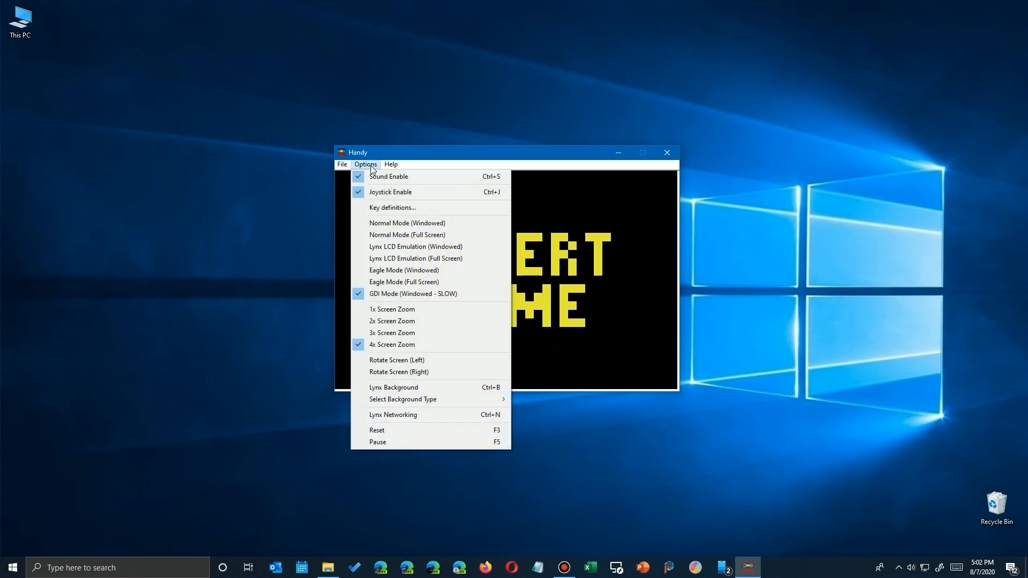
# Open Key definitions to show the keyboard keys mapped to each Lynx button
pyautogui.click(392, 208)
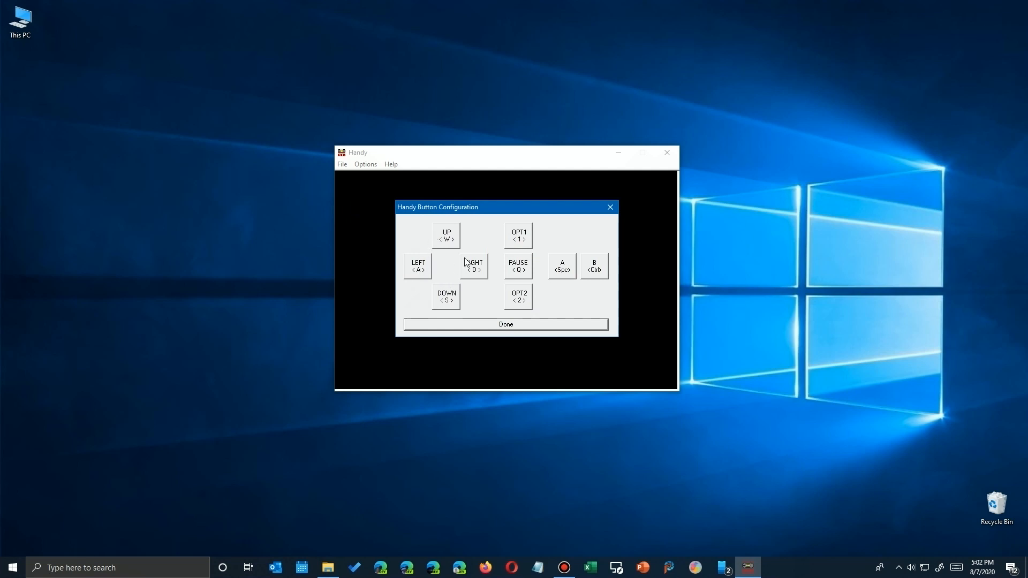
pyautogui.moveTo(460, 266)
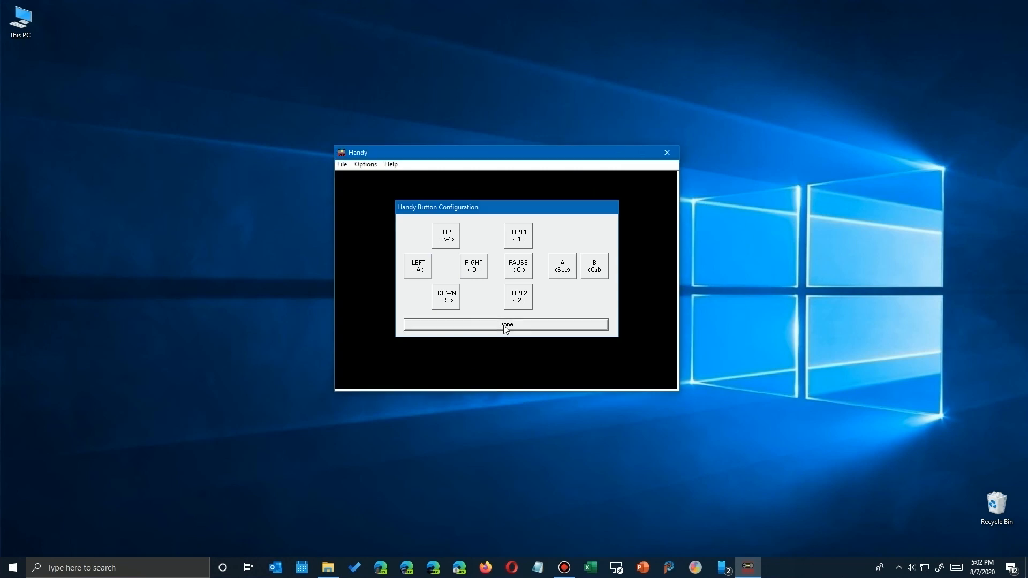
# Close the button setup and switch the display to Normal windowed mode
pyautogui.click(365, 163)
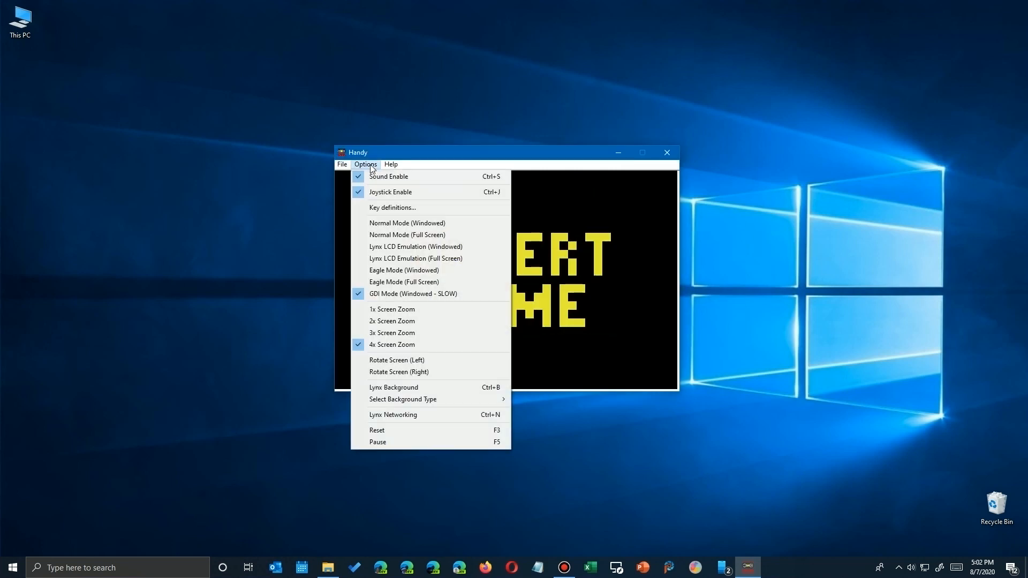
pyautogui.moveTo(407, 223)
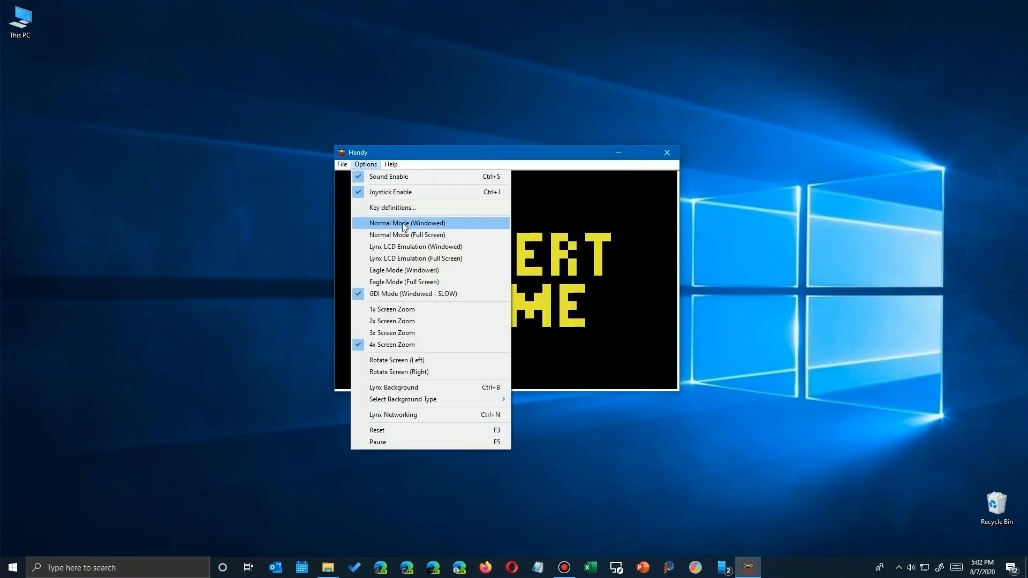
pyautogui.click(407, 222)
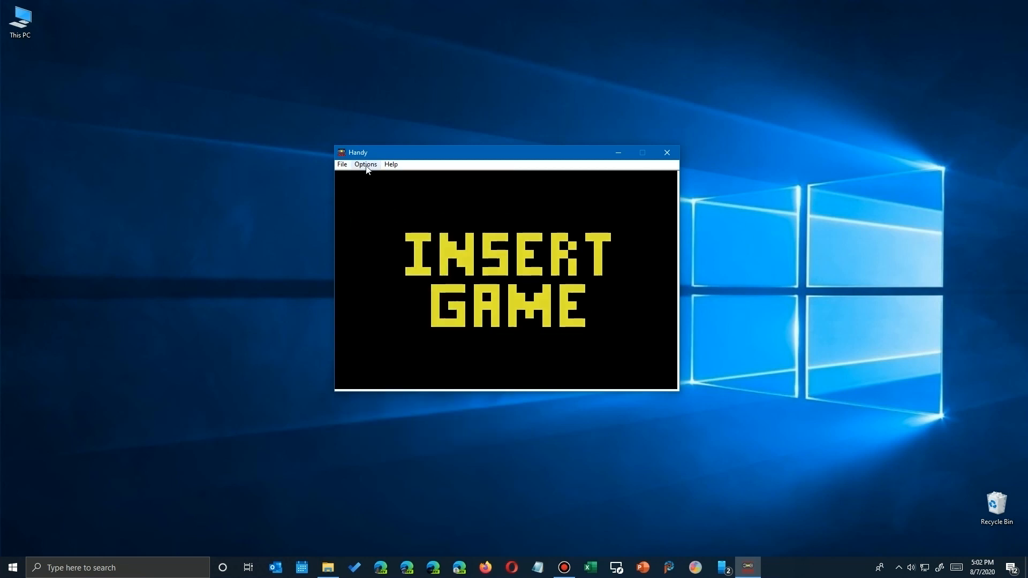
pyautogui.click(364, 164)
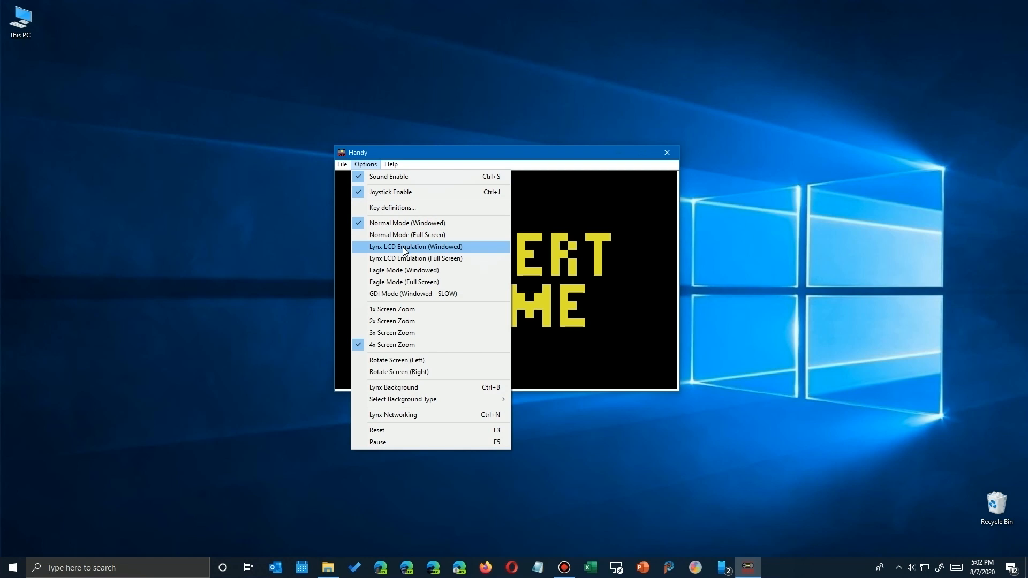
pyautogui.moveTo(451, 251)
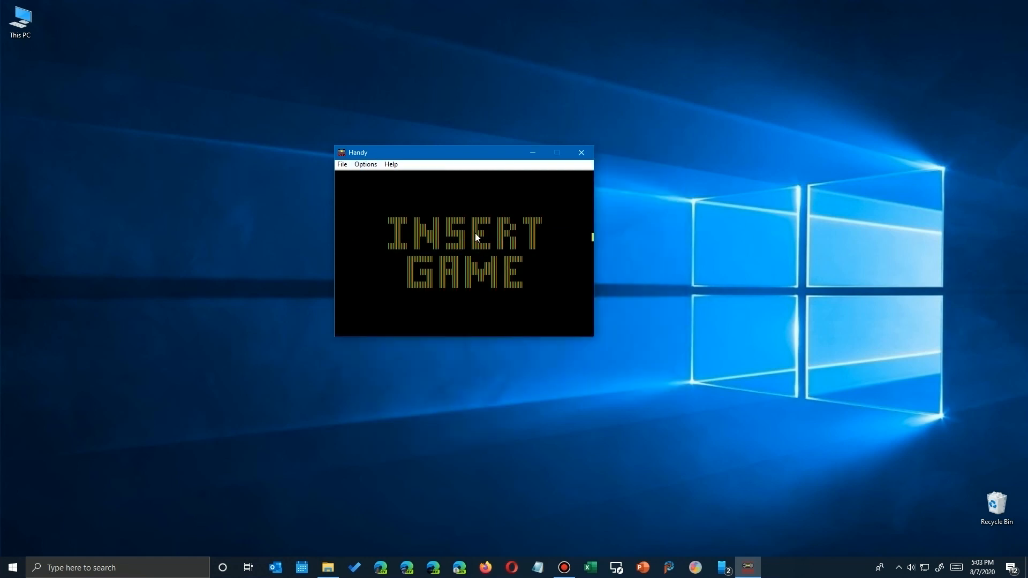
# Try Lynx LCD emulation, then switch the display to Eagle windowed mode
pyautogui.click(365, 164)
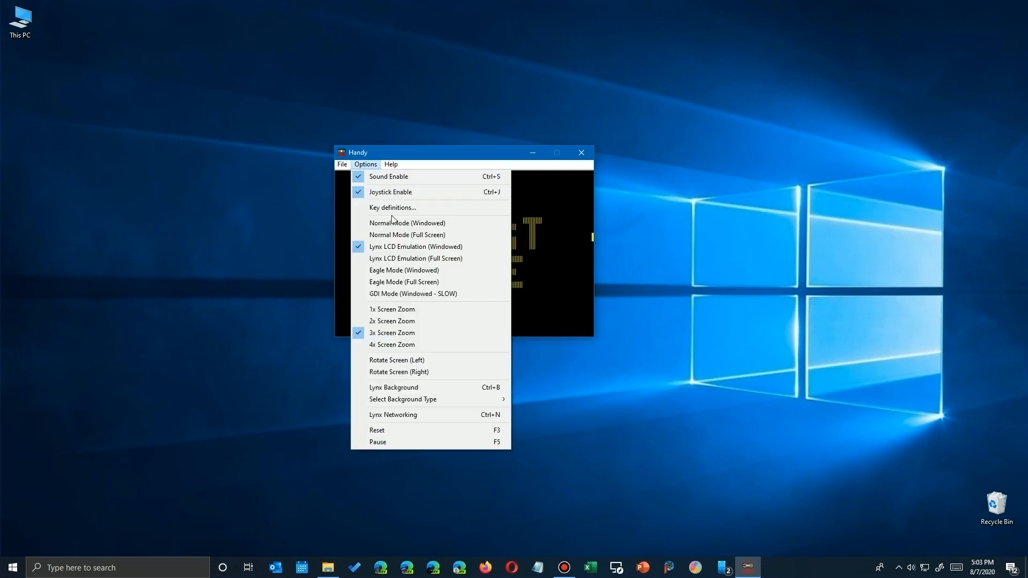
pyautogui.moveTo(403, 269)
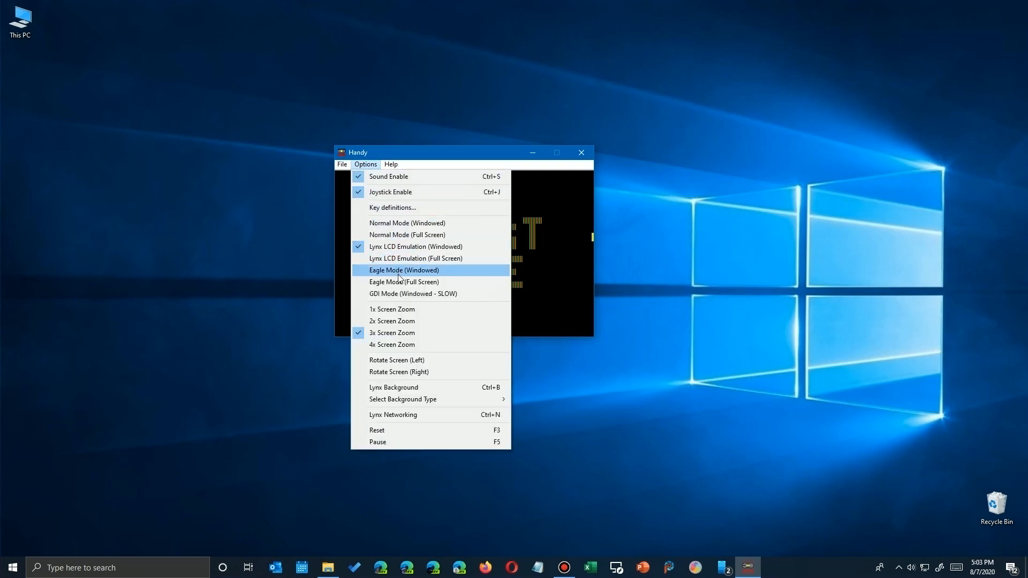
pyautogui.click(403, 269)
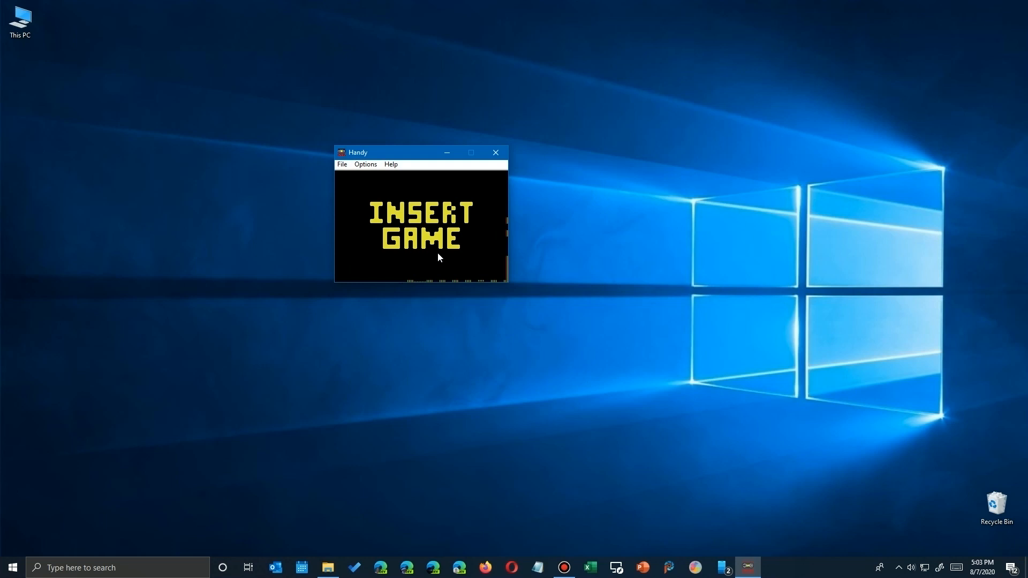
pyautogui.click(365, 164)
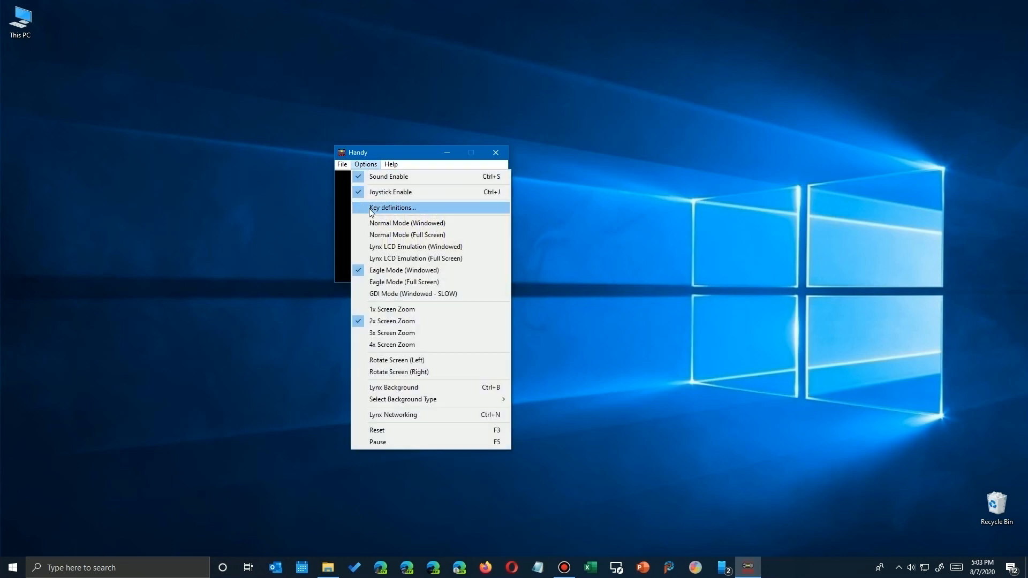
pyautogui.moveTo(392, 309)
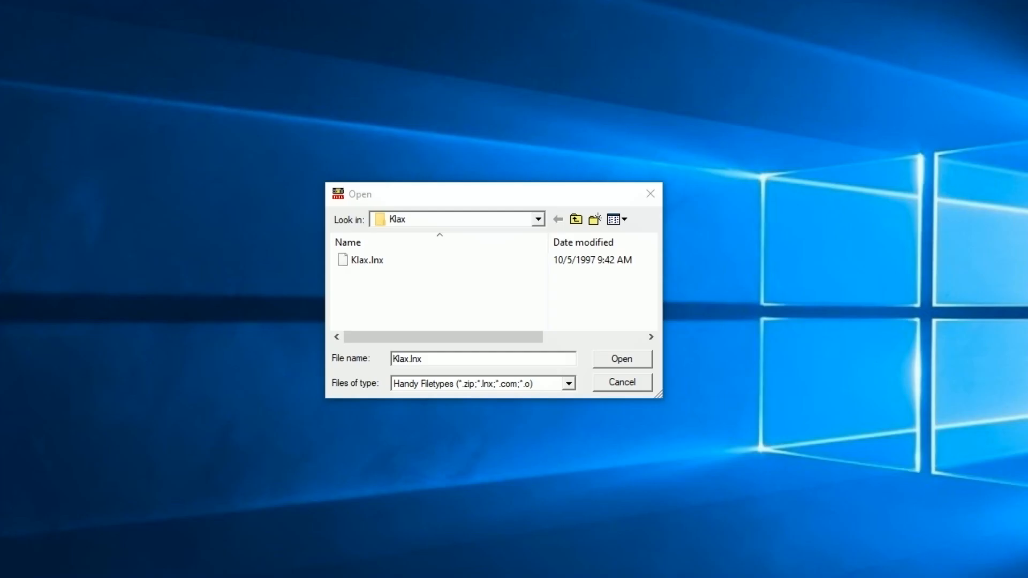
# Load Klax.lnx from the Klax folder so the Klax title screen runs
pyautogui.click(367, 260)
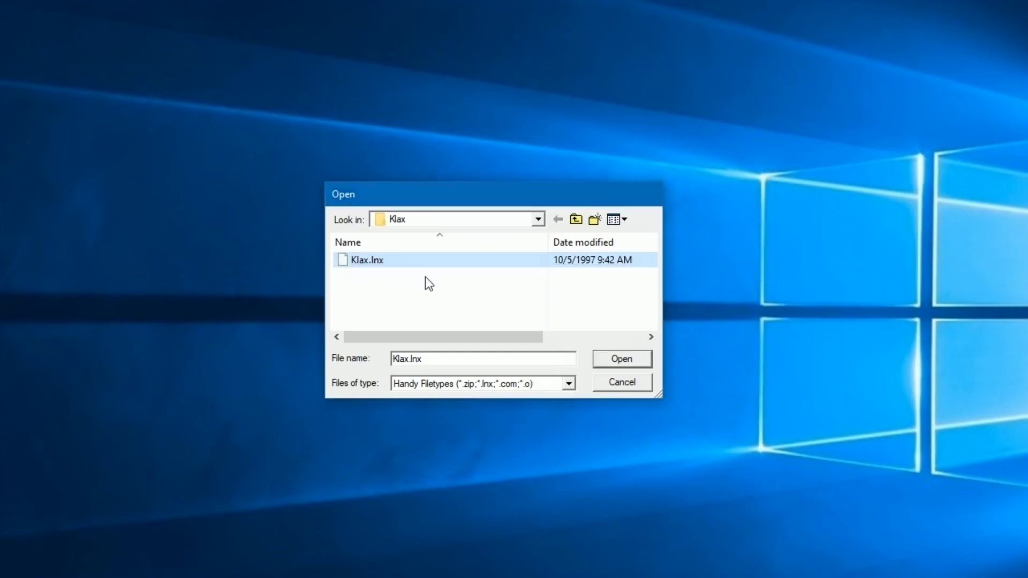
pyautogui.click(620, 358)
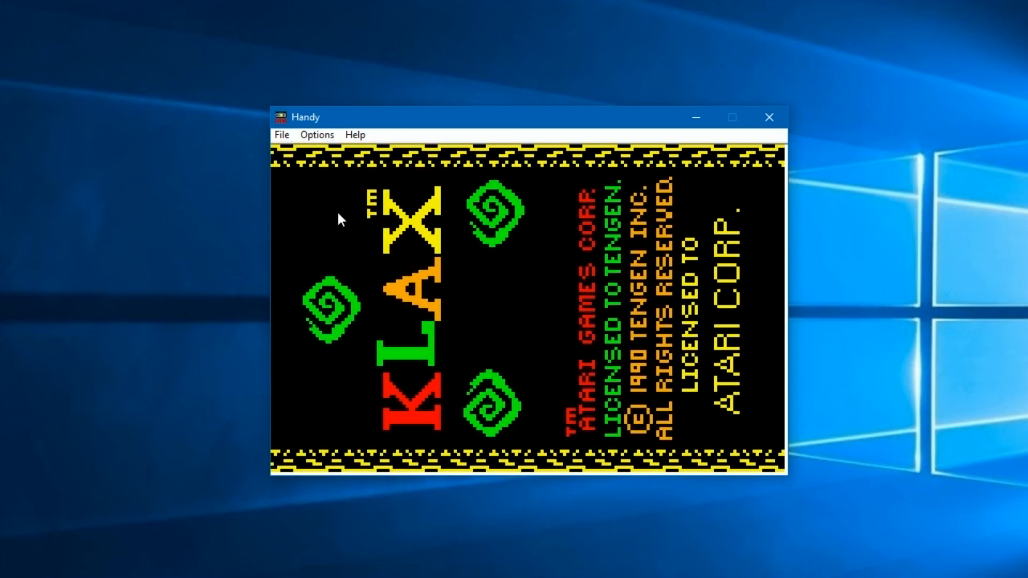
pyautogui.click(317, 135)
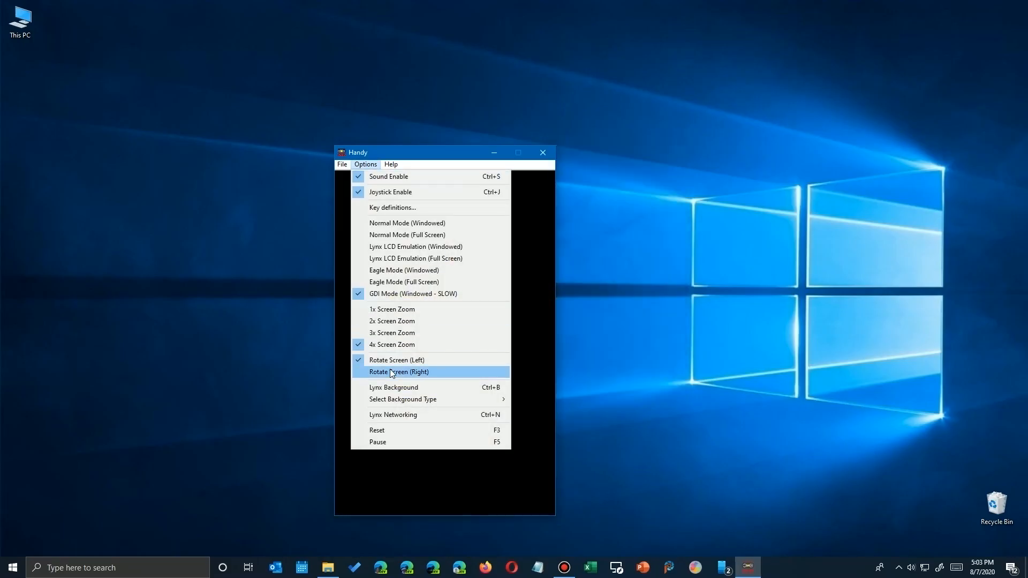
pyautogui.click(398, 371)
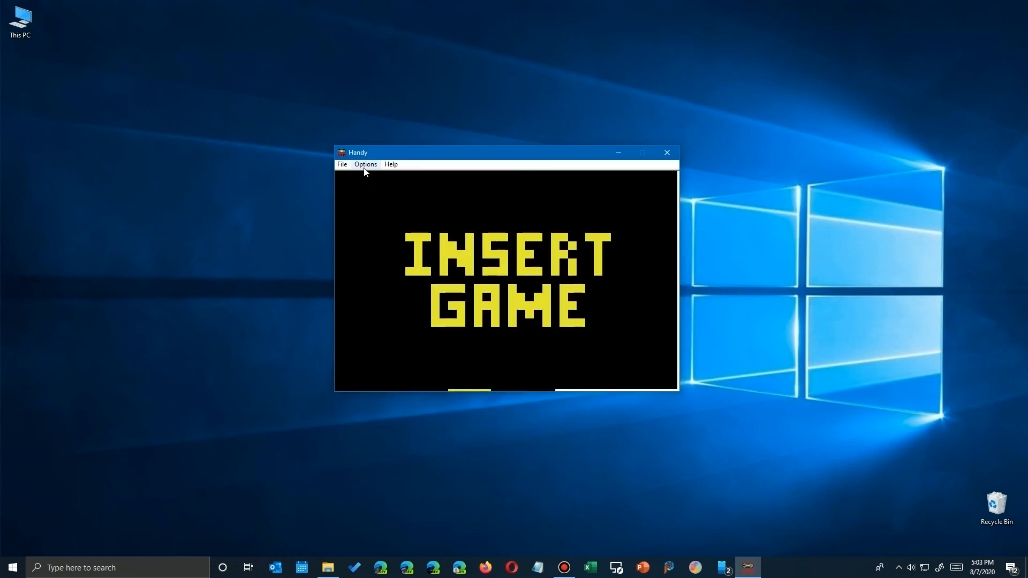
pyautogui.click(364, 163)
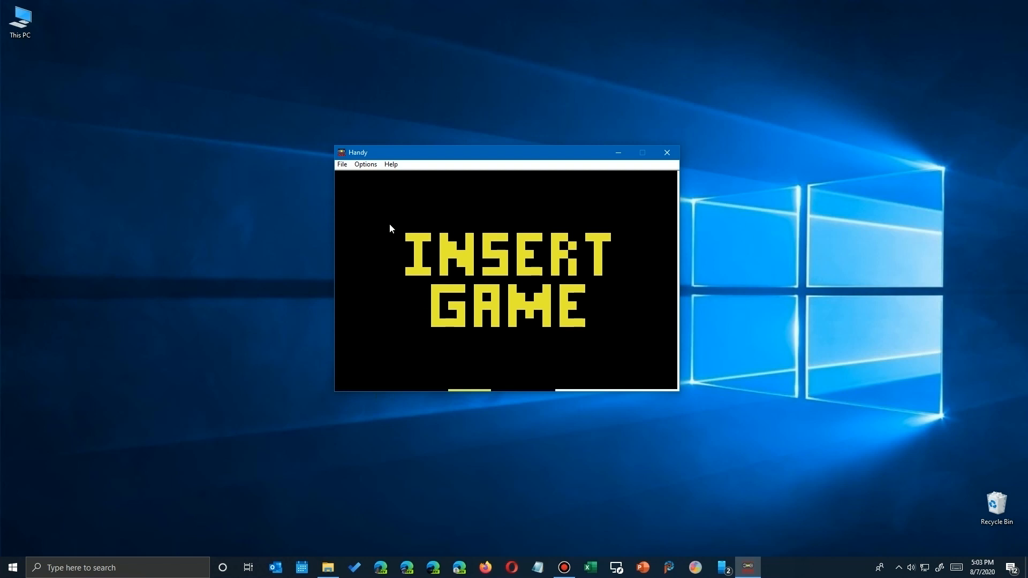
pyautogui.click(365, 165)
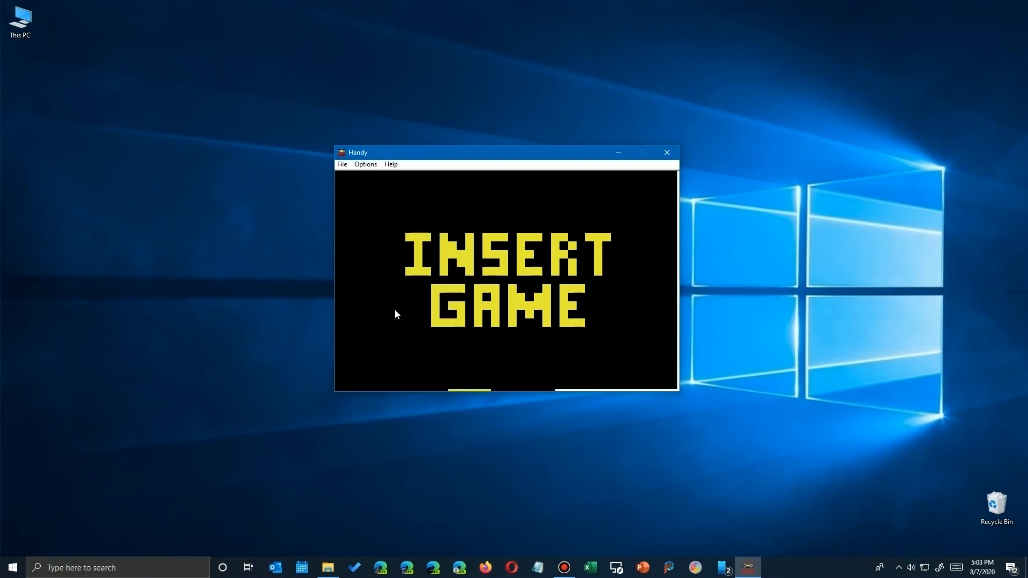
pyautogui.click(365, 164)
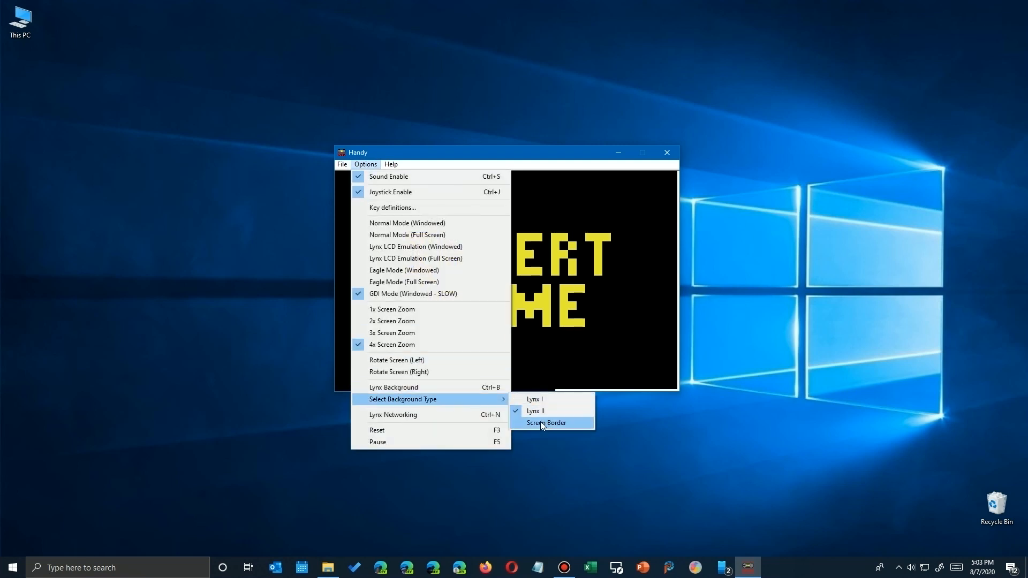
pyautogui.moveTo(403, 387)
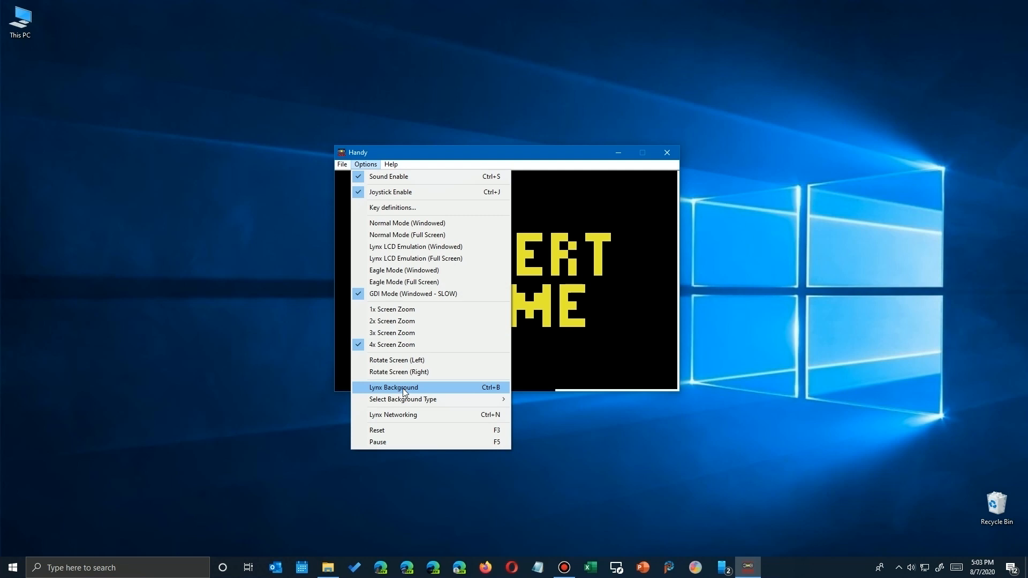
pyautogui.moveTo(399, 425)
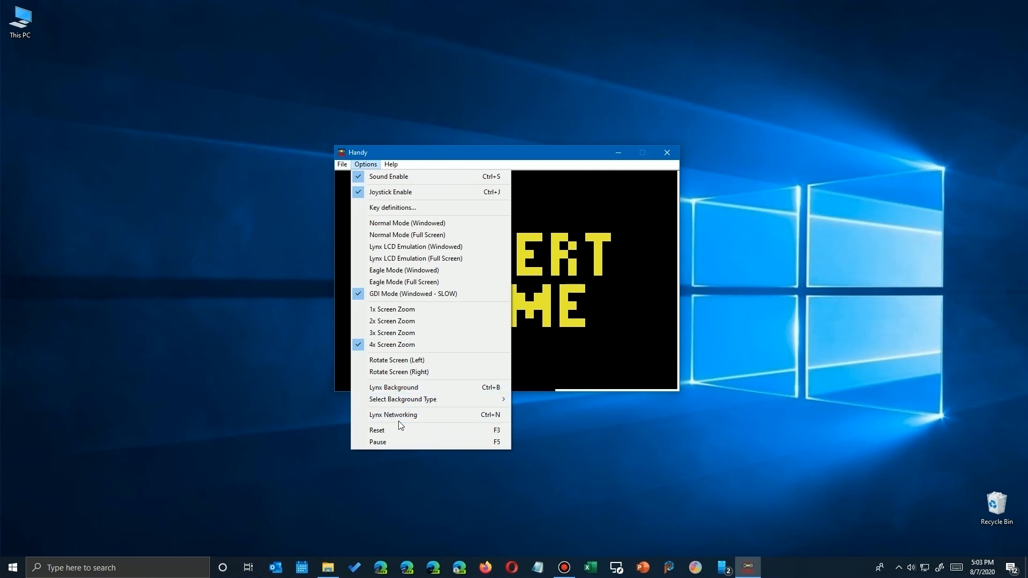
pyautogui.moveTo(395, 428)
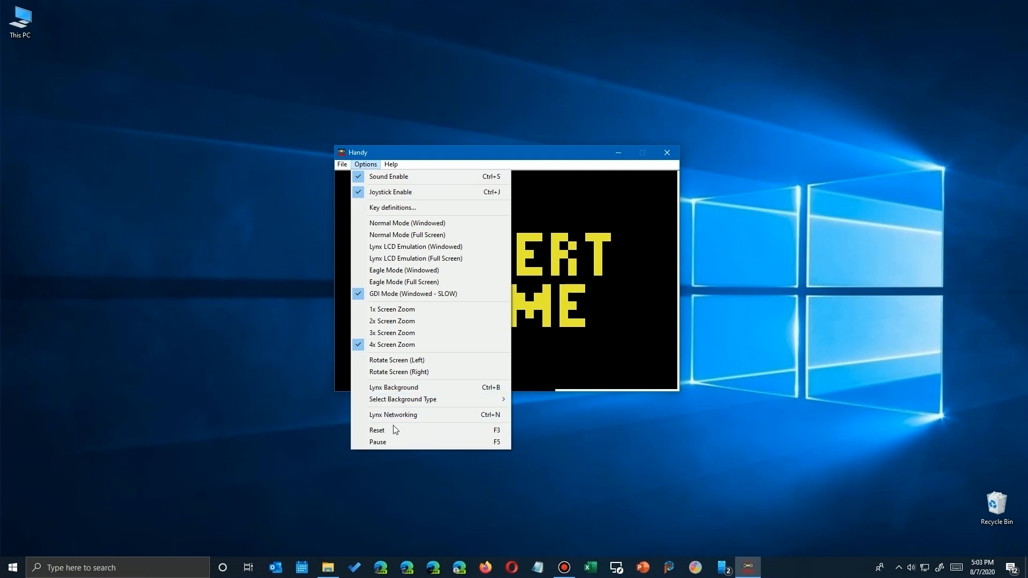
pyautogui.click(365, 164)
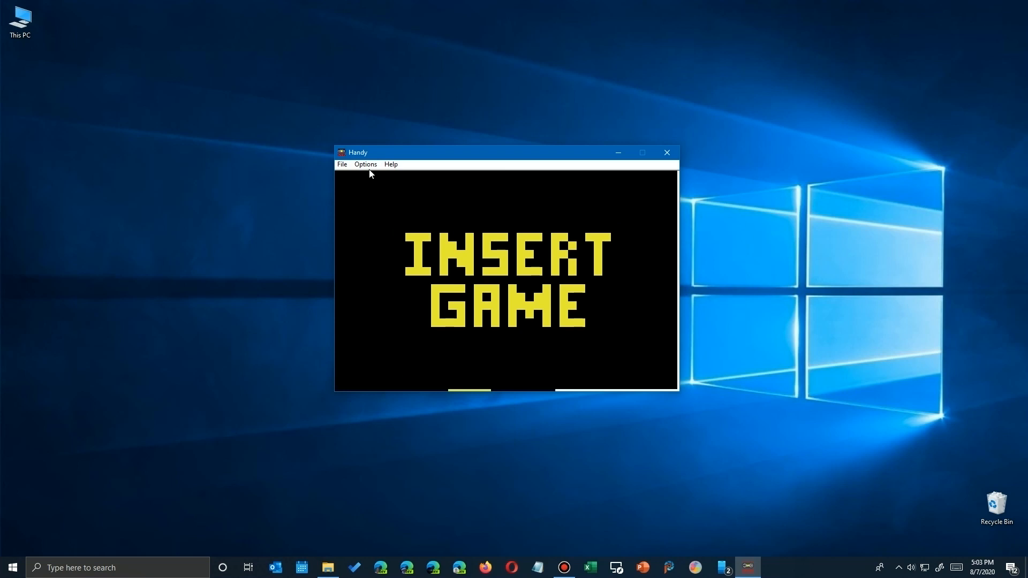
pyautogui.click(366, 164)
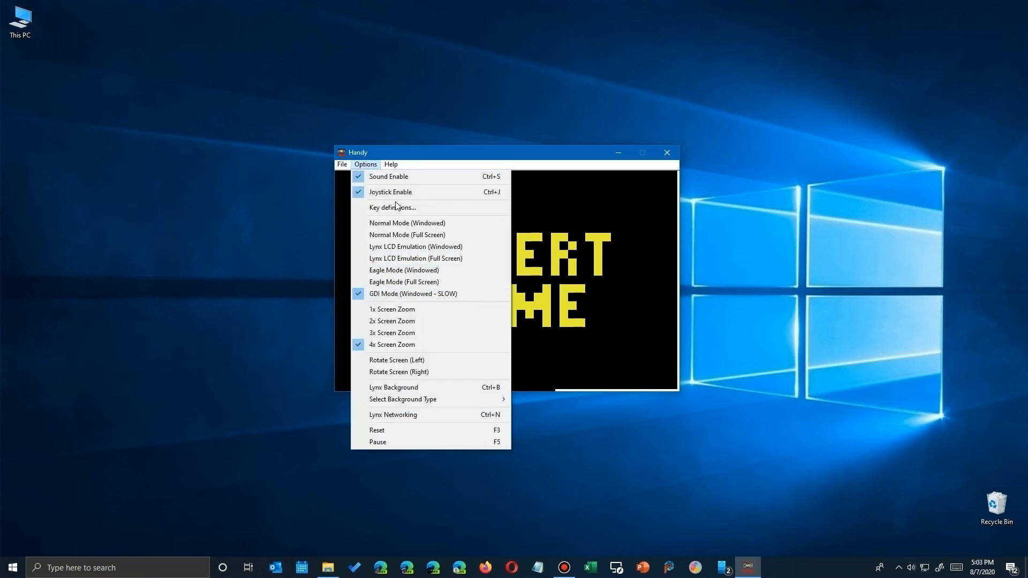
pyautogui.click(390, 164)
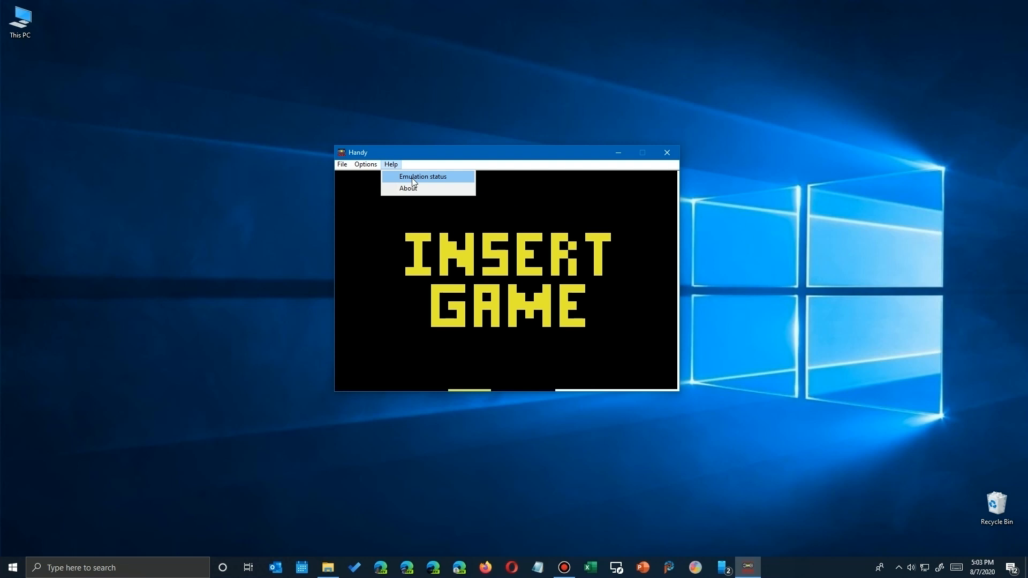
pyautogui.click(423, 177)
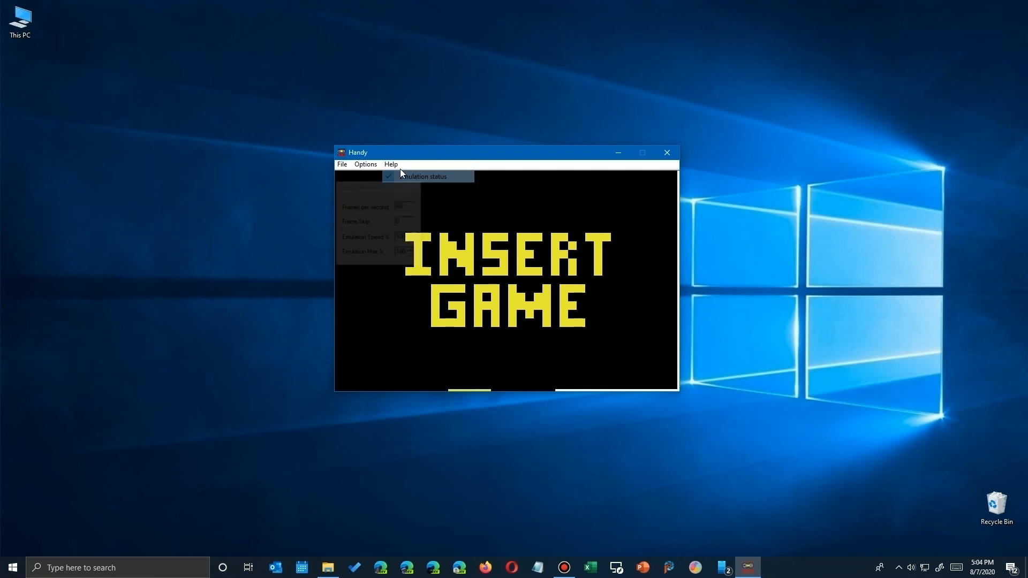
pyautogui.click(391, 164)
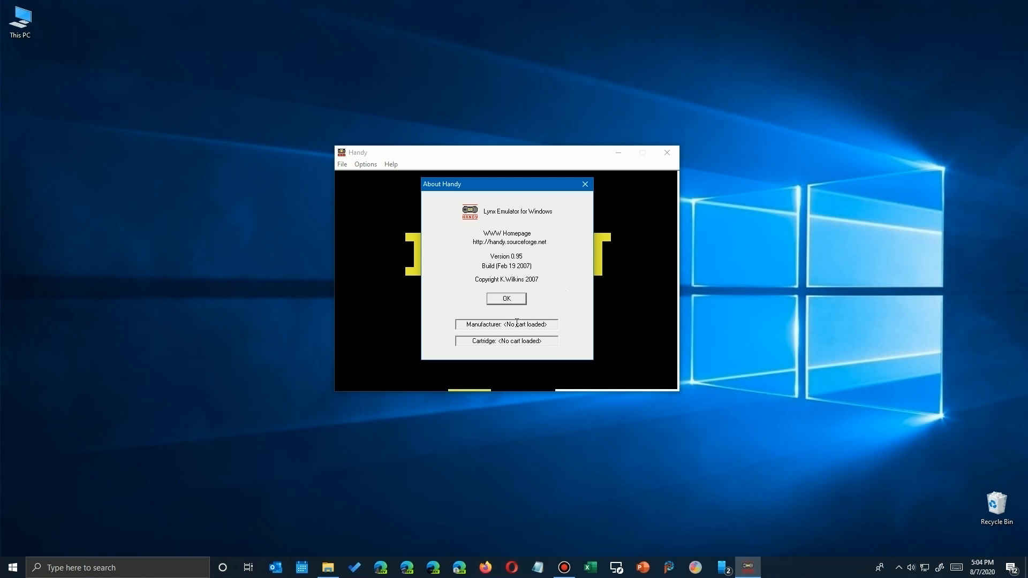
pyautogui.click(505, 299)
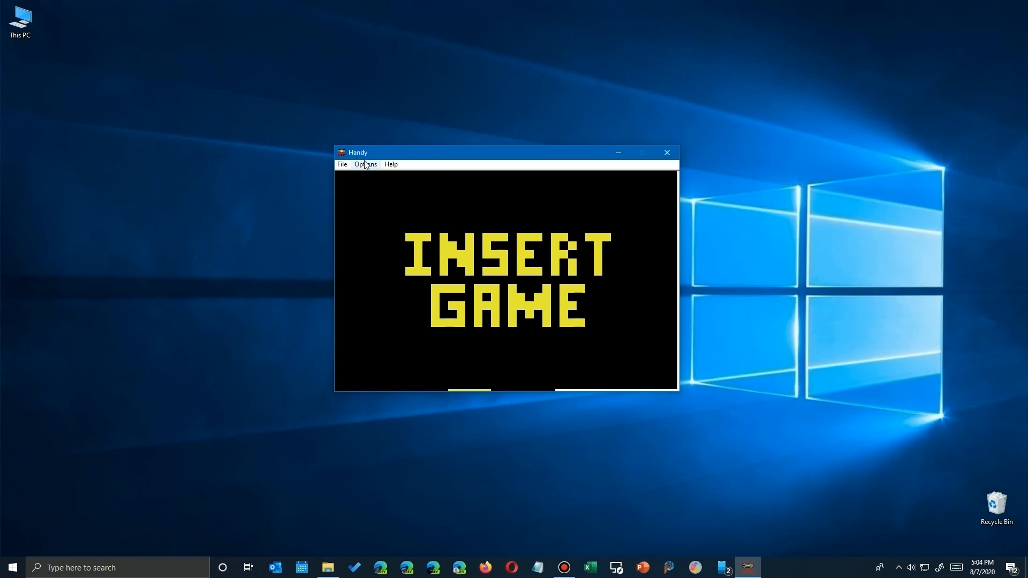
# Start Load Cartridge and browse up to the games folder
pyautogui.click(364, 164)
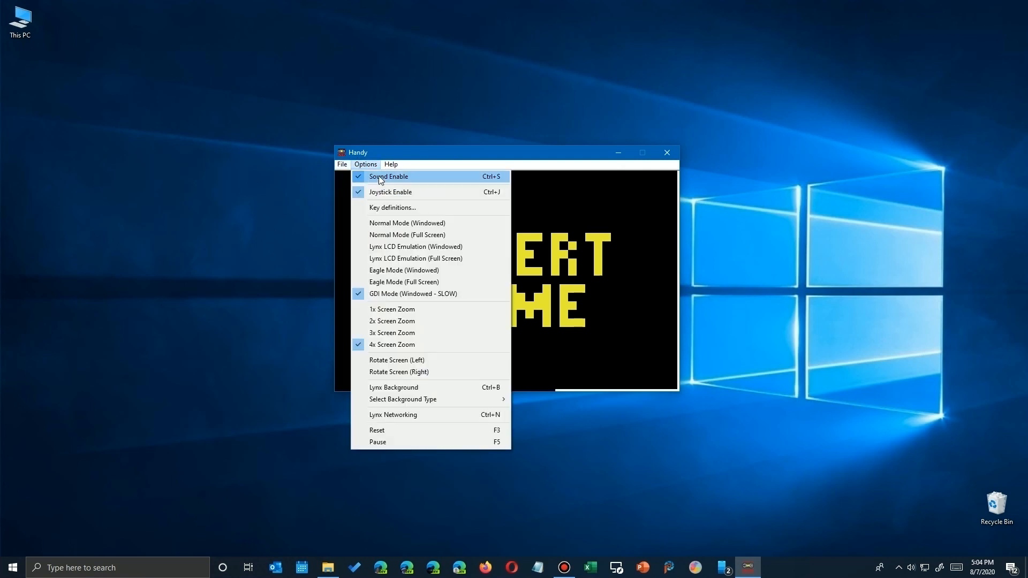
pyautogui.click(342, 164)
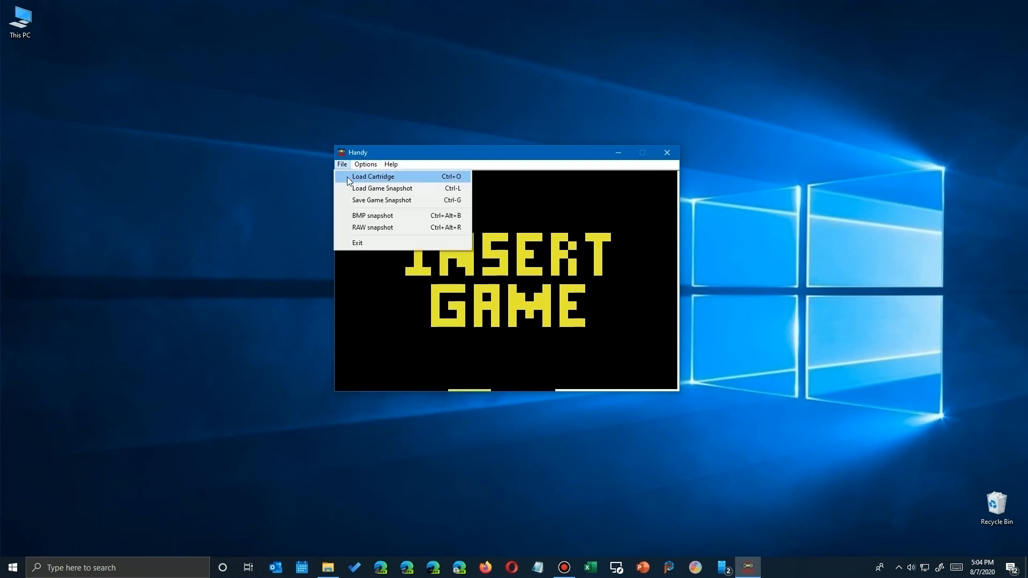
pyautogui.click(372, 177)
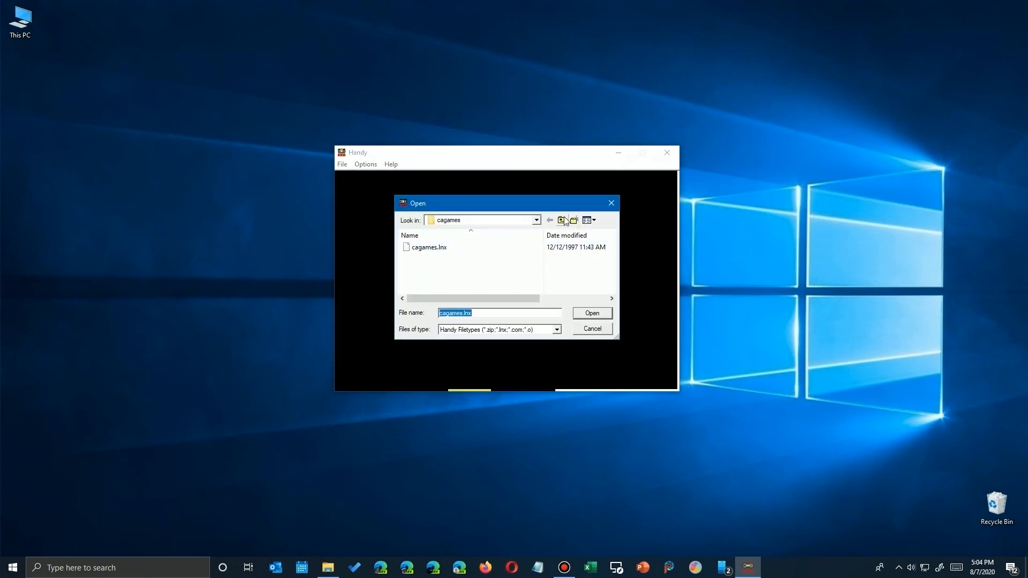
pyautogui.click(563, 220)
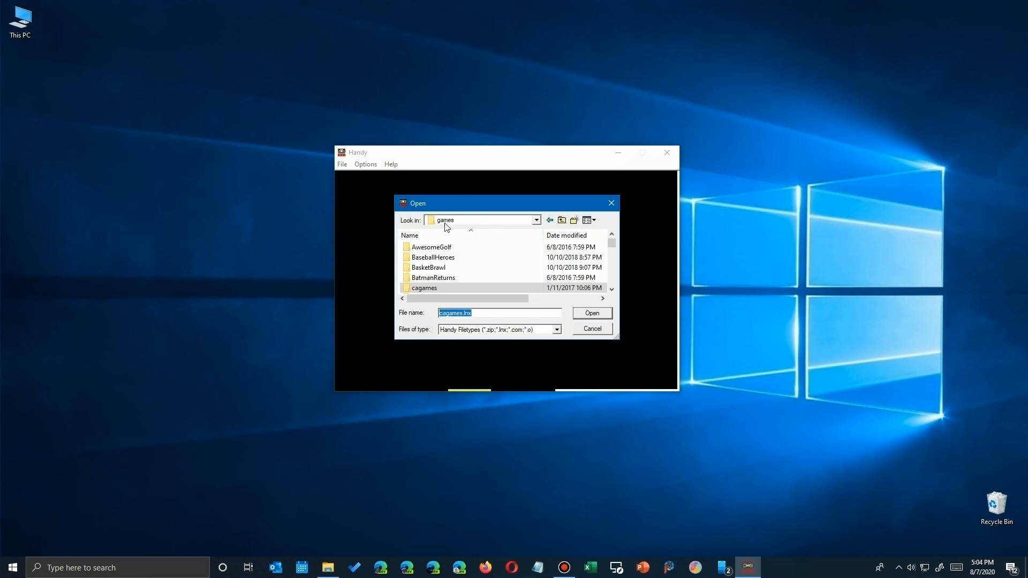
# Scroll to Klax.zip in the games folder and load it as the cartridge
pyautogui.scroll(-3)
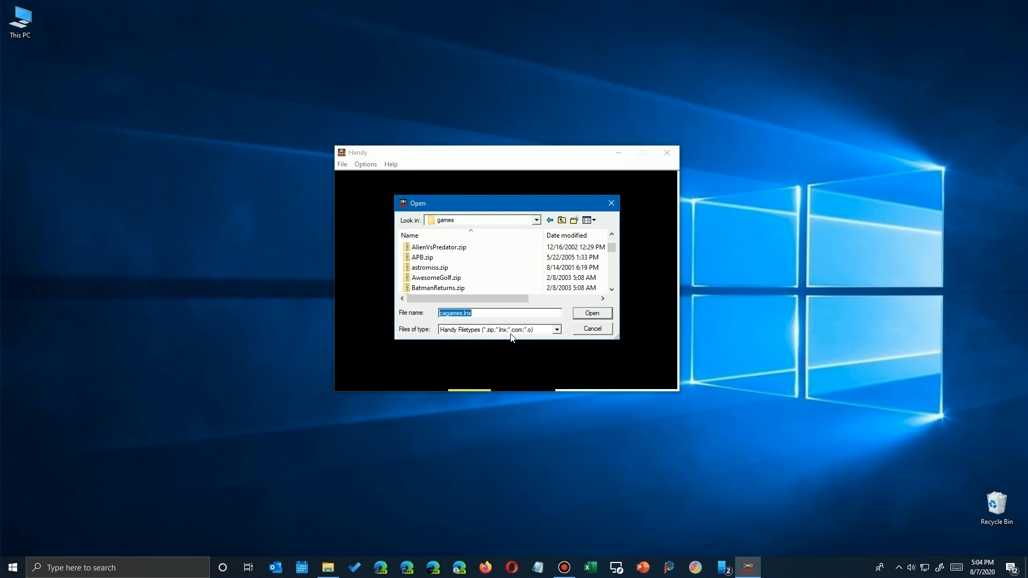
pyautogui.scroll(-3)
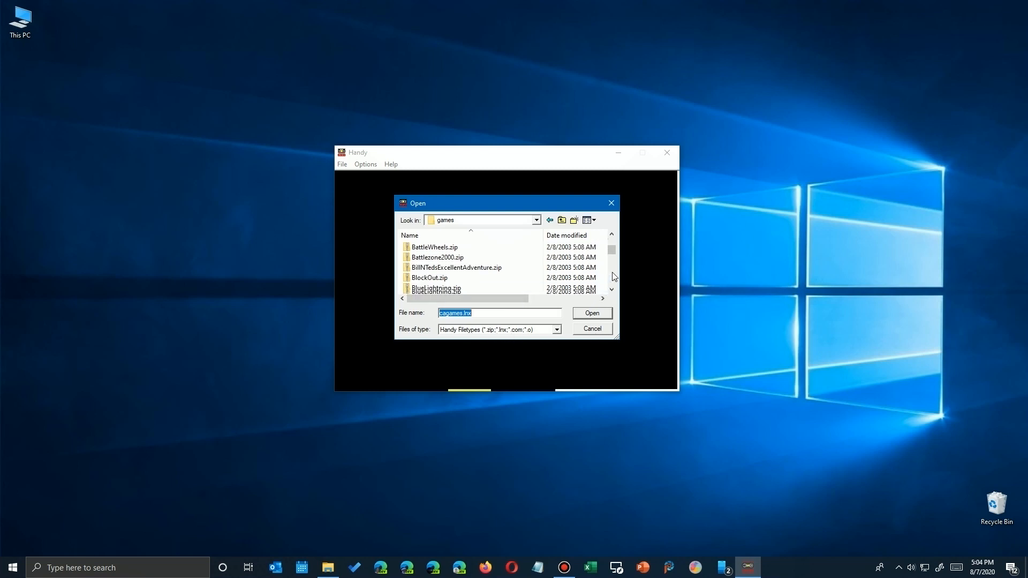
pyautogui.scroll(-3)
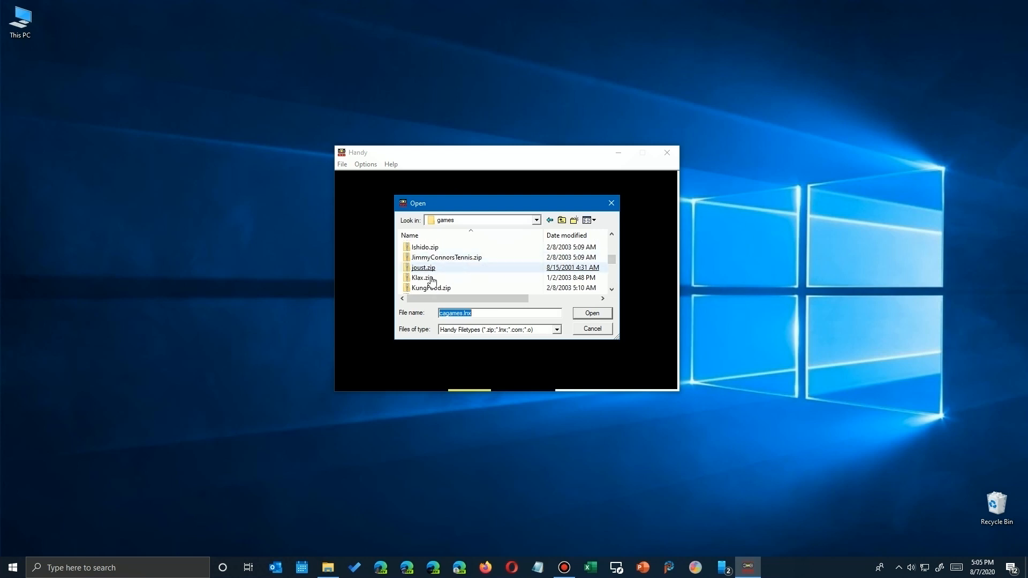
pyautogui.click(422, 278)
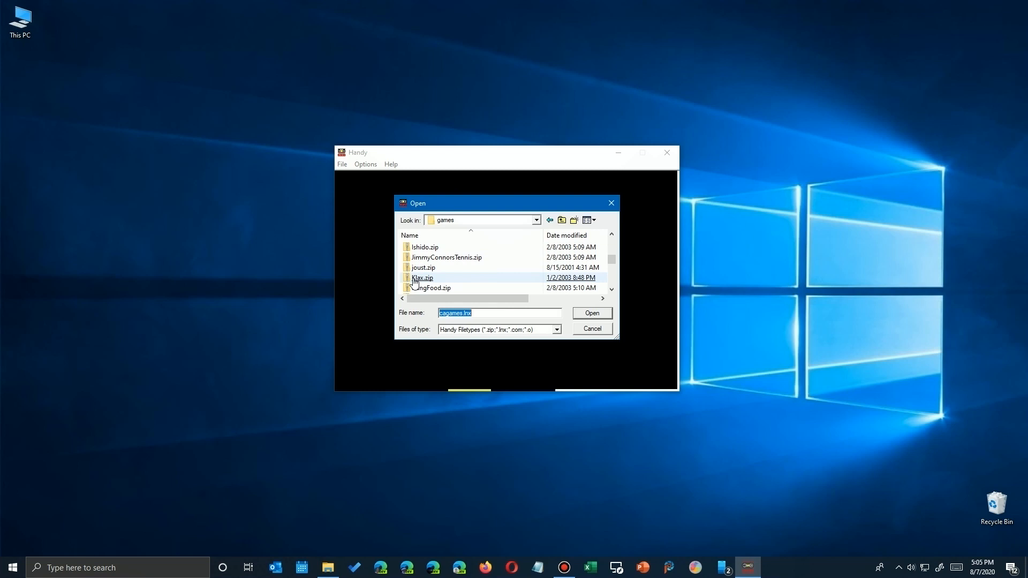
pyautogui.click(589, 313)
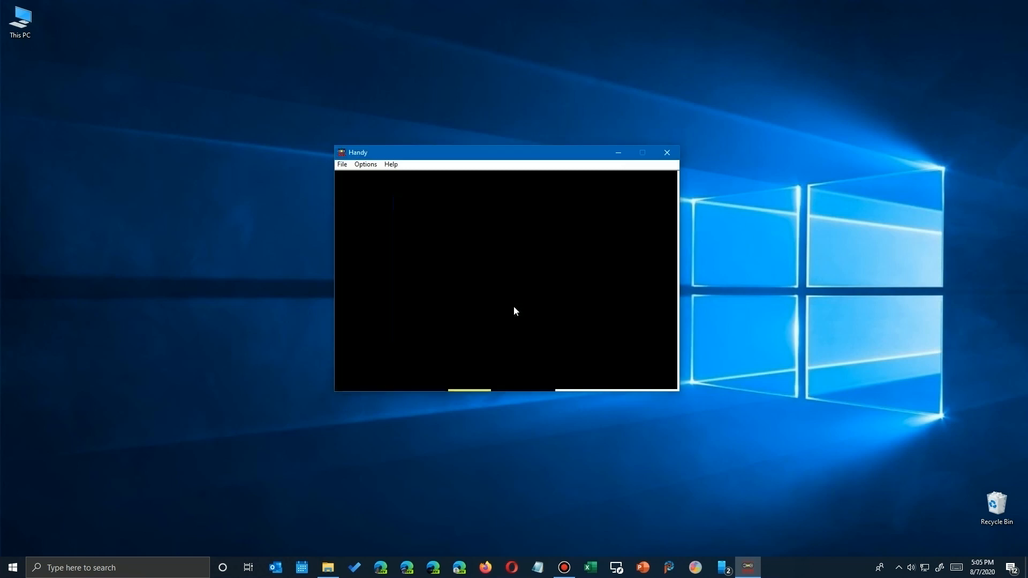
pyautogui.moveTo(366, 164)
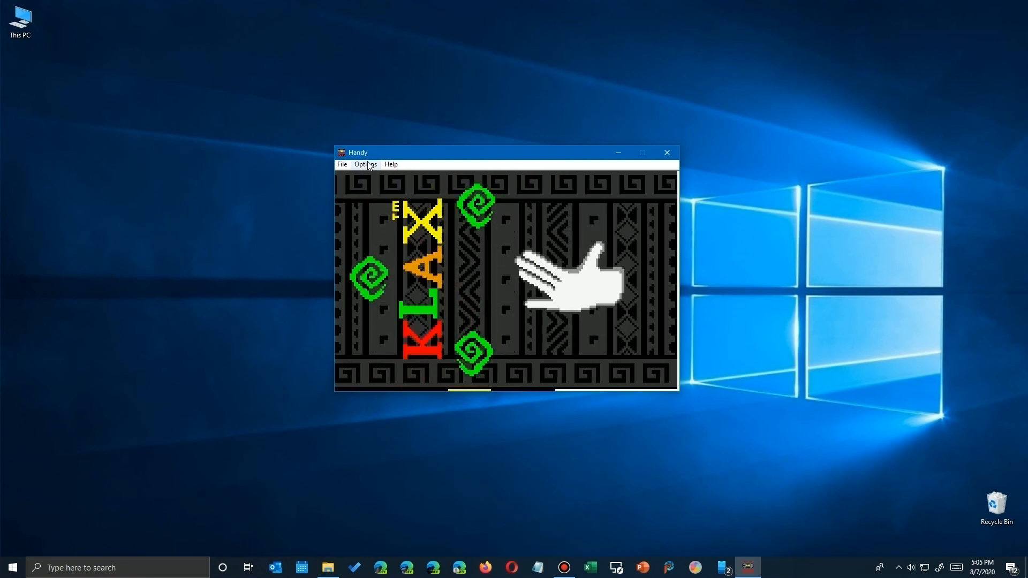
# Rotate the Klax display so it shows upright in a tall portrait window
pyautogui.click(364, 164)
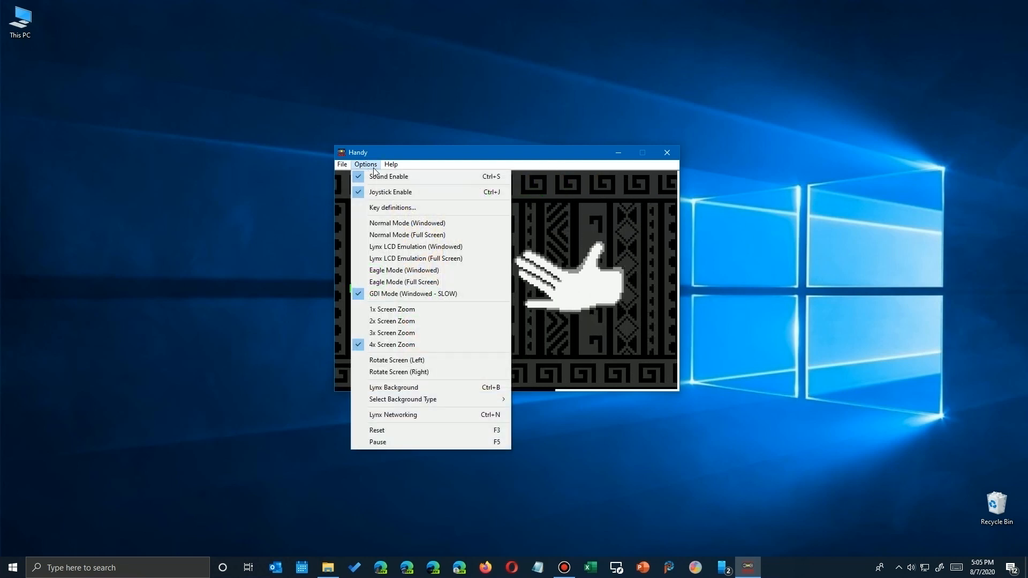
pyautogui.moveTo(403, 282)
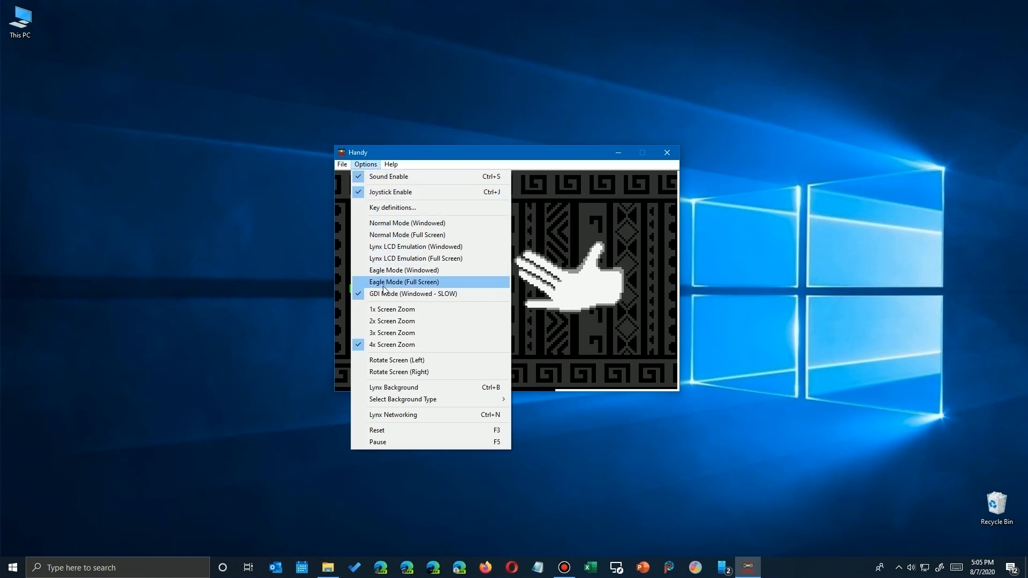
pyautogui.moveTo(391, 321)
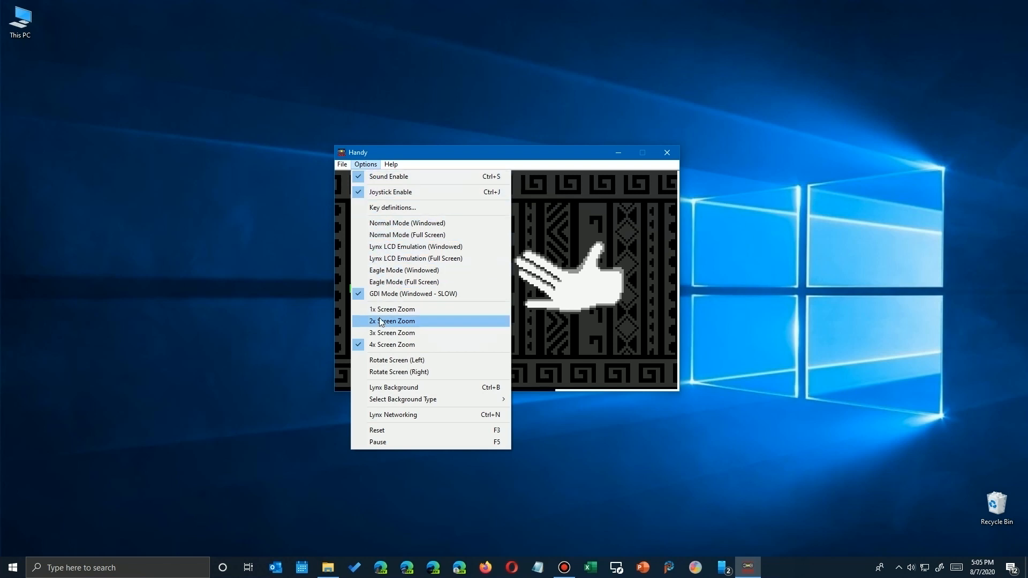
pyautogui.click(392, 320)
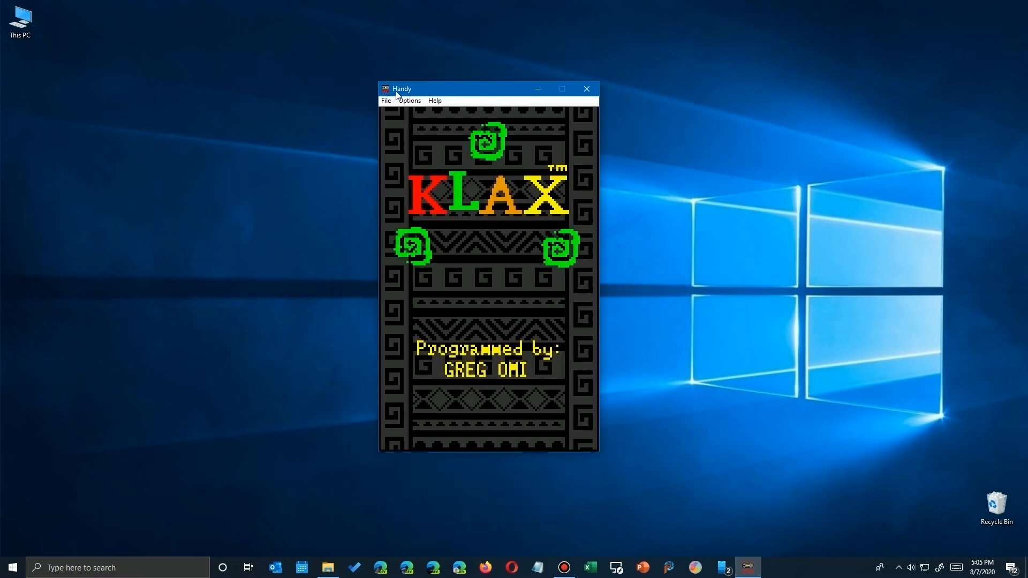
# Let the Klax title credits run in the rotated portrait window
pyautogui.click(409, 101)
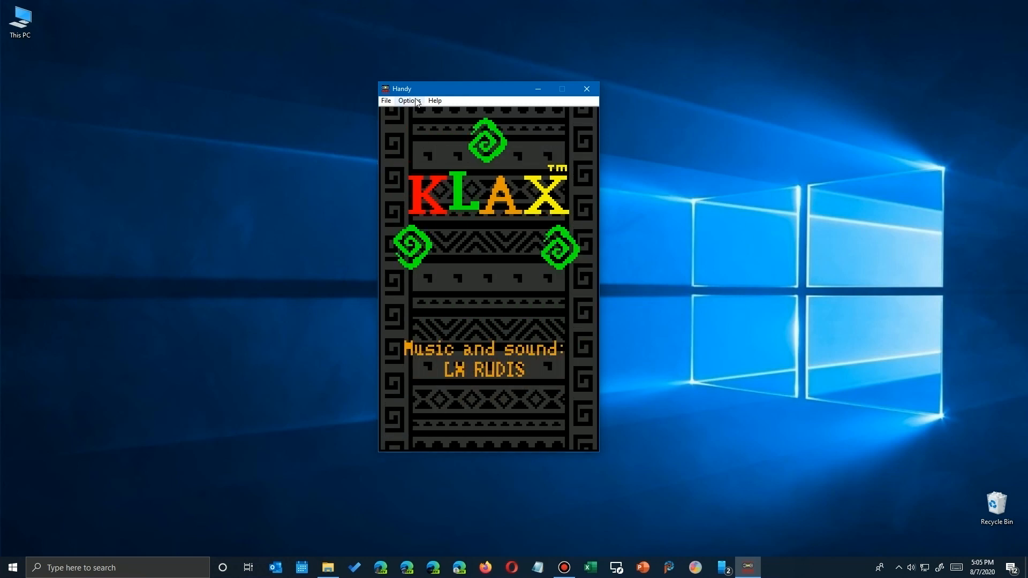
pyautogui.click(408, 101)
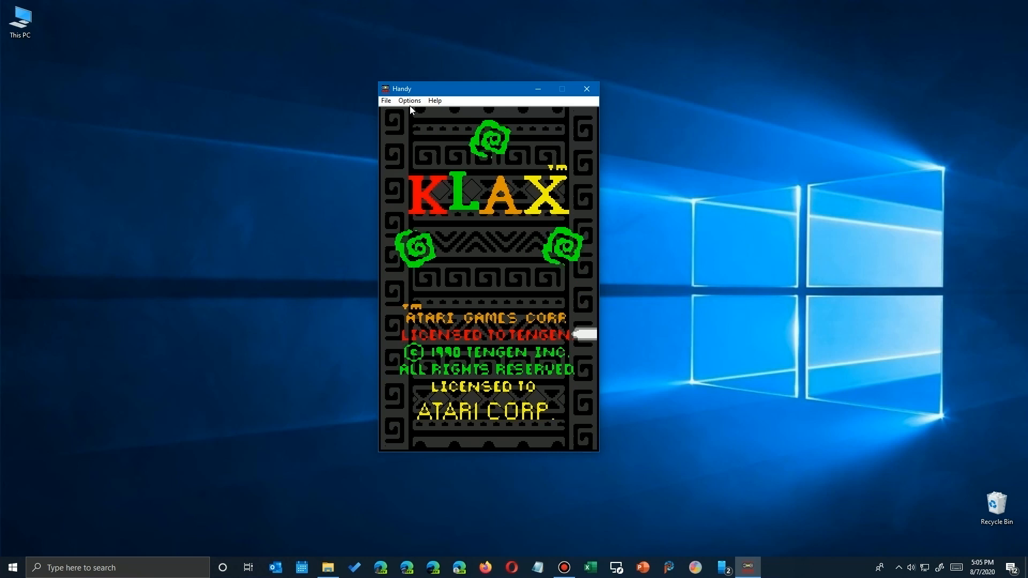
pyautogui.click(408, 100)
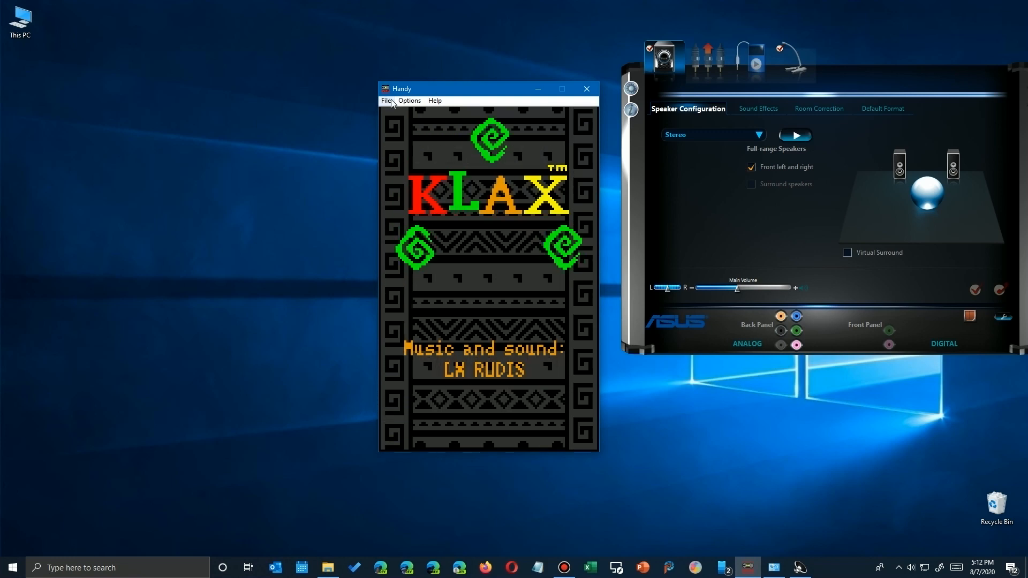
# Start Save Game Snapshot and browse into the games folder
pyautogui.click(387, 100)
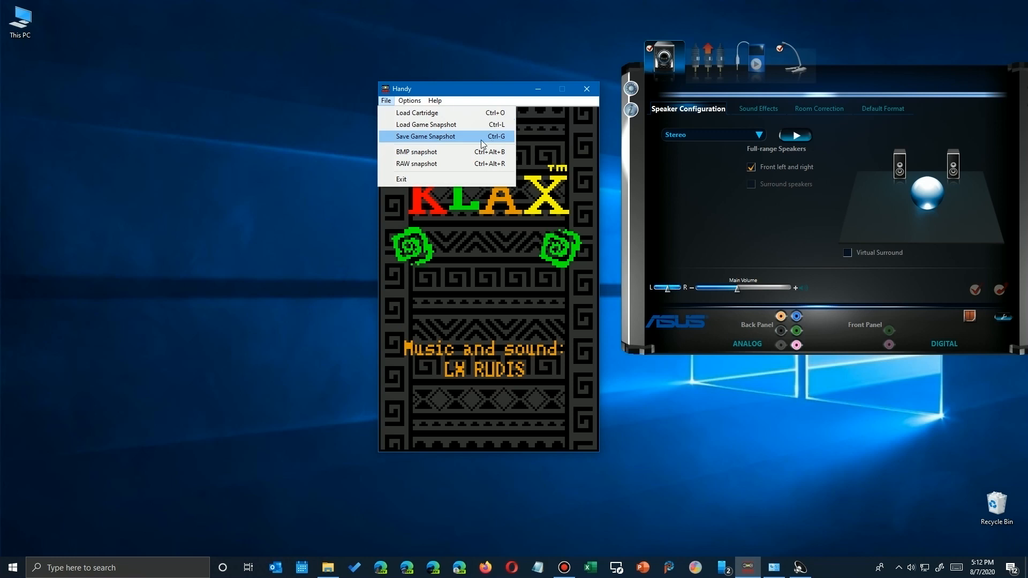
pyautogui.click(425, 136)
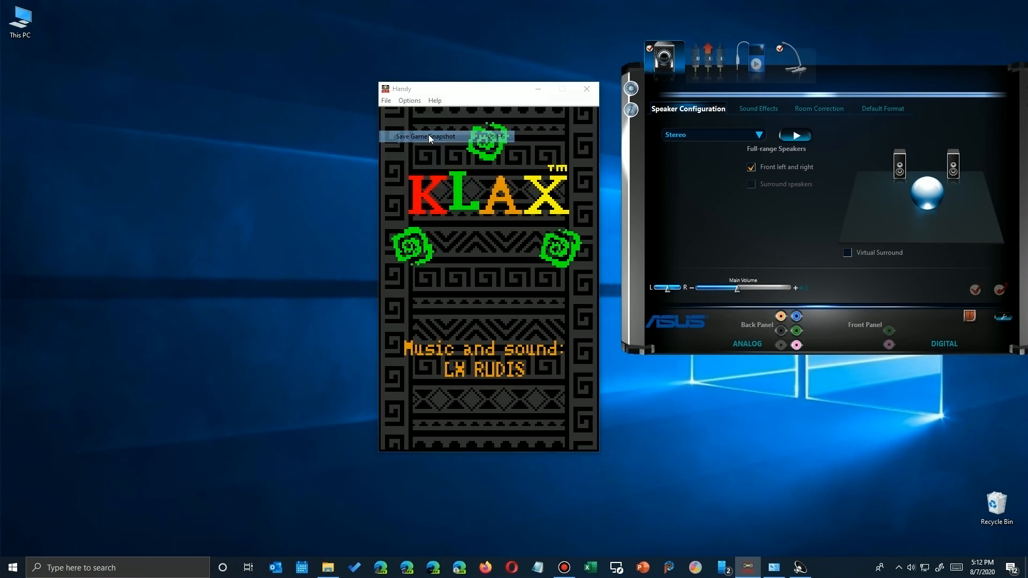
pyautogui.click(425, 136)
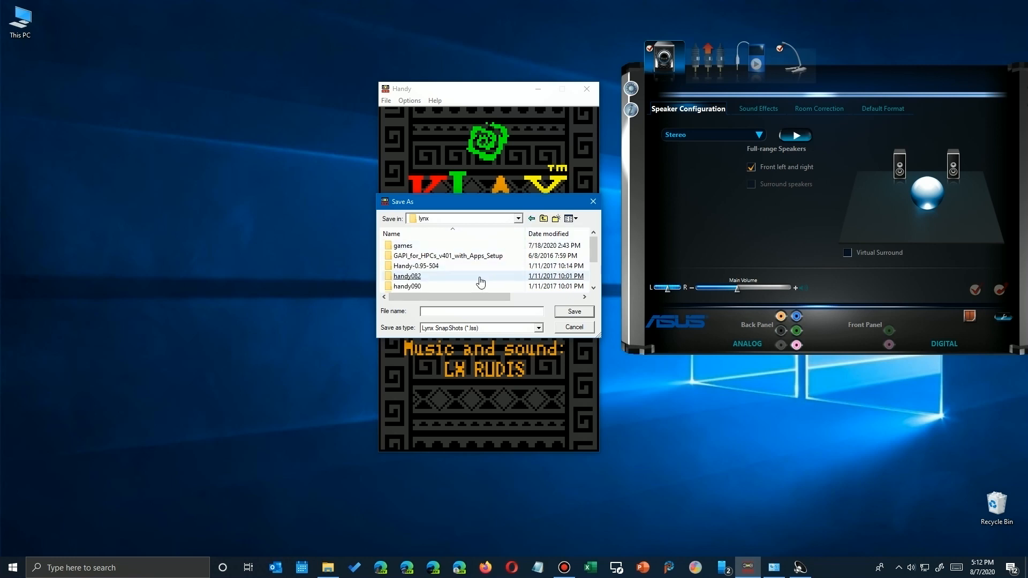
pyautogui.scroll(-3)
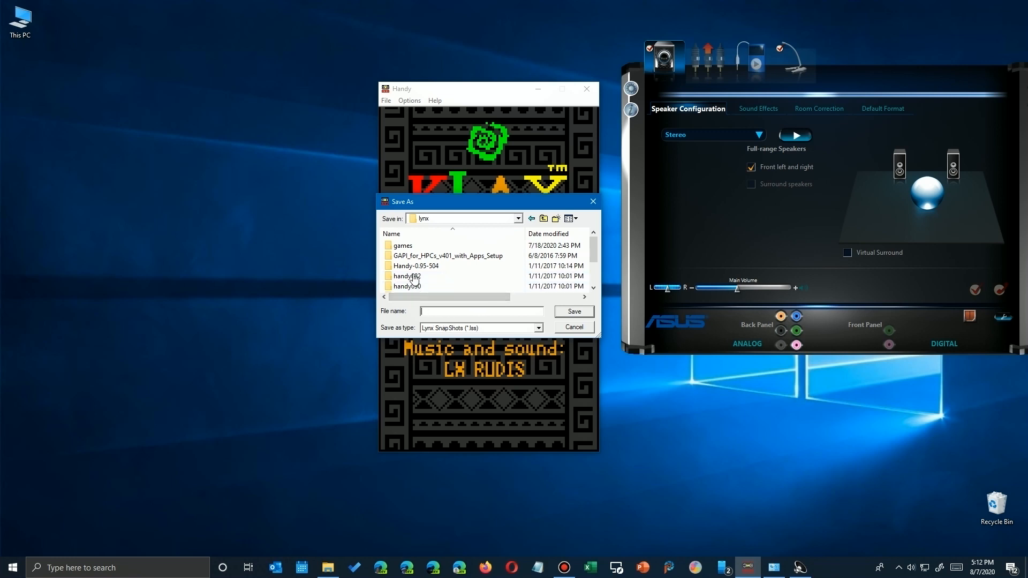
pyautogui.doubleClick(402, 245)
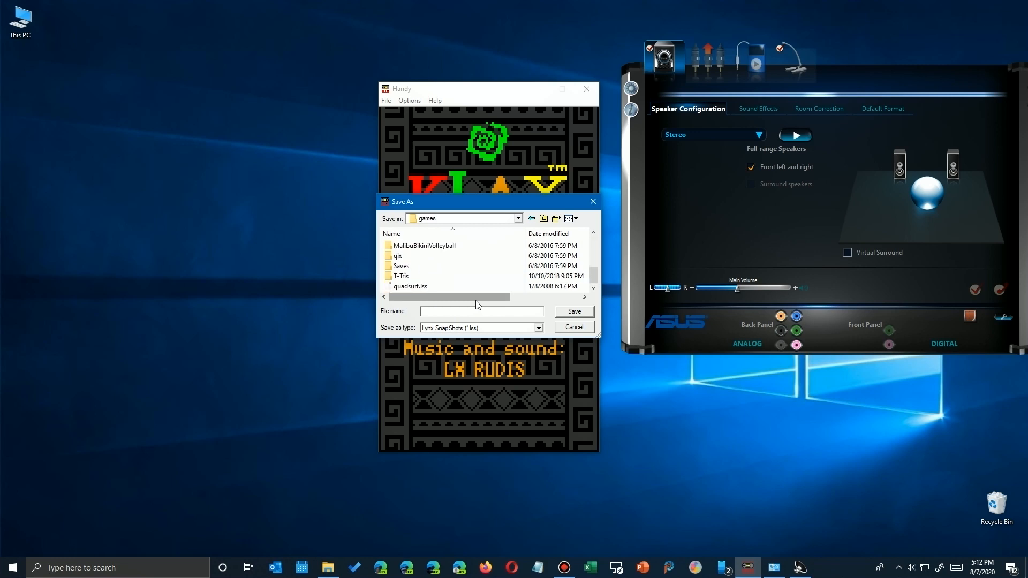
pyautogui.click(401, 265)
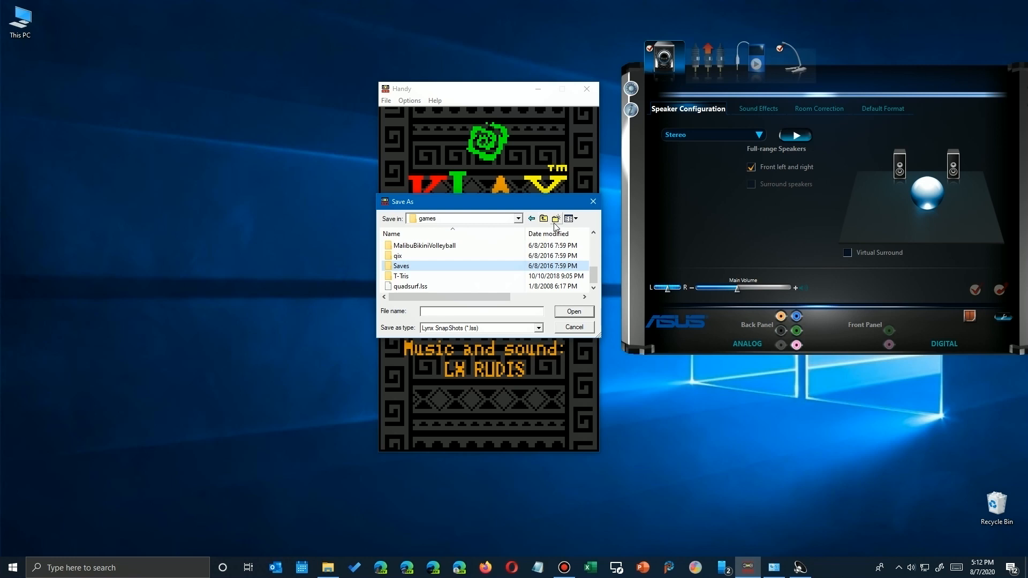
# Create a Snapshots folder in games and enter Klax as the snapshot file name
pyautogui.click(556, 218)
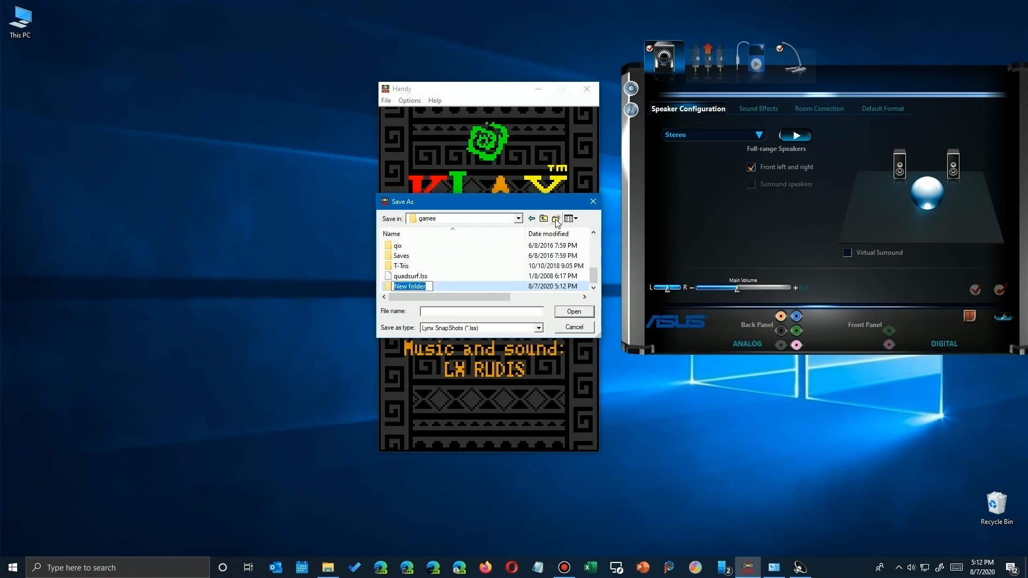
pyautogui.write('Sna')
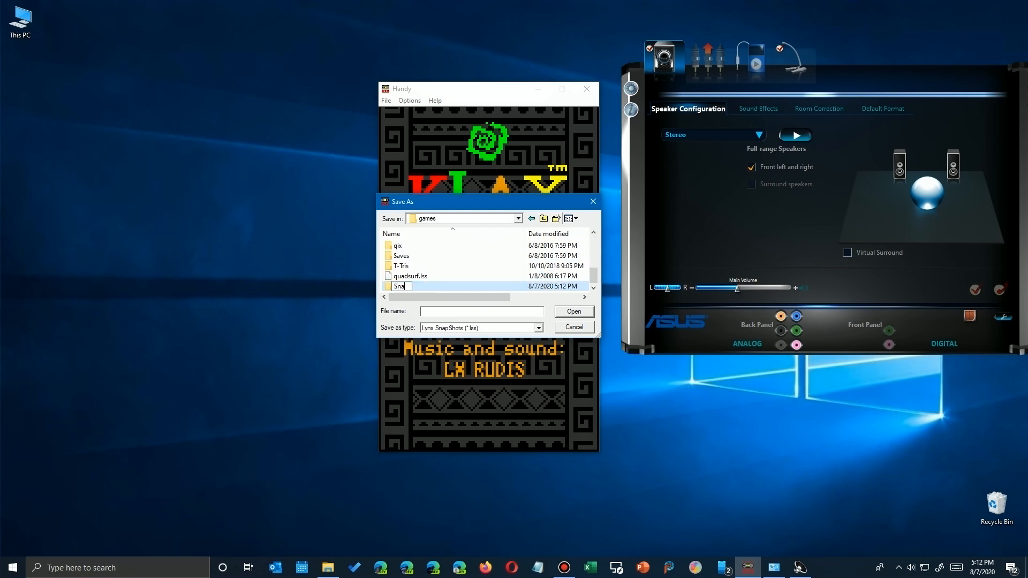
pyautogui.write('Snapshots')
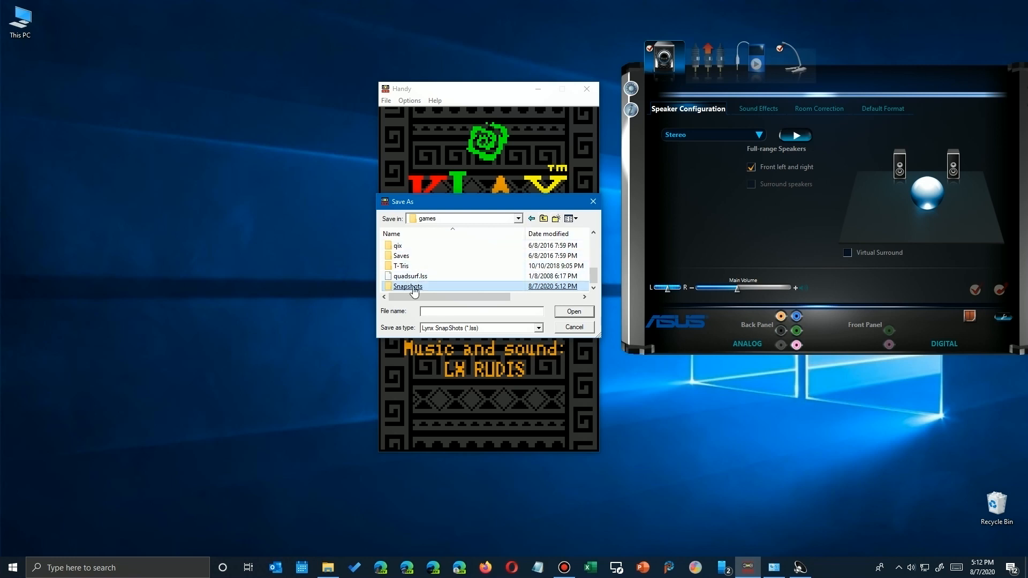
pyautogui.doubleClick(407, 287)
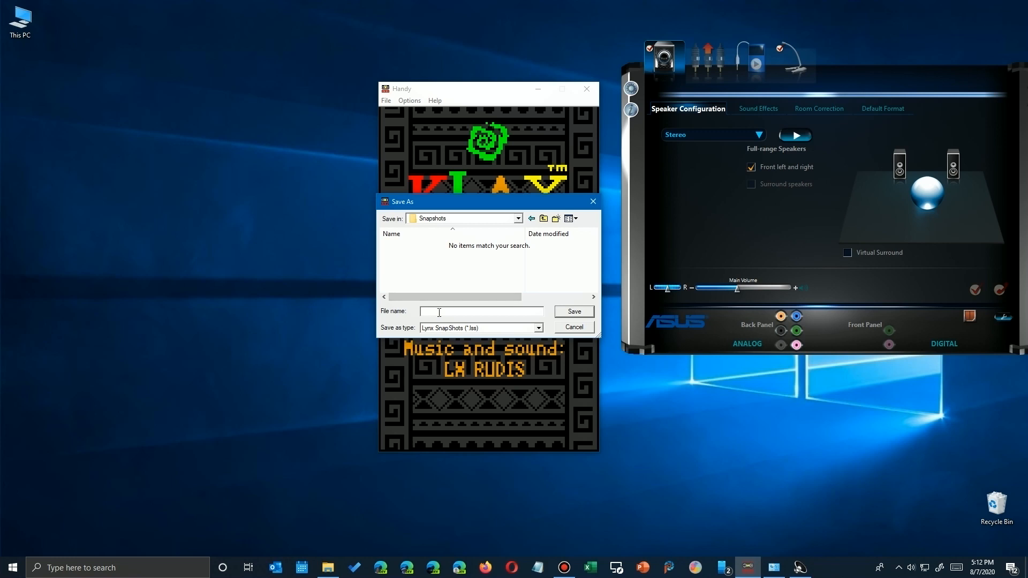
pyautogui.write('Lyn')
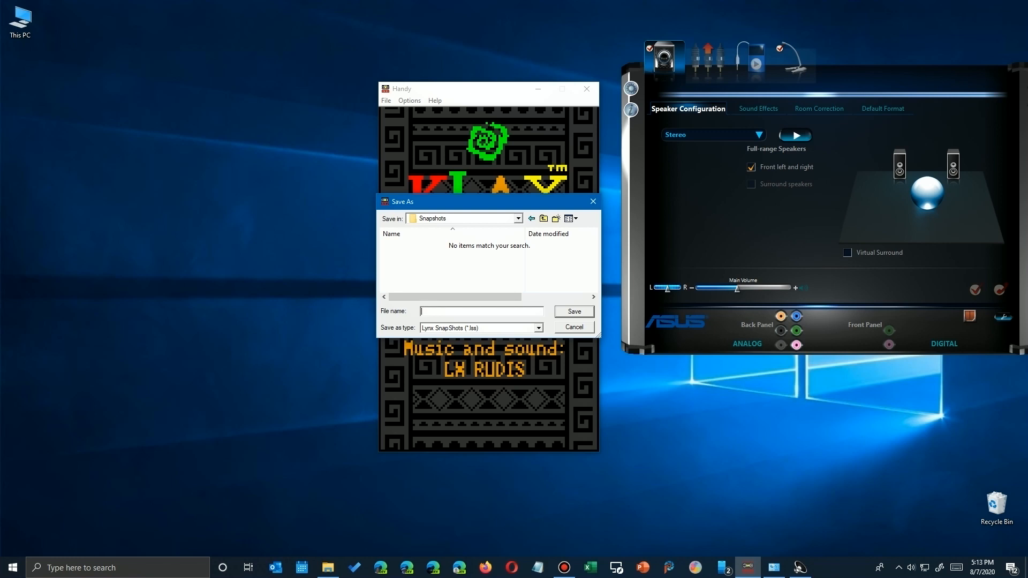
pyautogui.write('Klax')
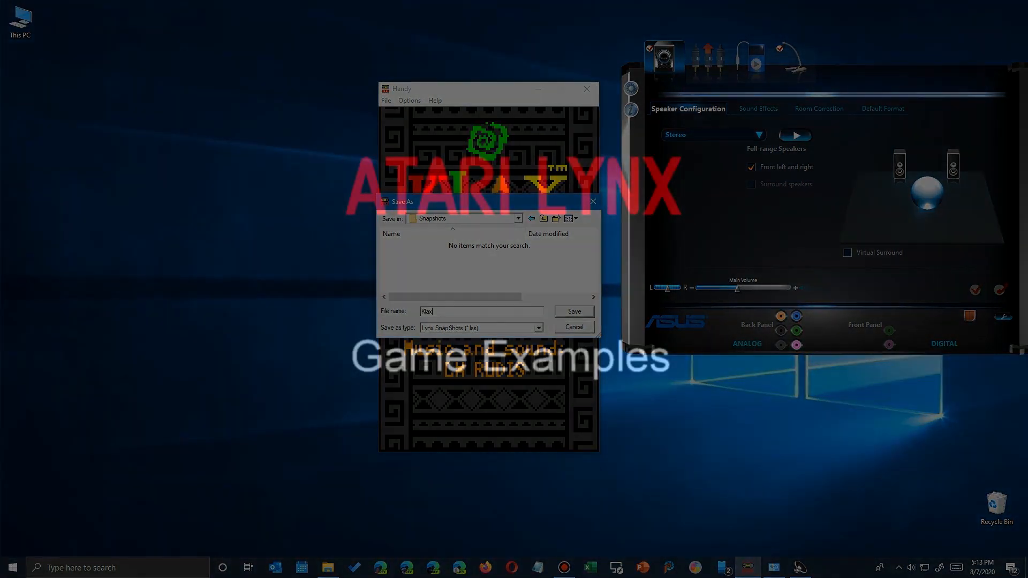
# Save the Klax snapshot and enlarge the display with 3x Screen Zoom
pyautogui.click(408, 101)
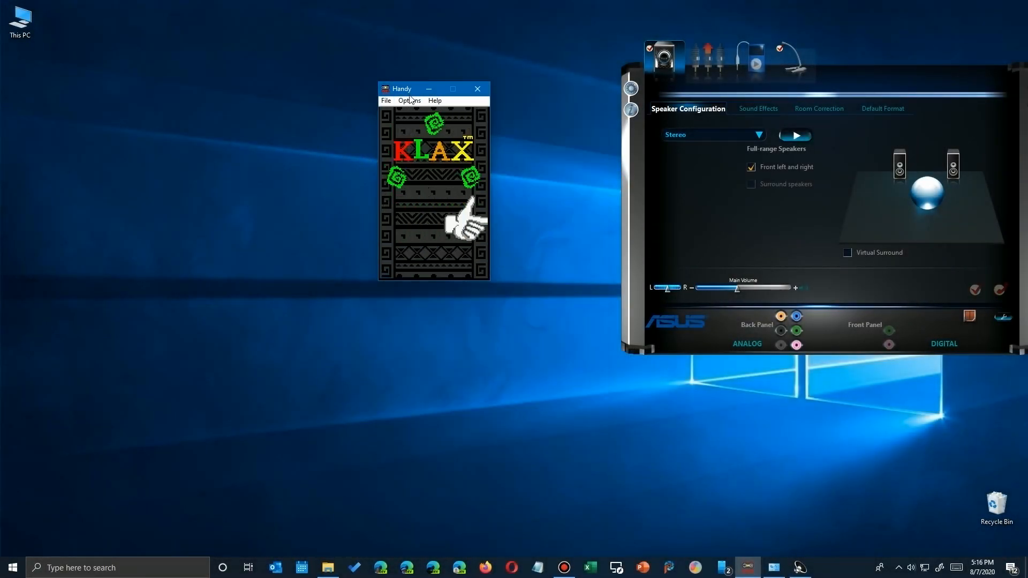
pyautogui.click(408, 101)
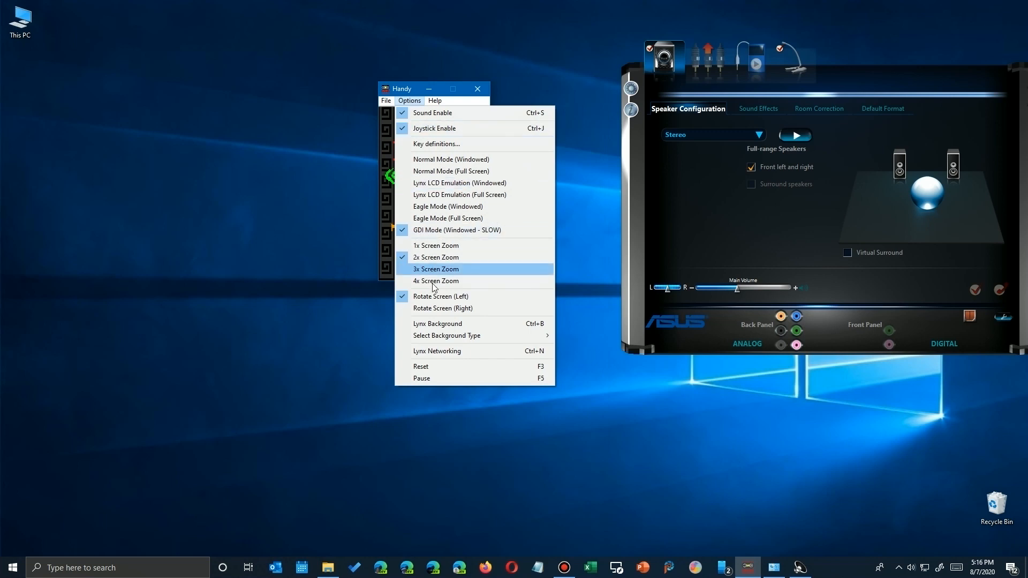
pyautogui.click(436, 269)
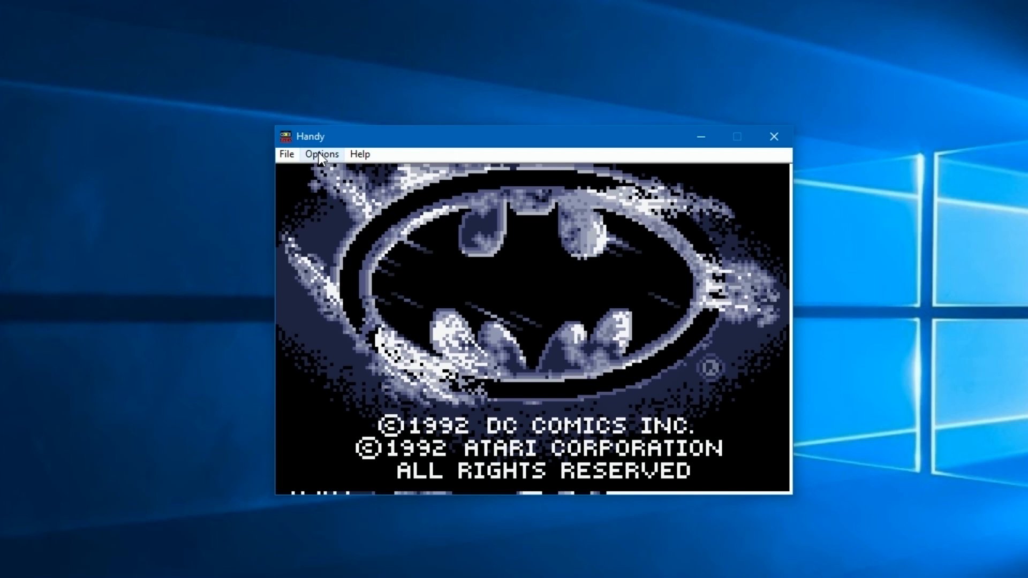
# Rotate Batman Returns left, then turn the rotation off to play in landscape
pyautogui.click(320, 153)
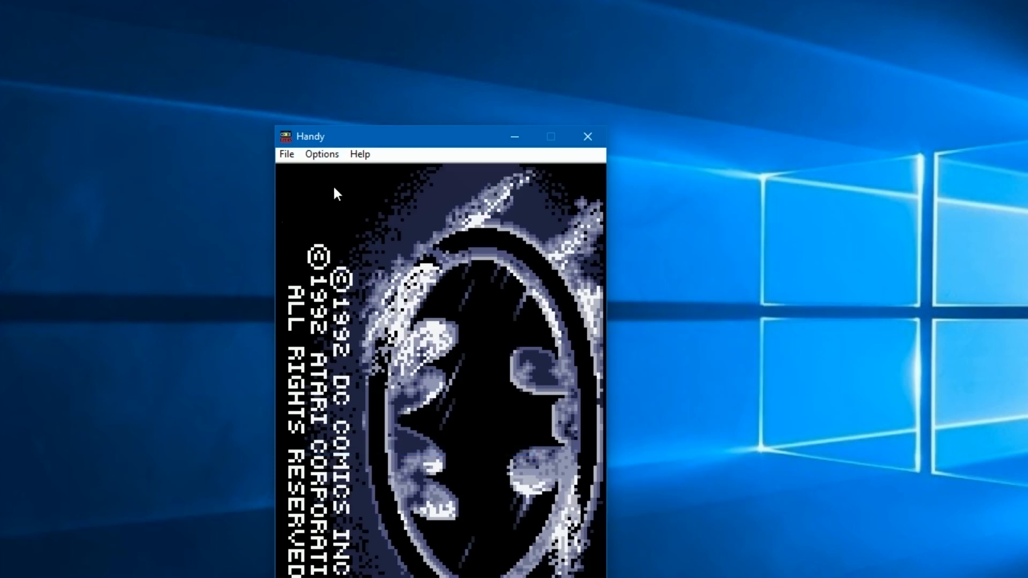
pyautogui.click(321, 153)
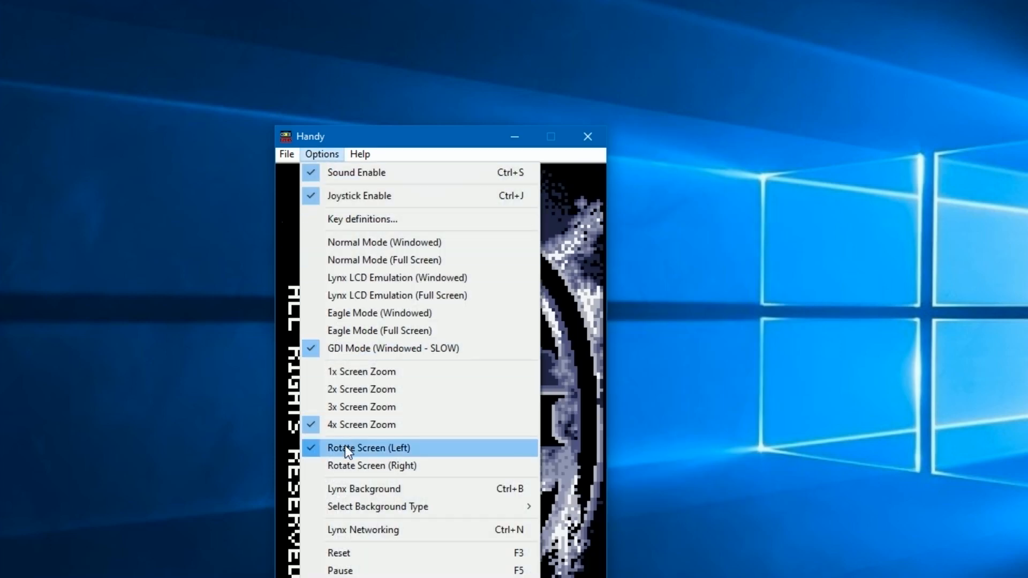
pyautogui.click(368, 448)
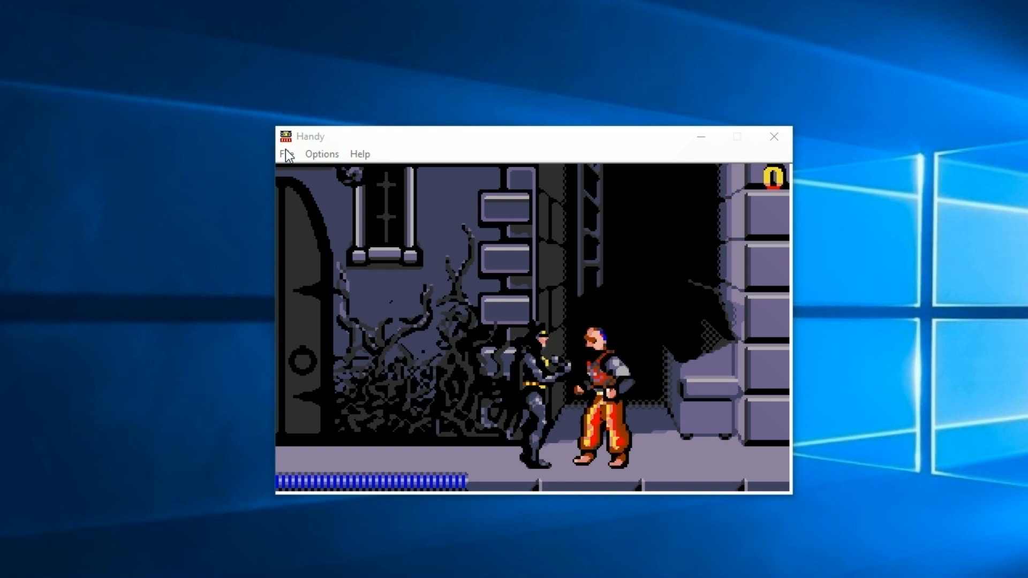
# Load cagames.lnx from the cagames folder in place of Batman Returns
pyautogui.click(286, 153)
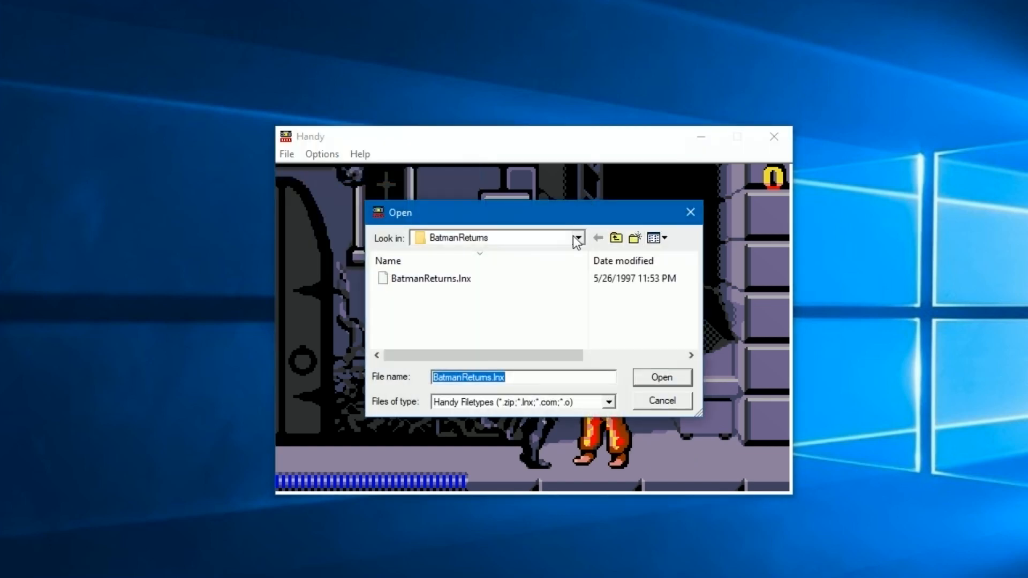
pyautogui.click(614, 237)
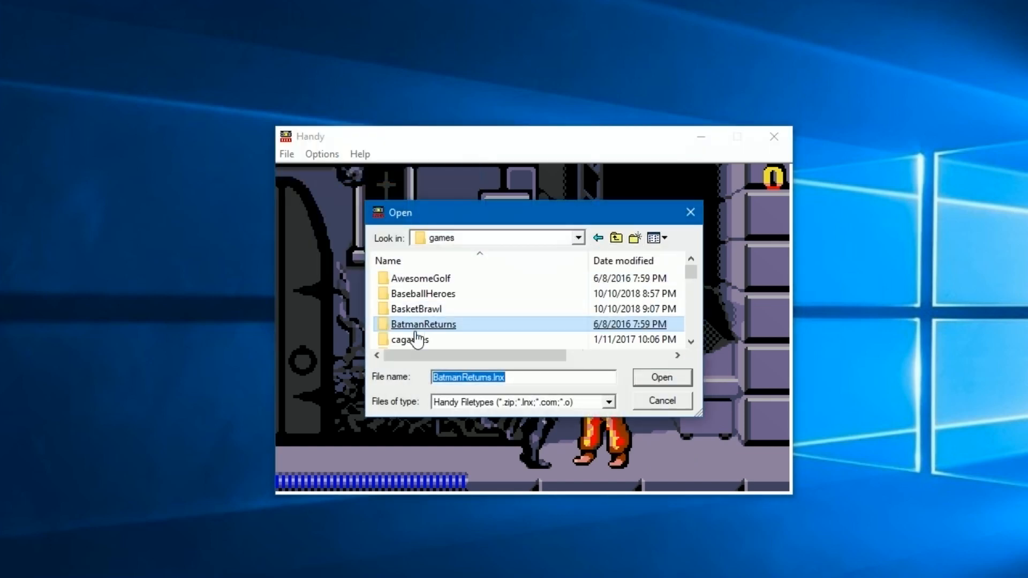
pyautogui.doubleClick(411, 339)
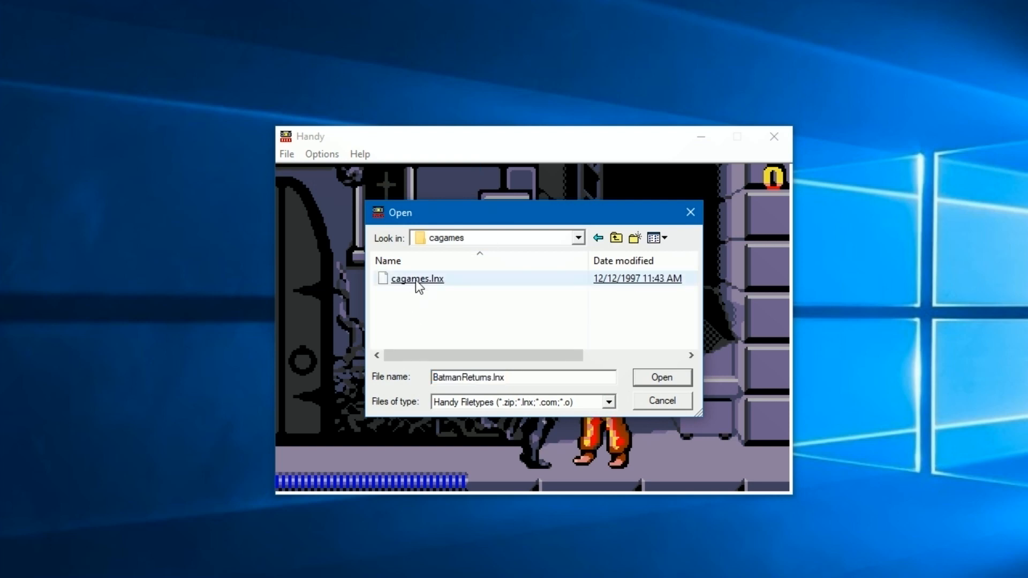
pyautogui.click(660, 377)
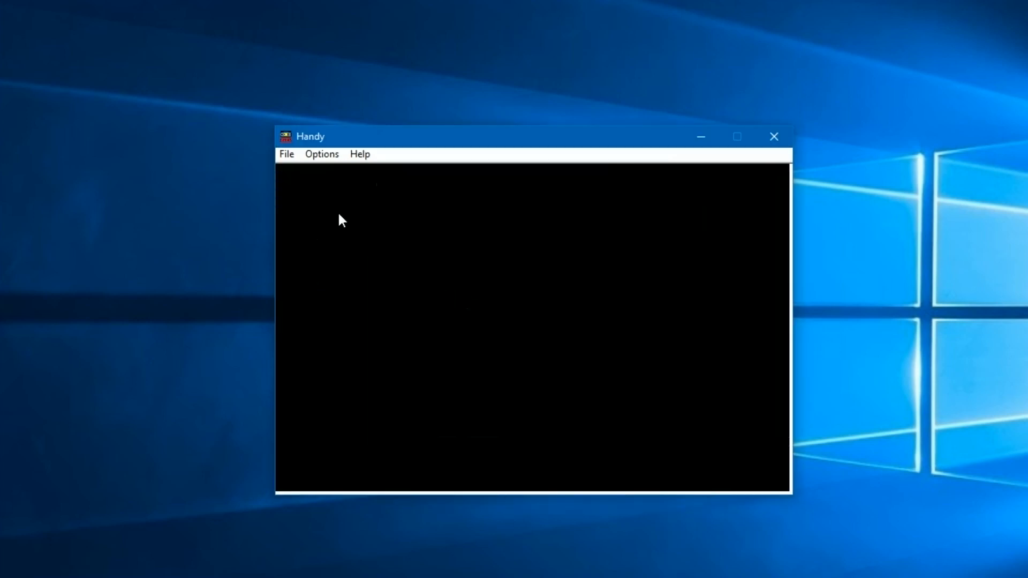
pyautogui.moveTo(352, 225)
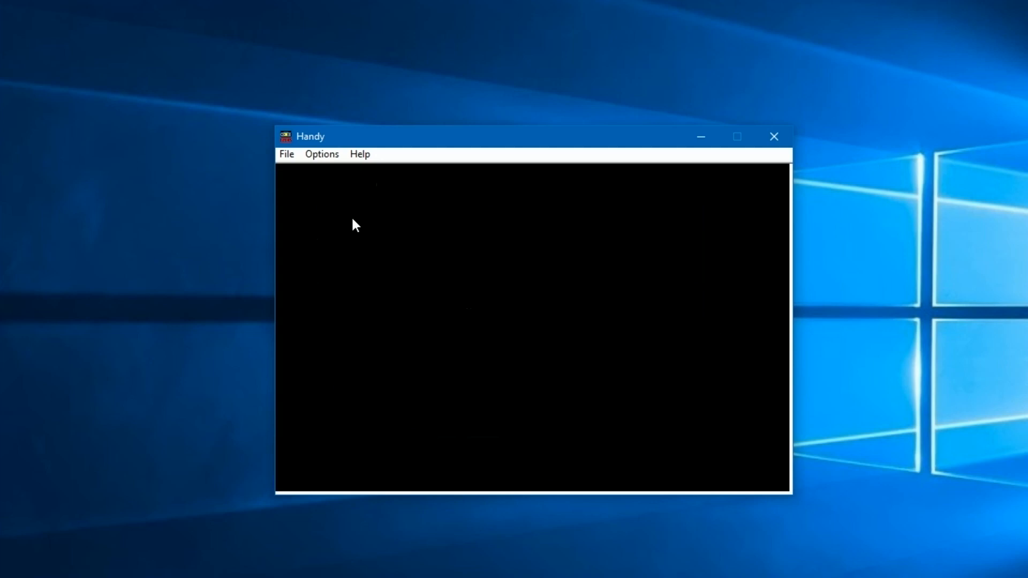